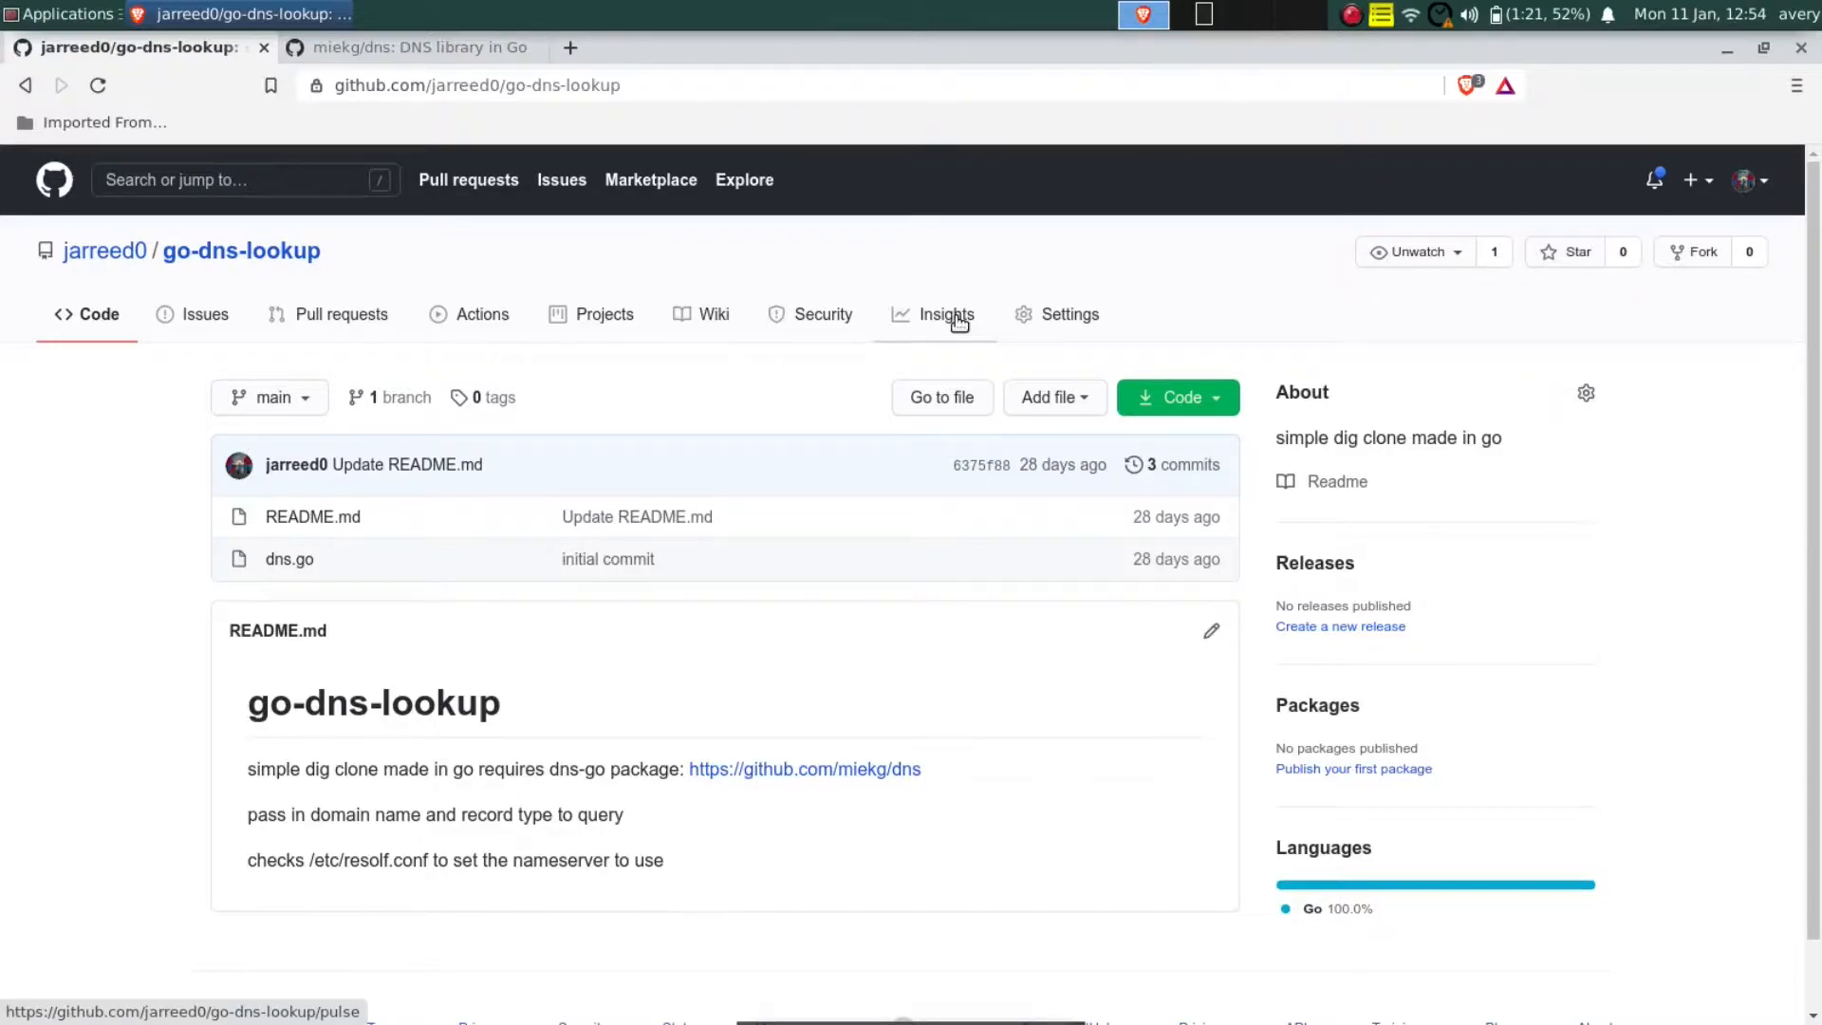
- Glance at the miekg/dns library repository and return to the go-dns-lookup repository
left_click(408, 47)
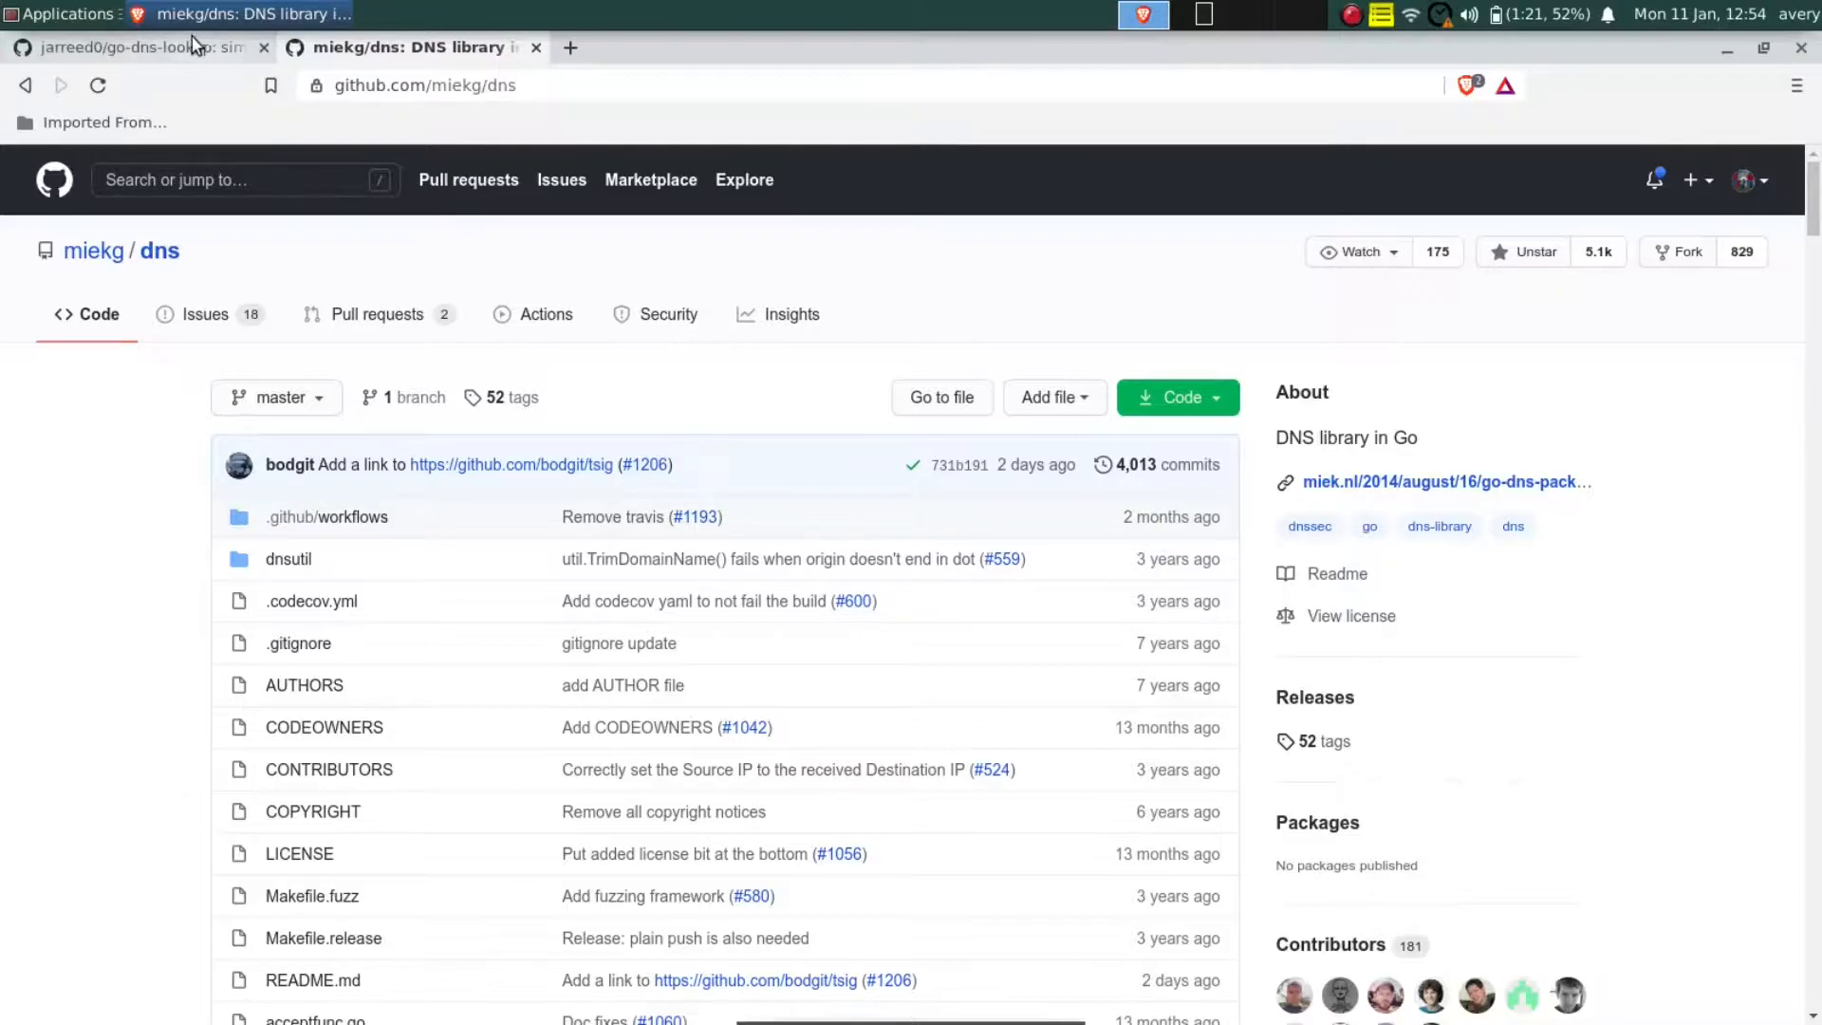
left_click(132, 45)
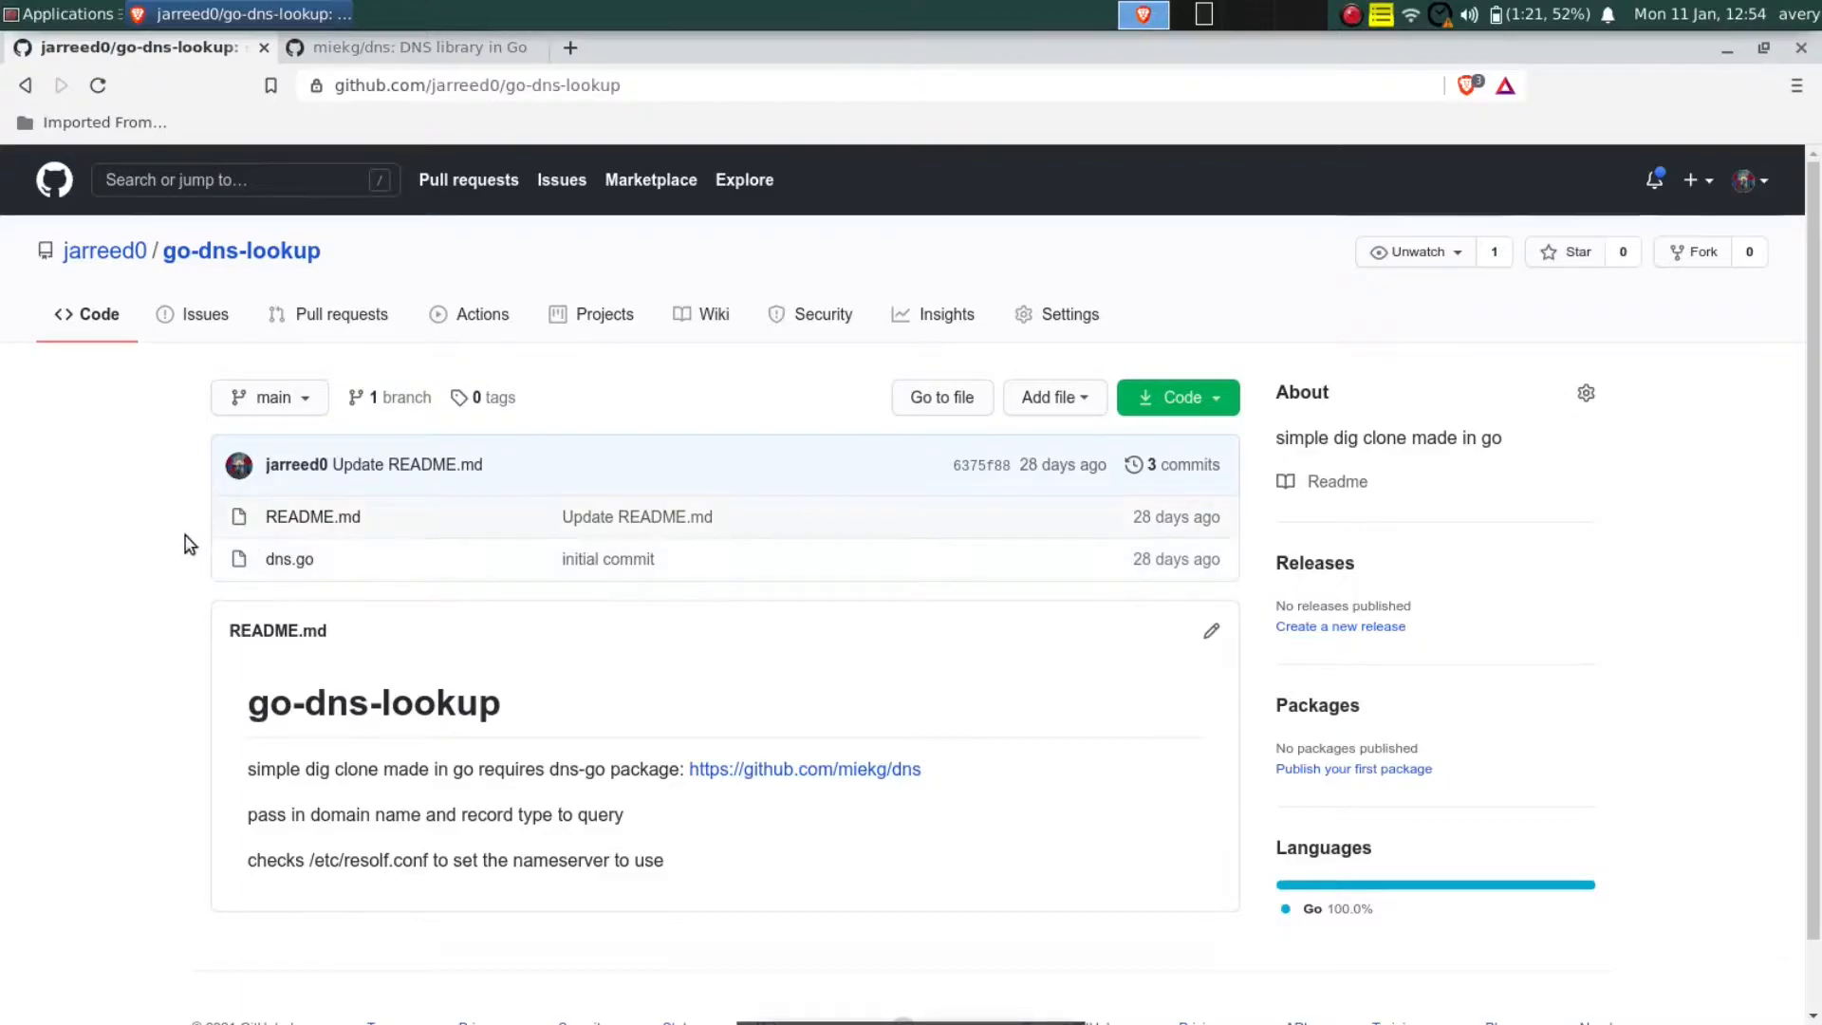
left_click(289, 560)
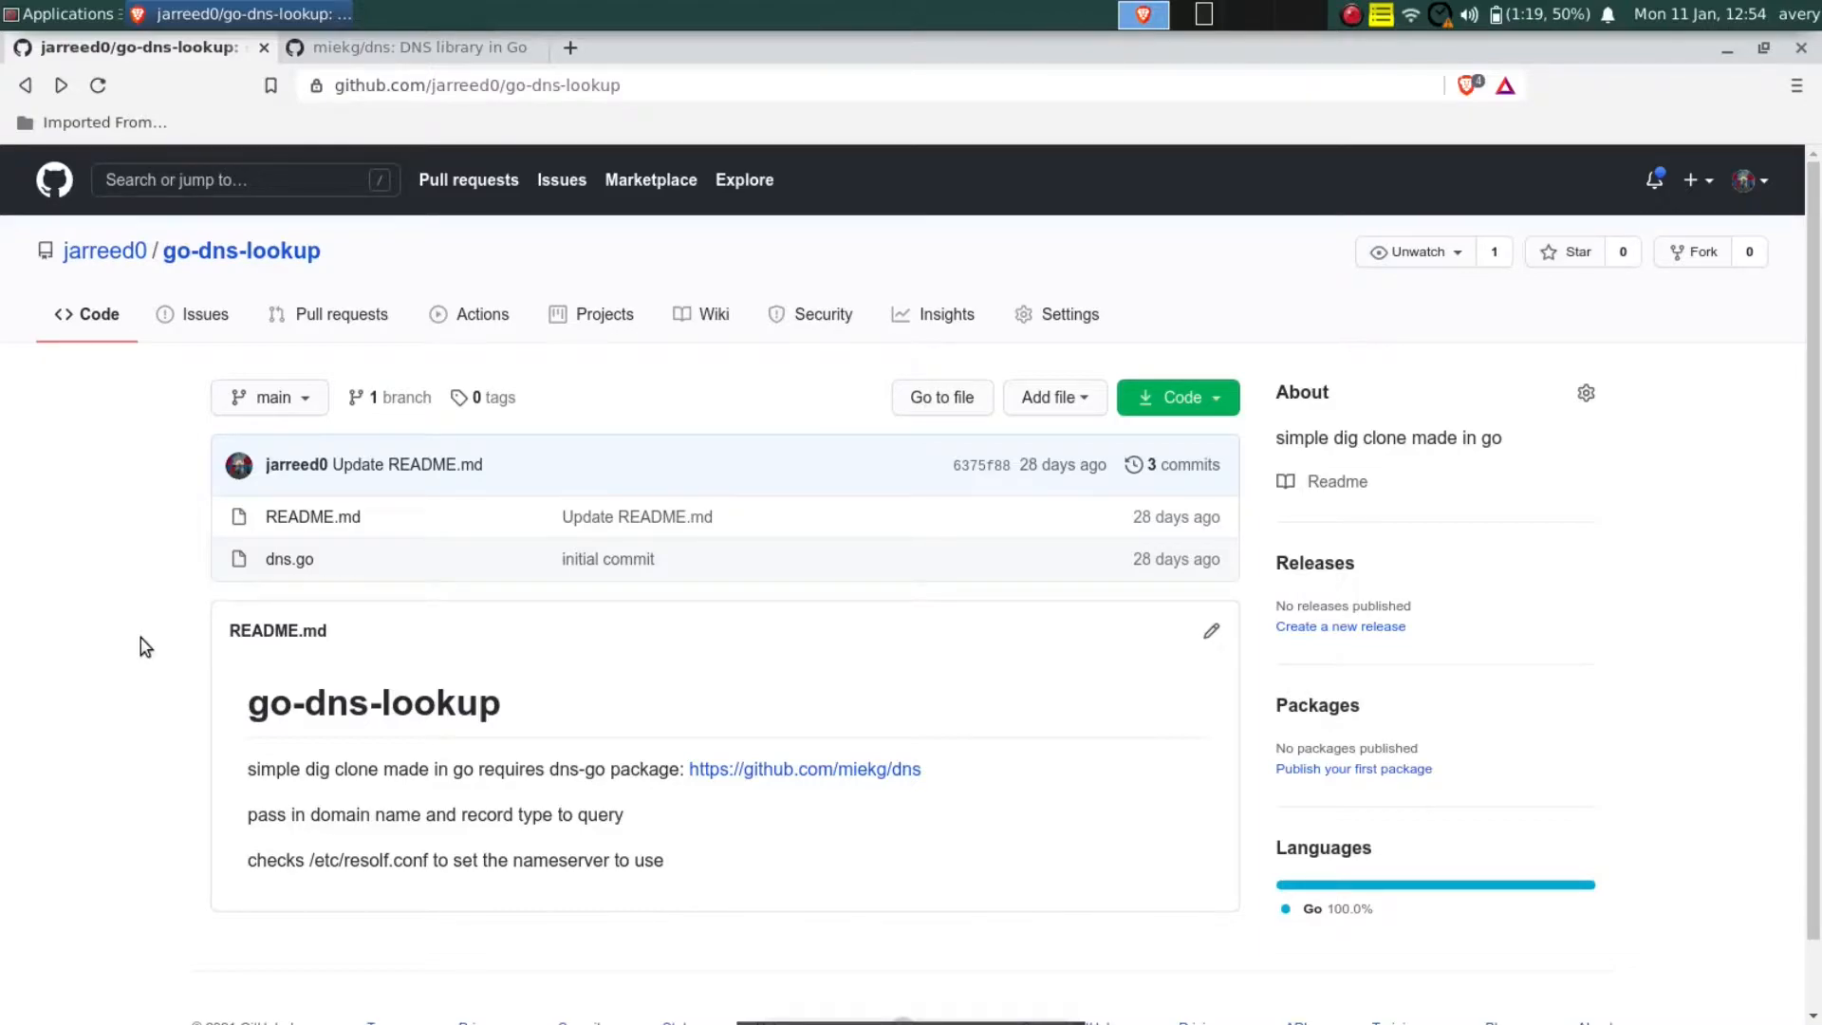
- View dns.go in the repository and scroll to the main function's record-type map
left_click(288, 558)
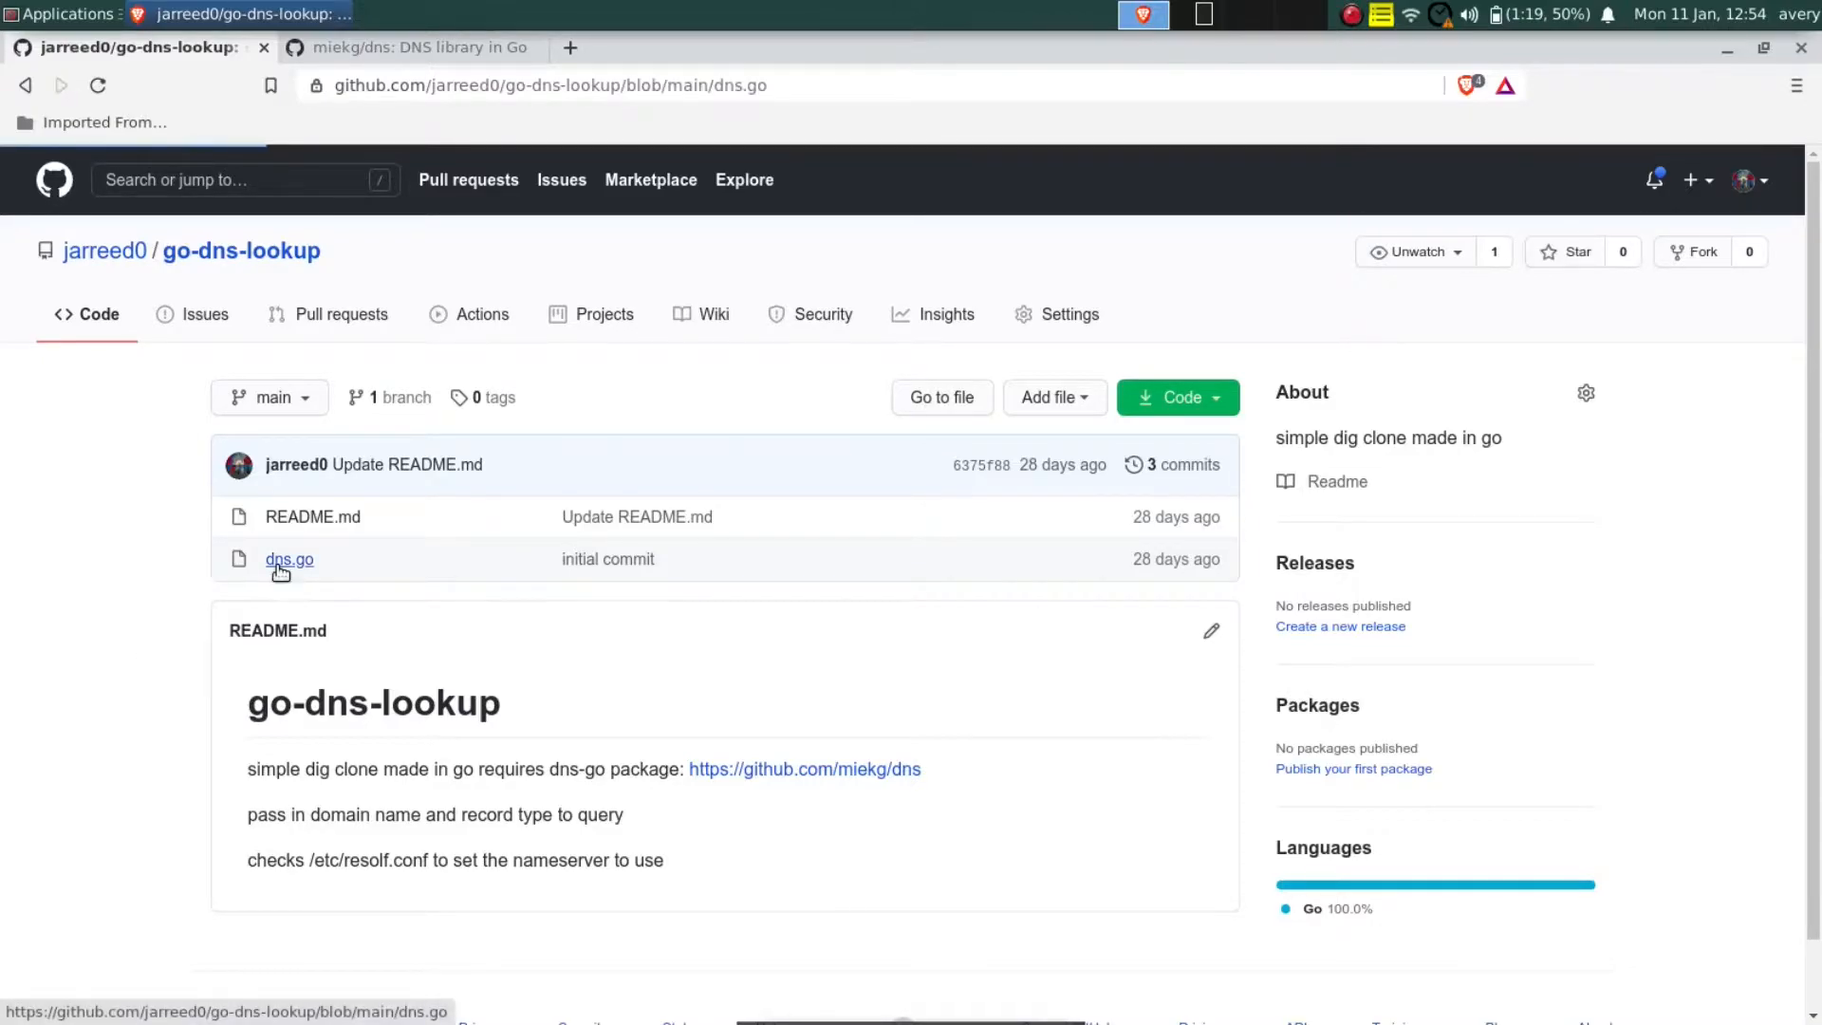
left_click(288, 558)
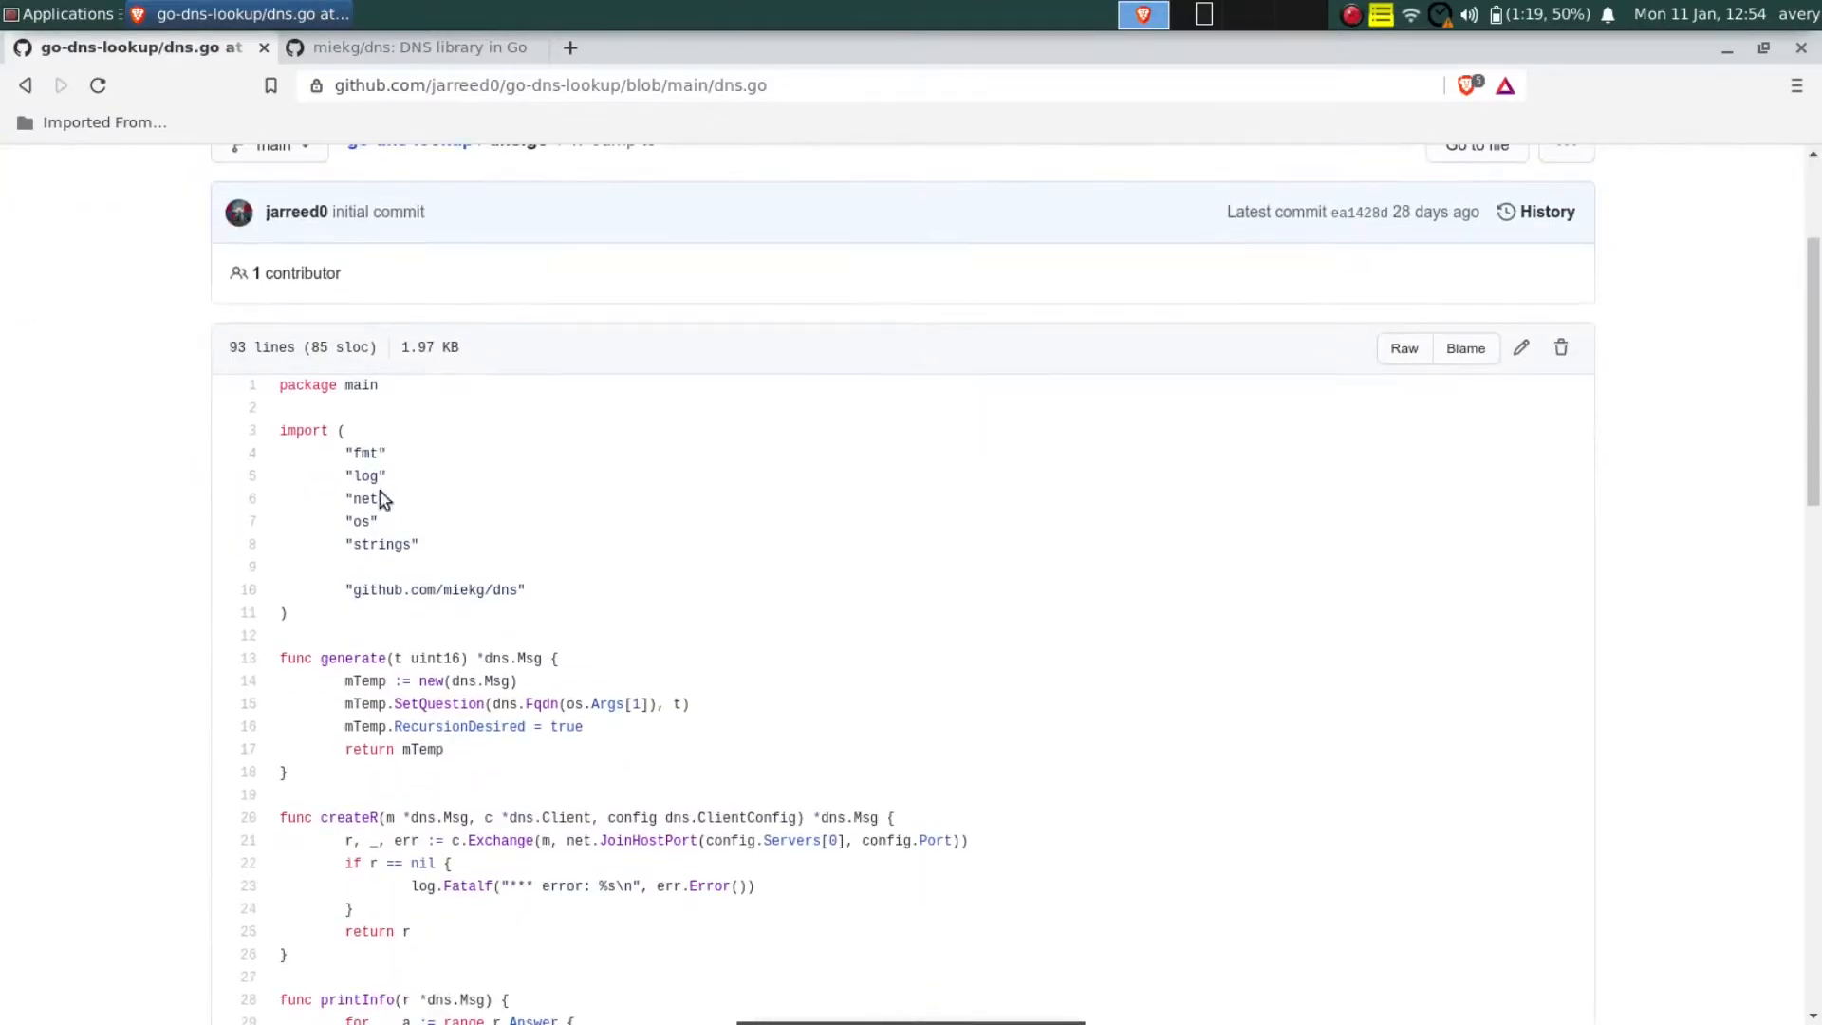
scroll("down", 3)
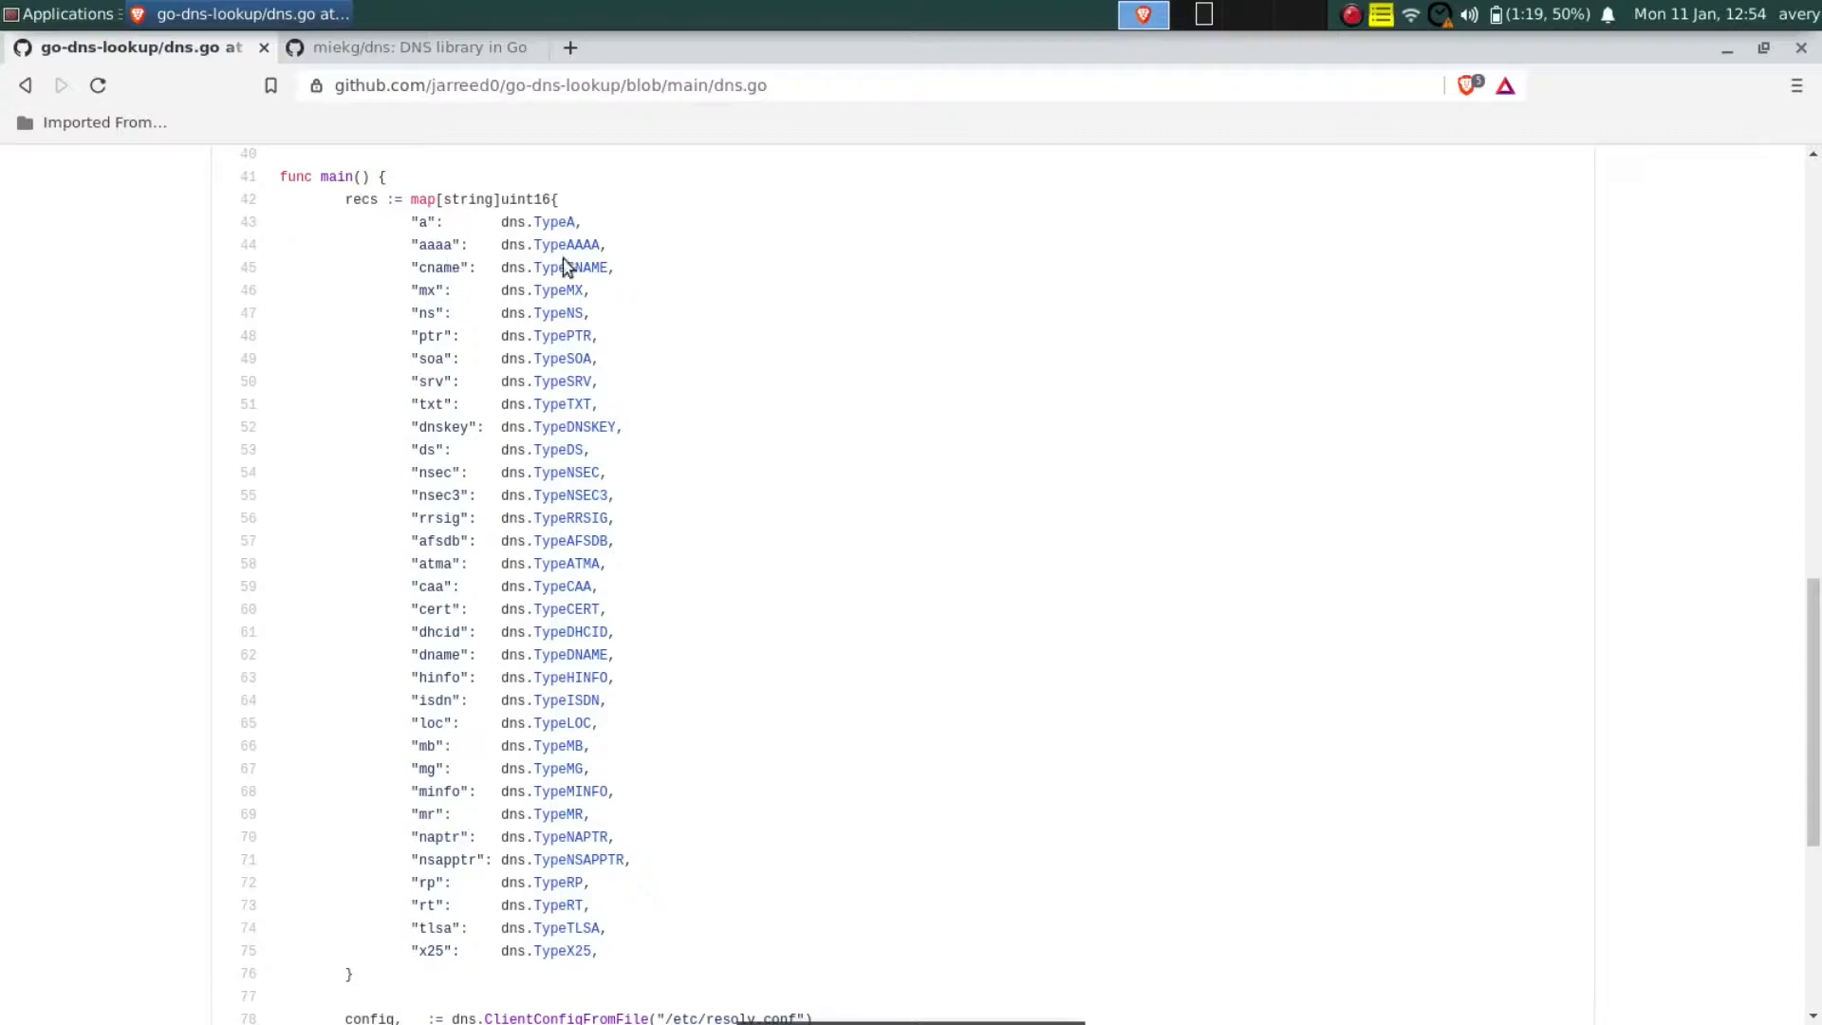
mouse_move(566, 518)
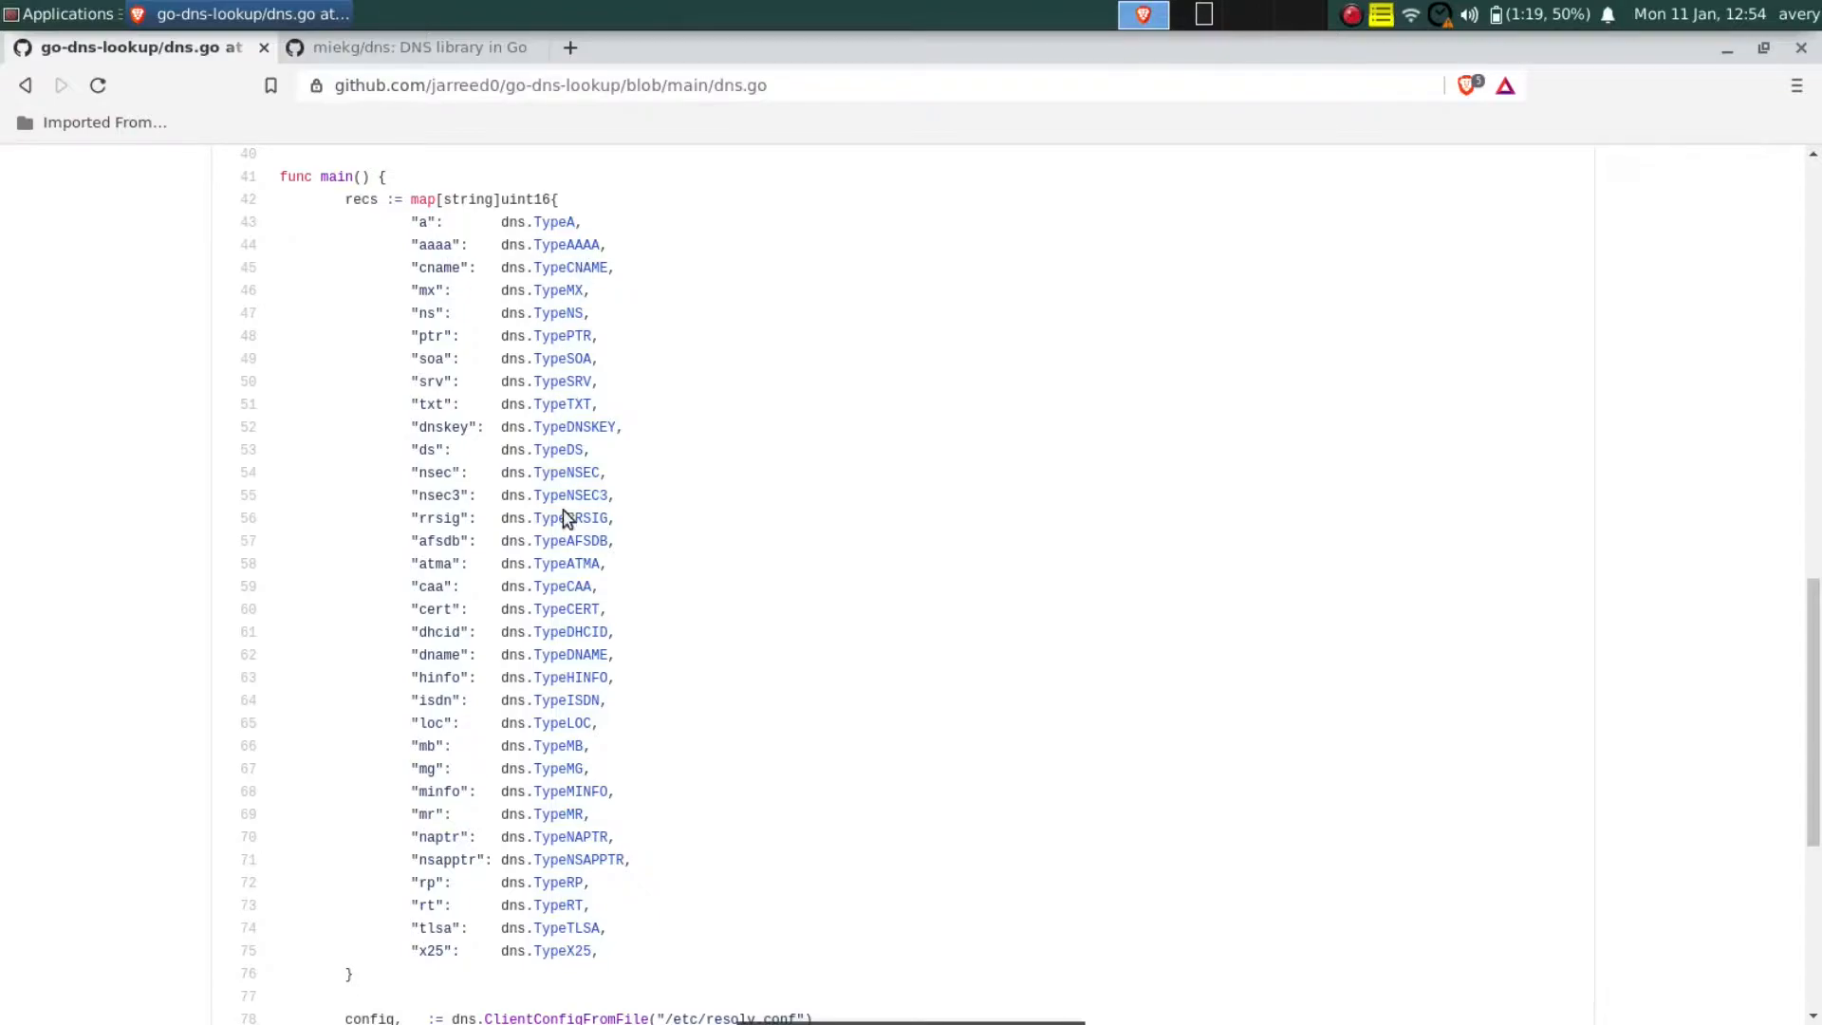
left_click(409, 47)
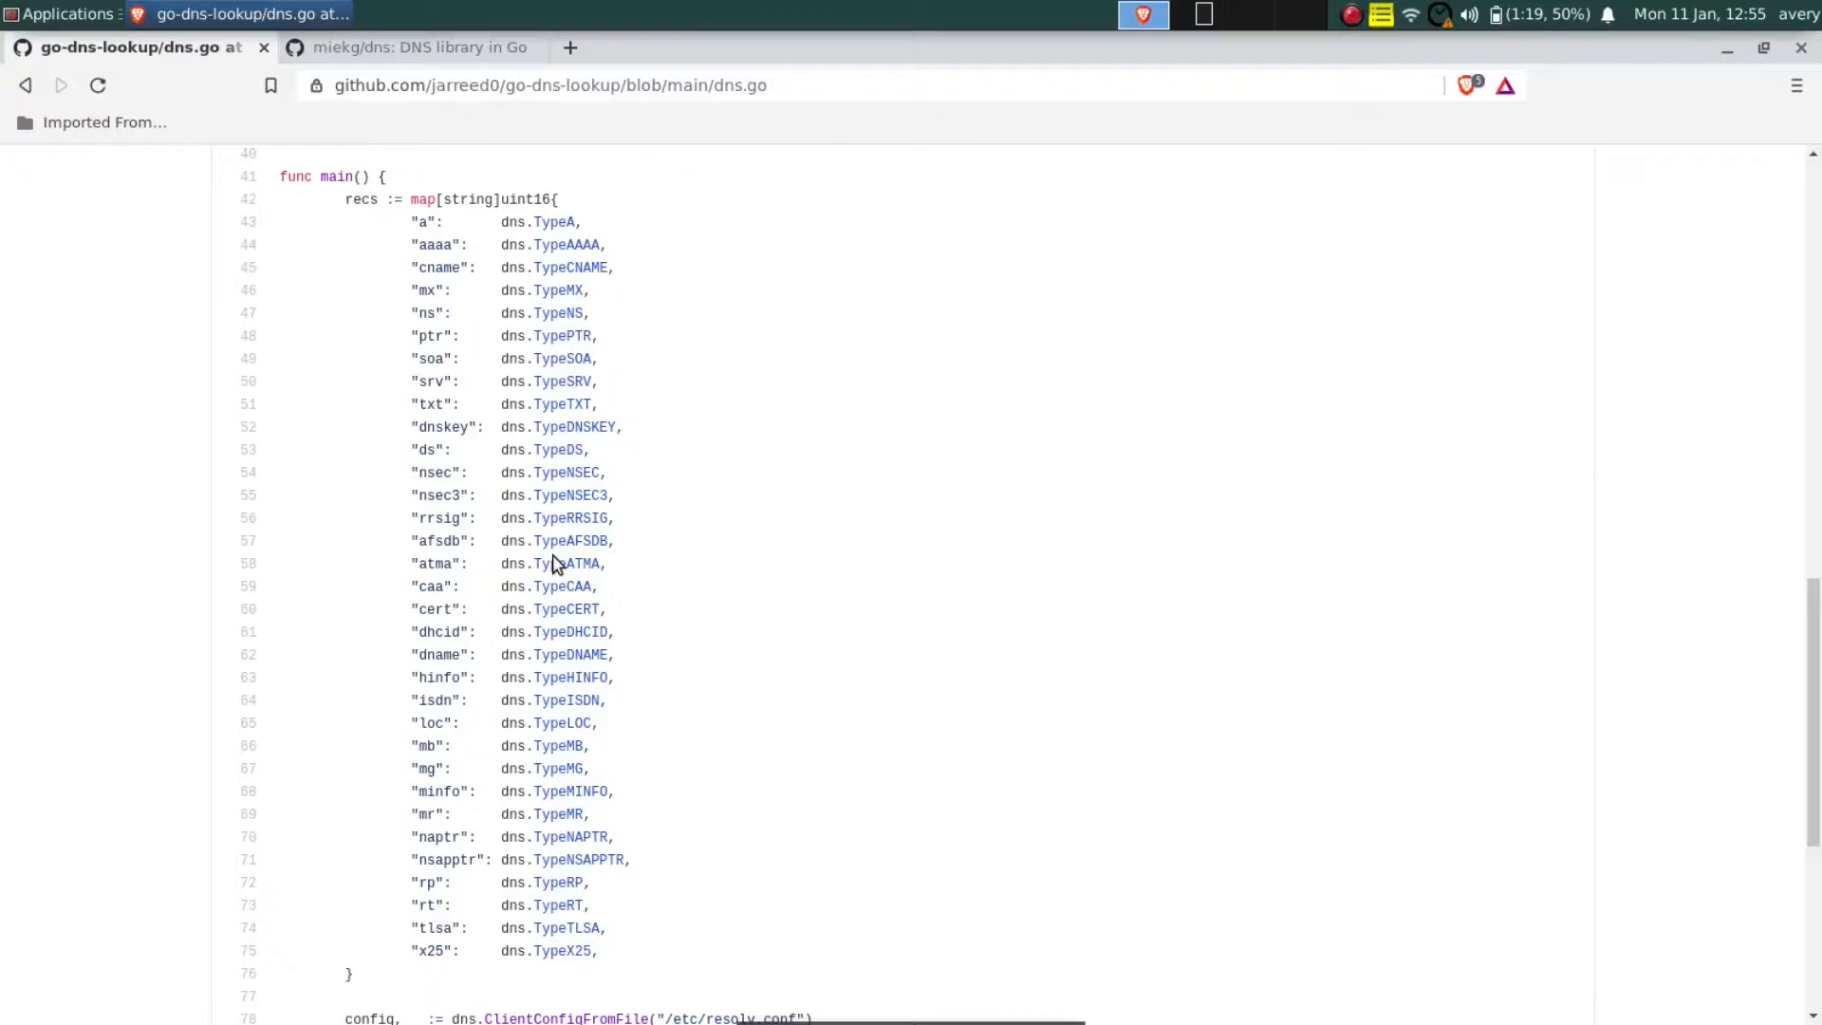
scroll("down", 3)
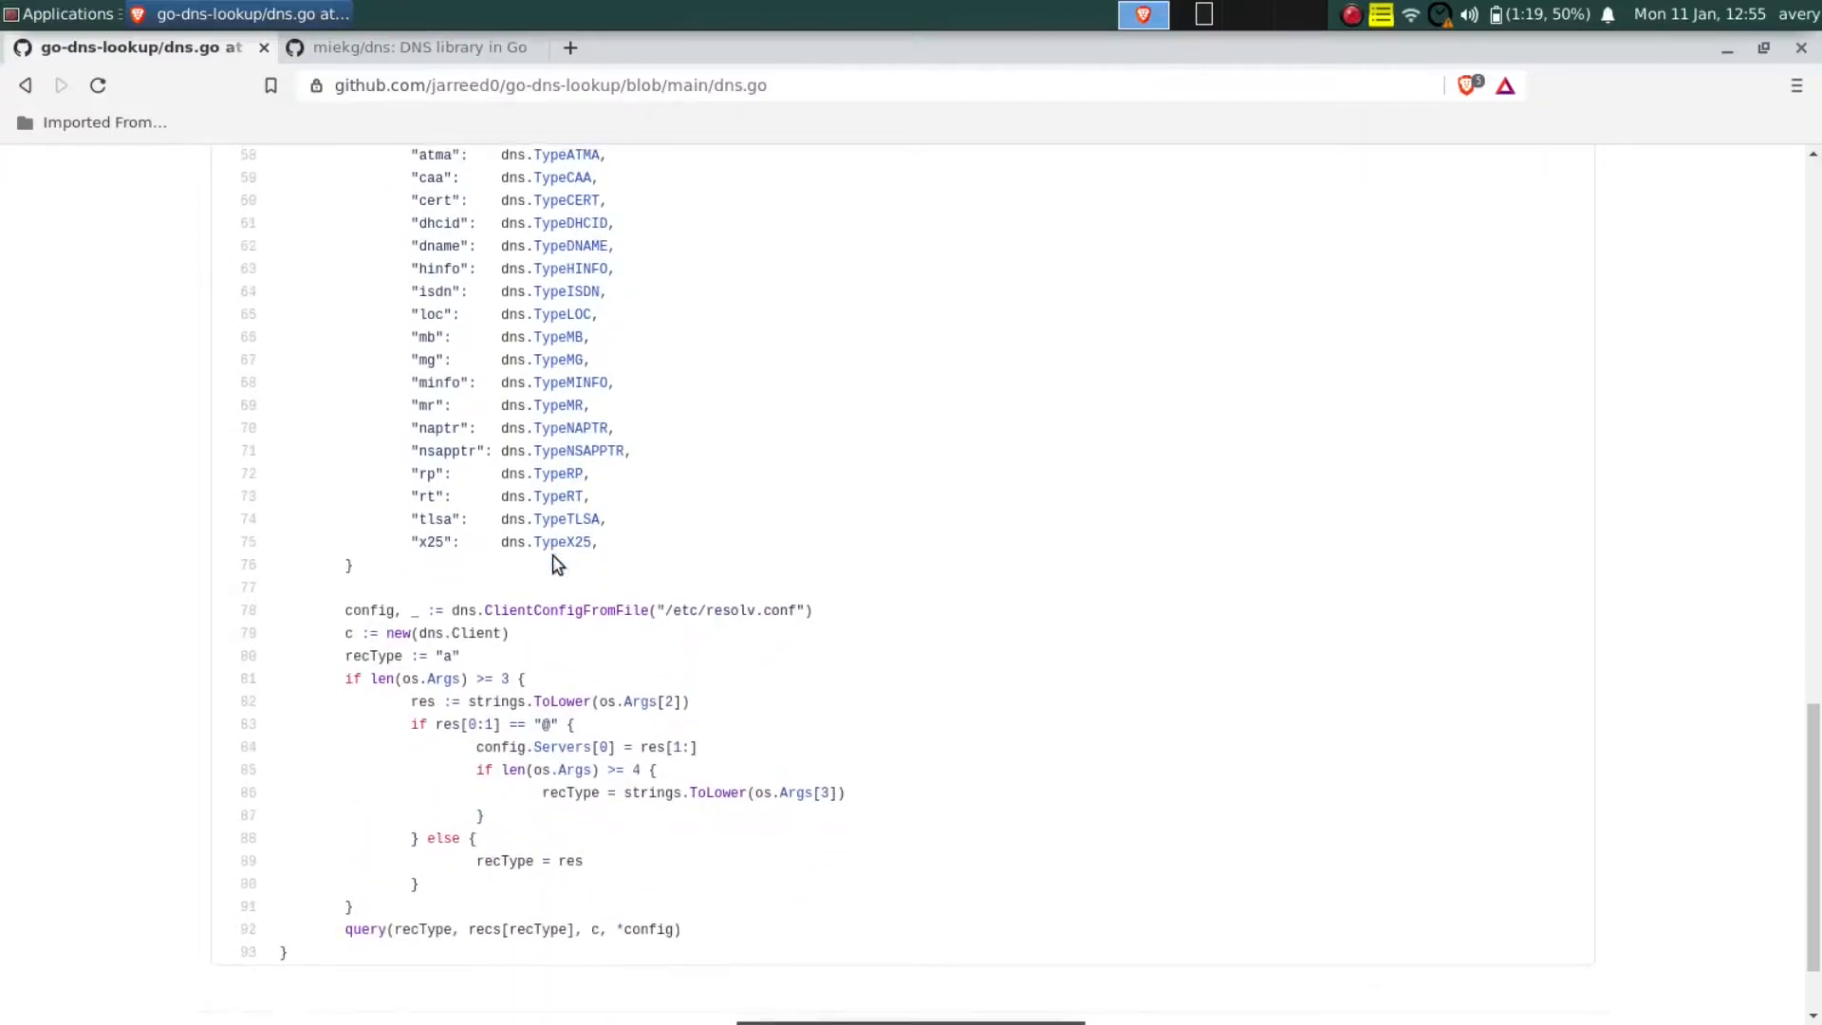
scroll("down", 3)
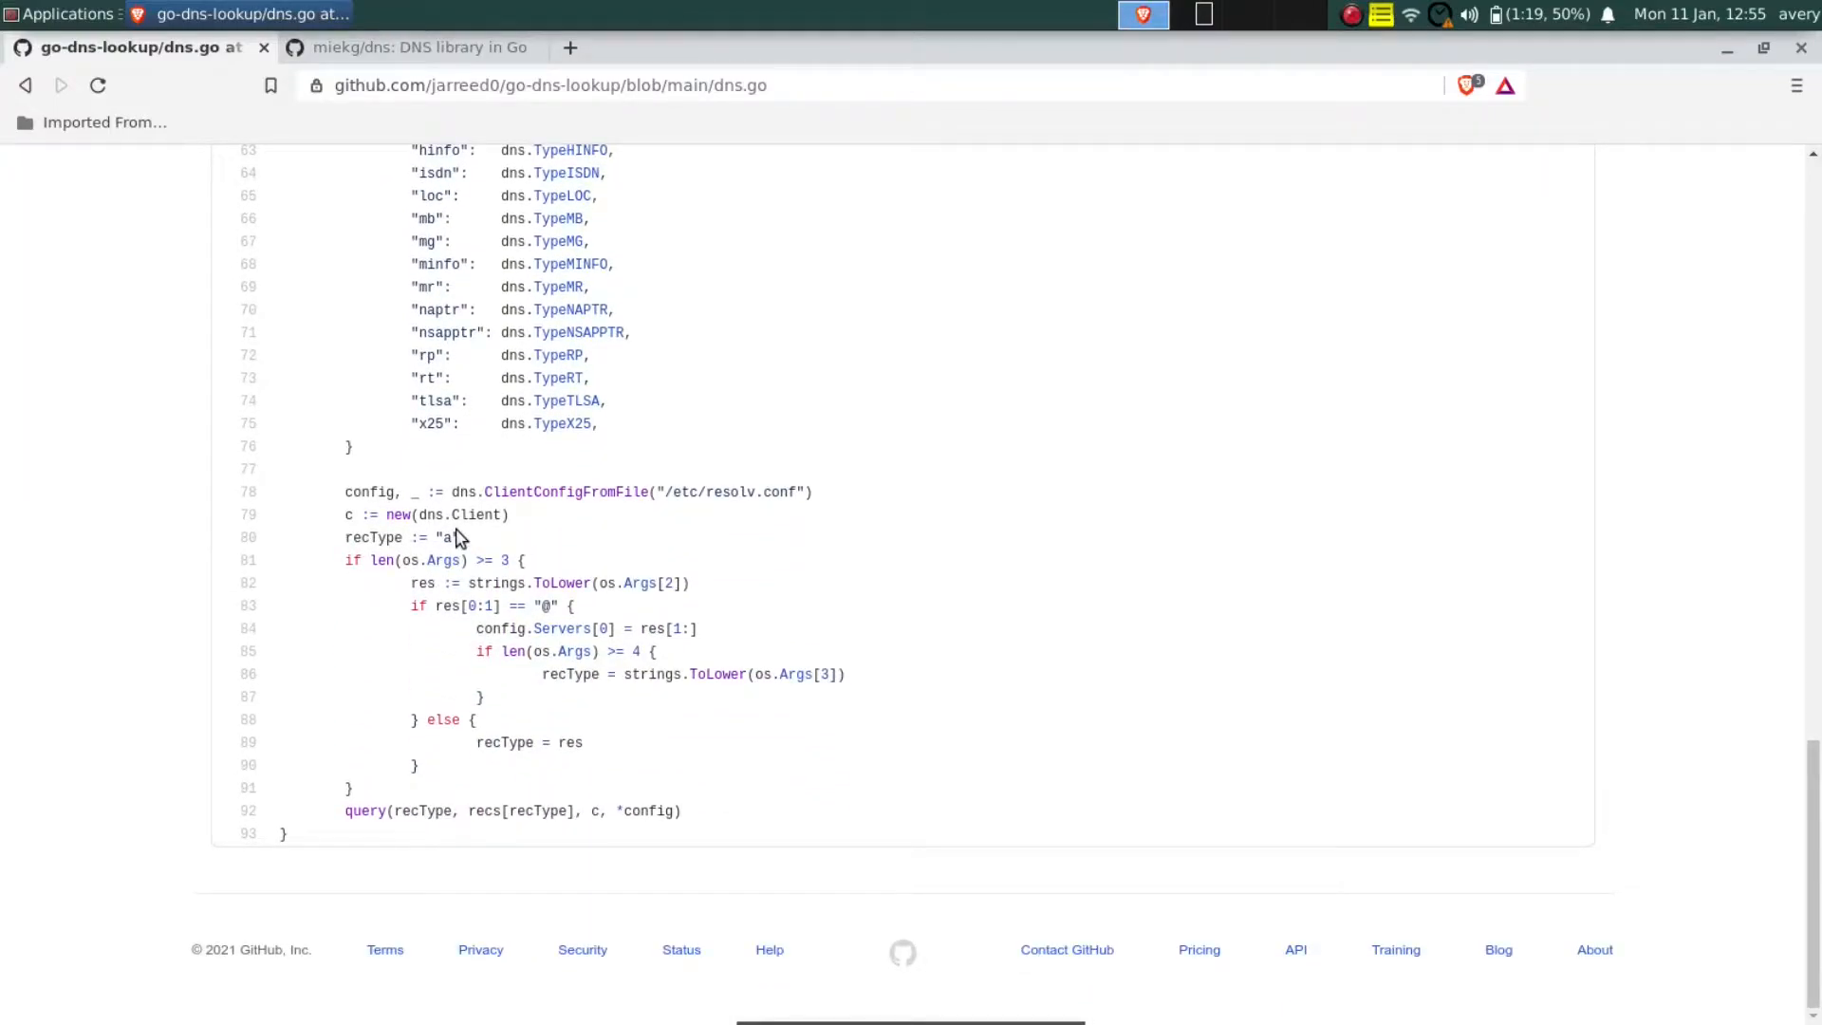
mouse_move(636, 515)
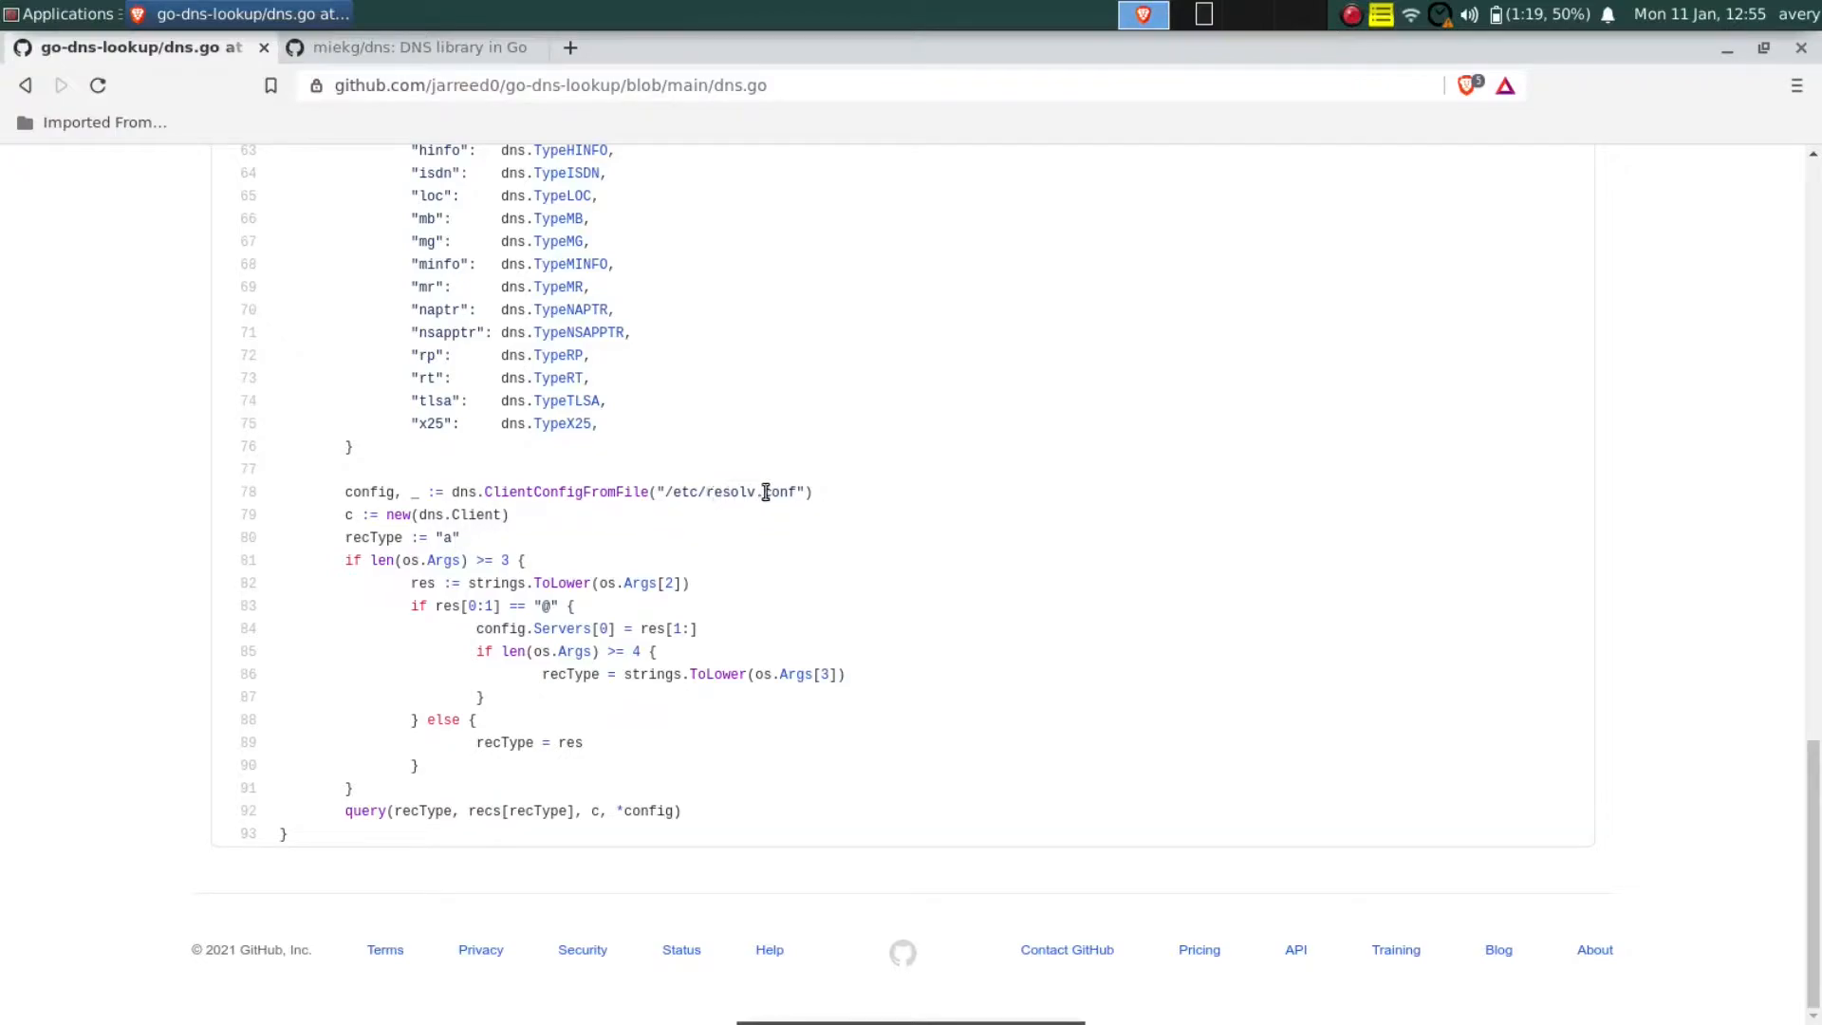
mouse_move(778, 490)
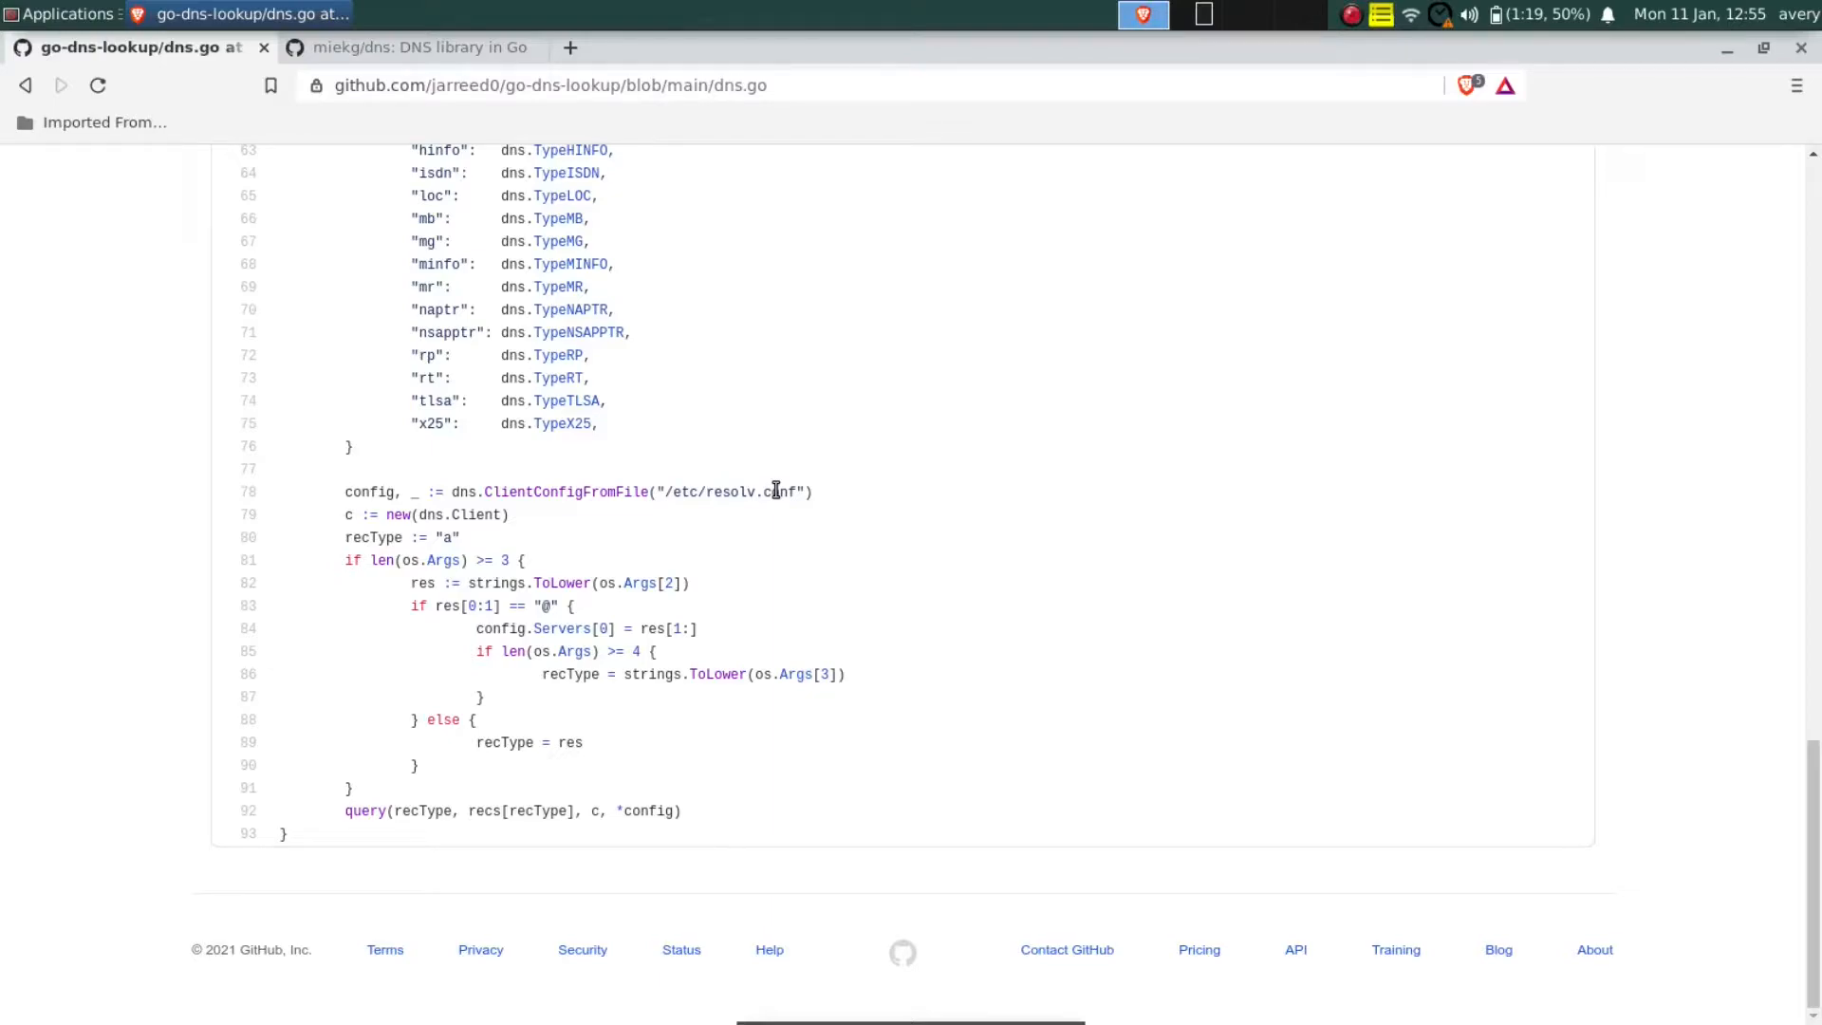
mouse_move(615, 589)
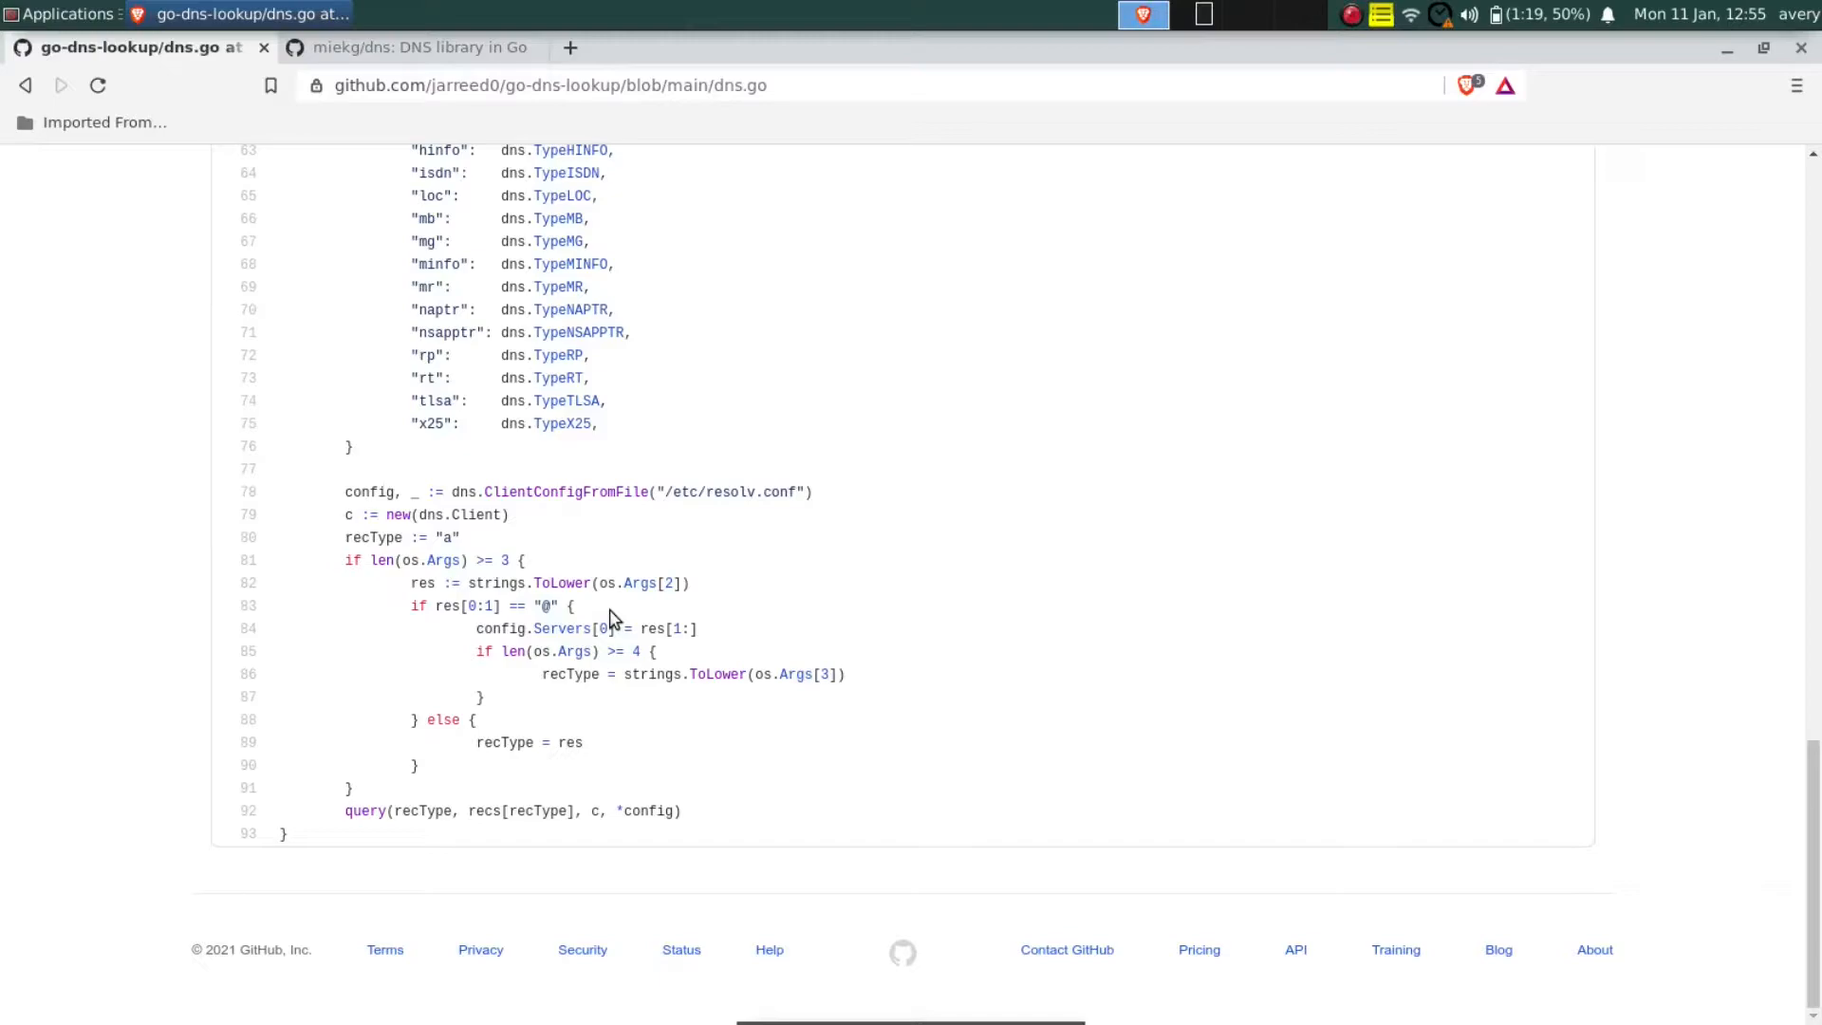
mouse_move(459, 834)
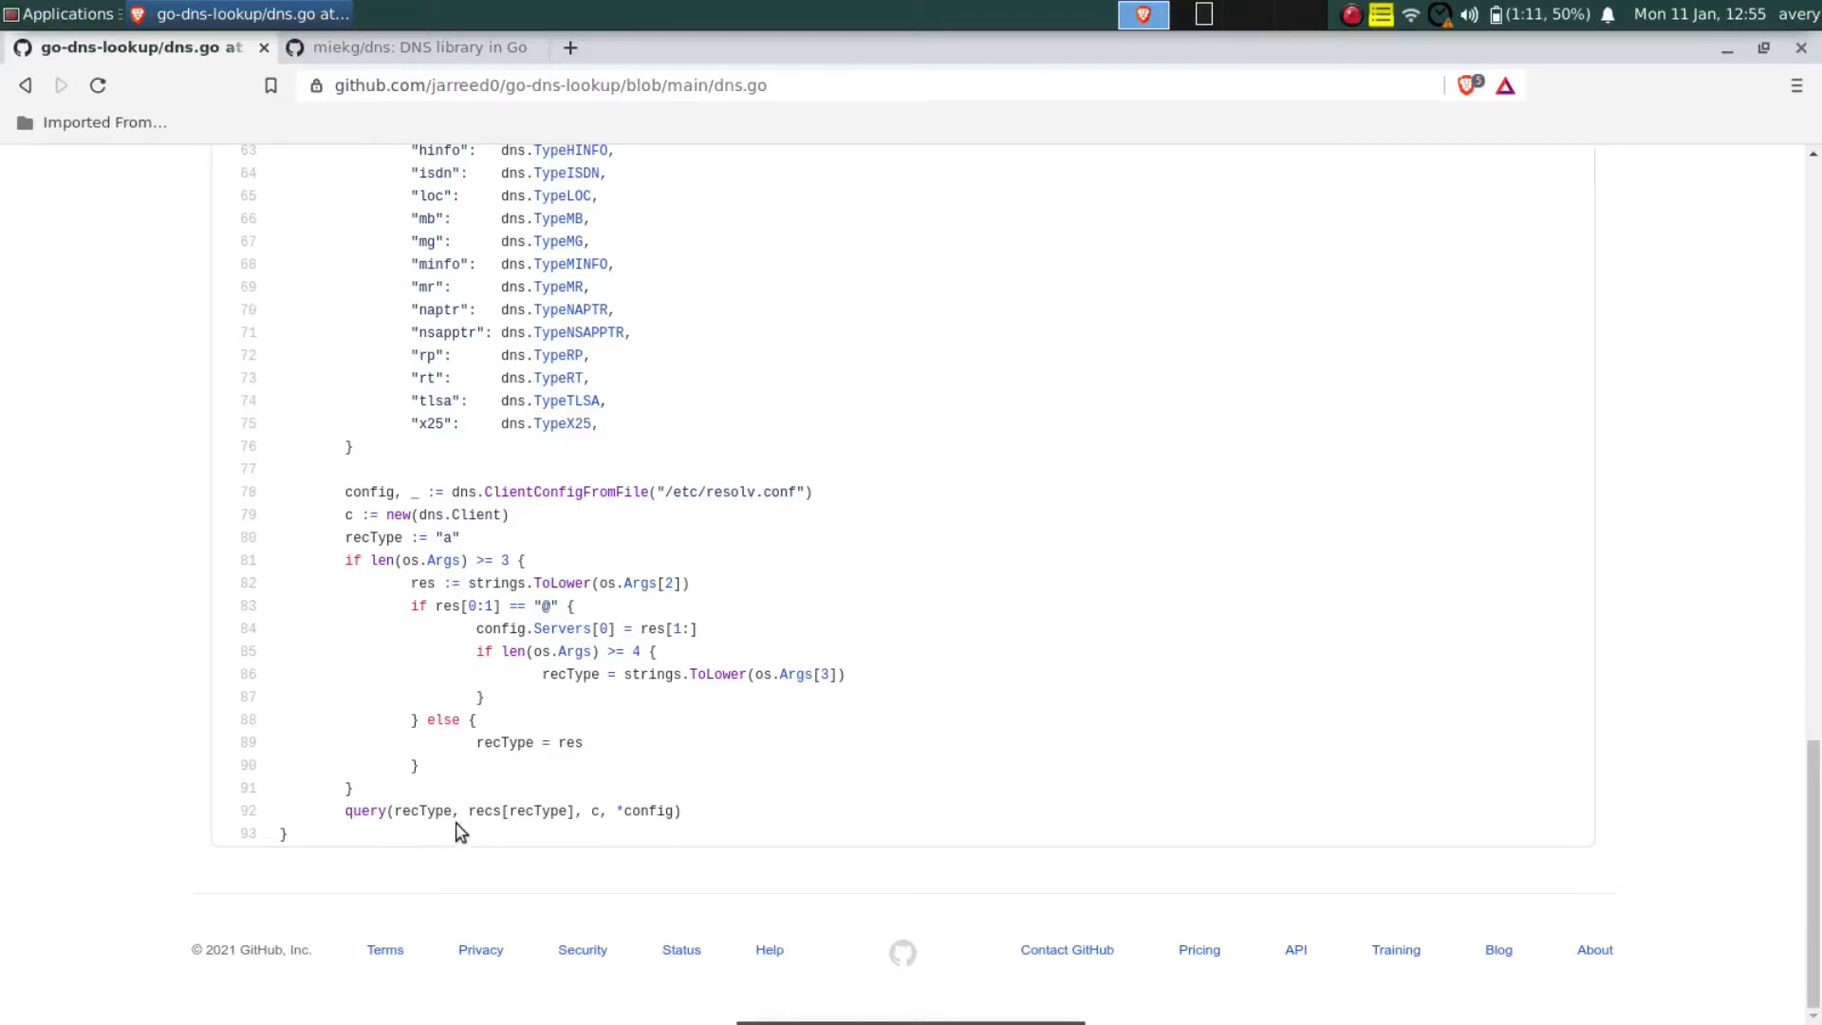
- Read through dns.go's query function, selecting the variable r and a line of code
scroll("up", 3)
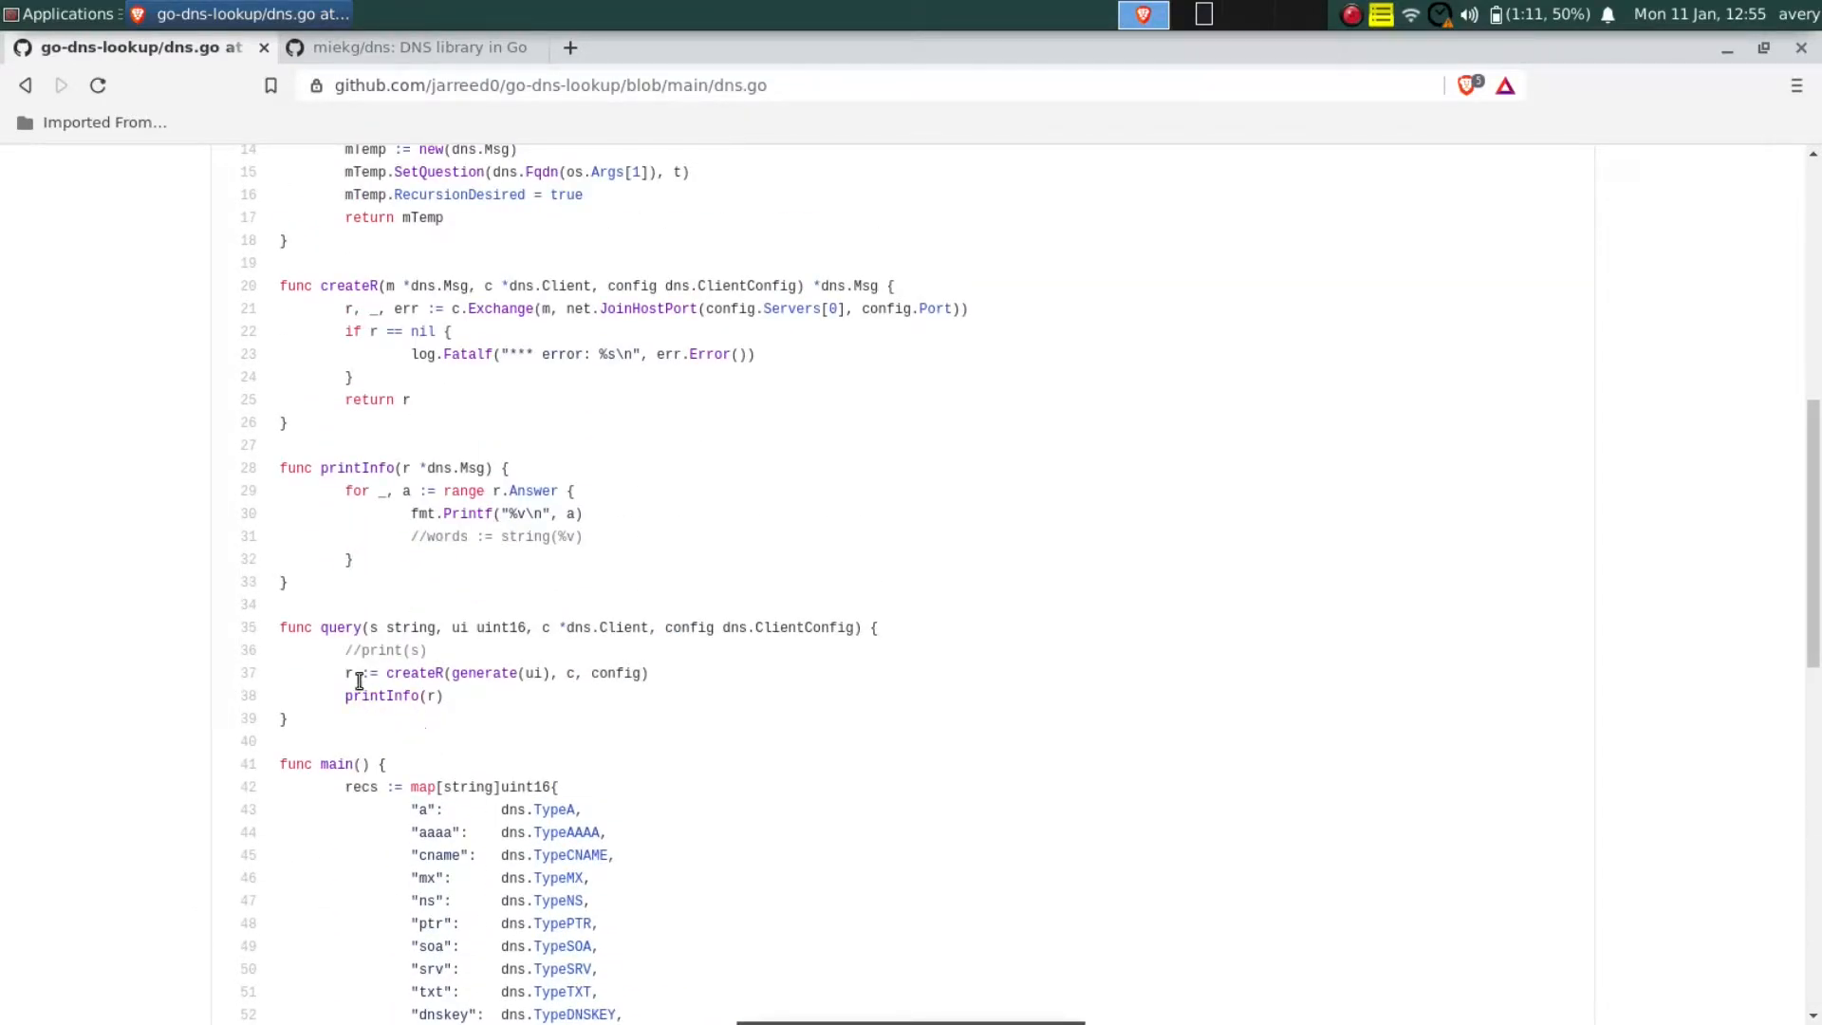
double_click(414, 672)
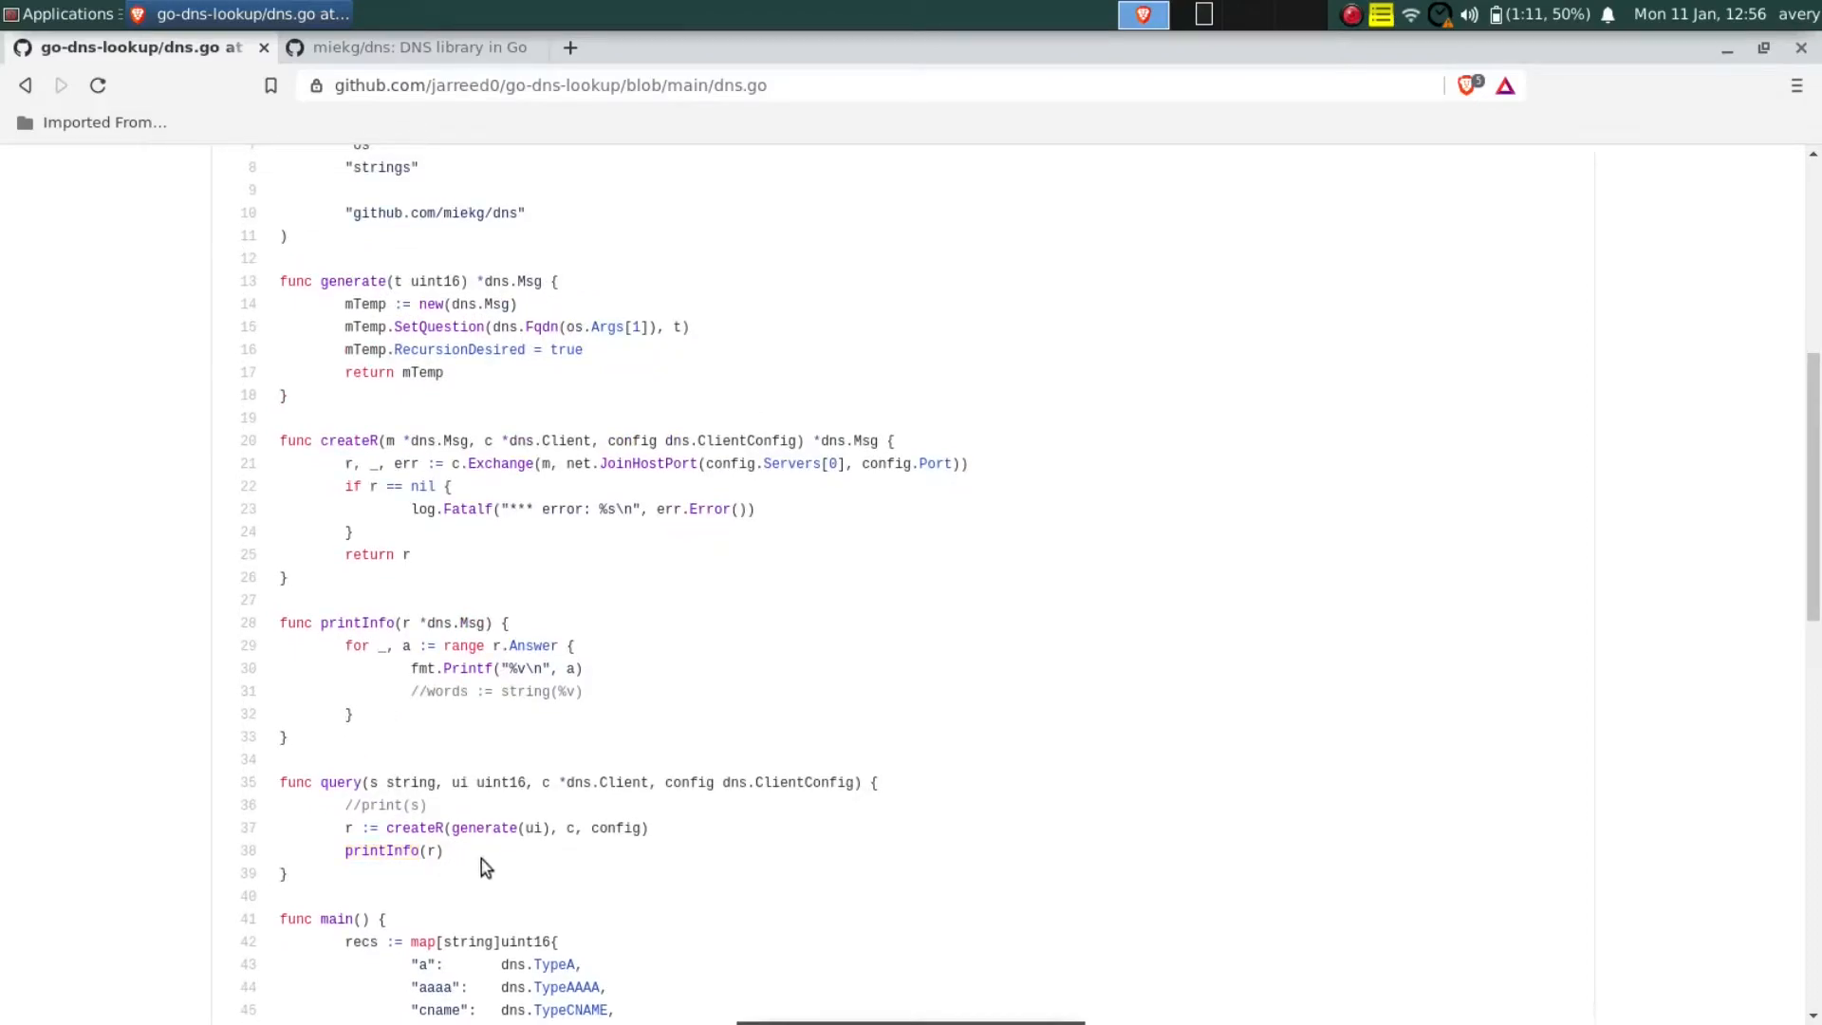
scroll("up", 3)
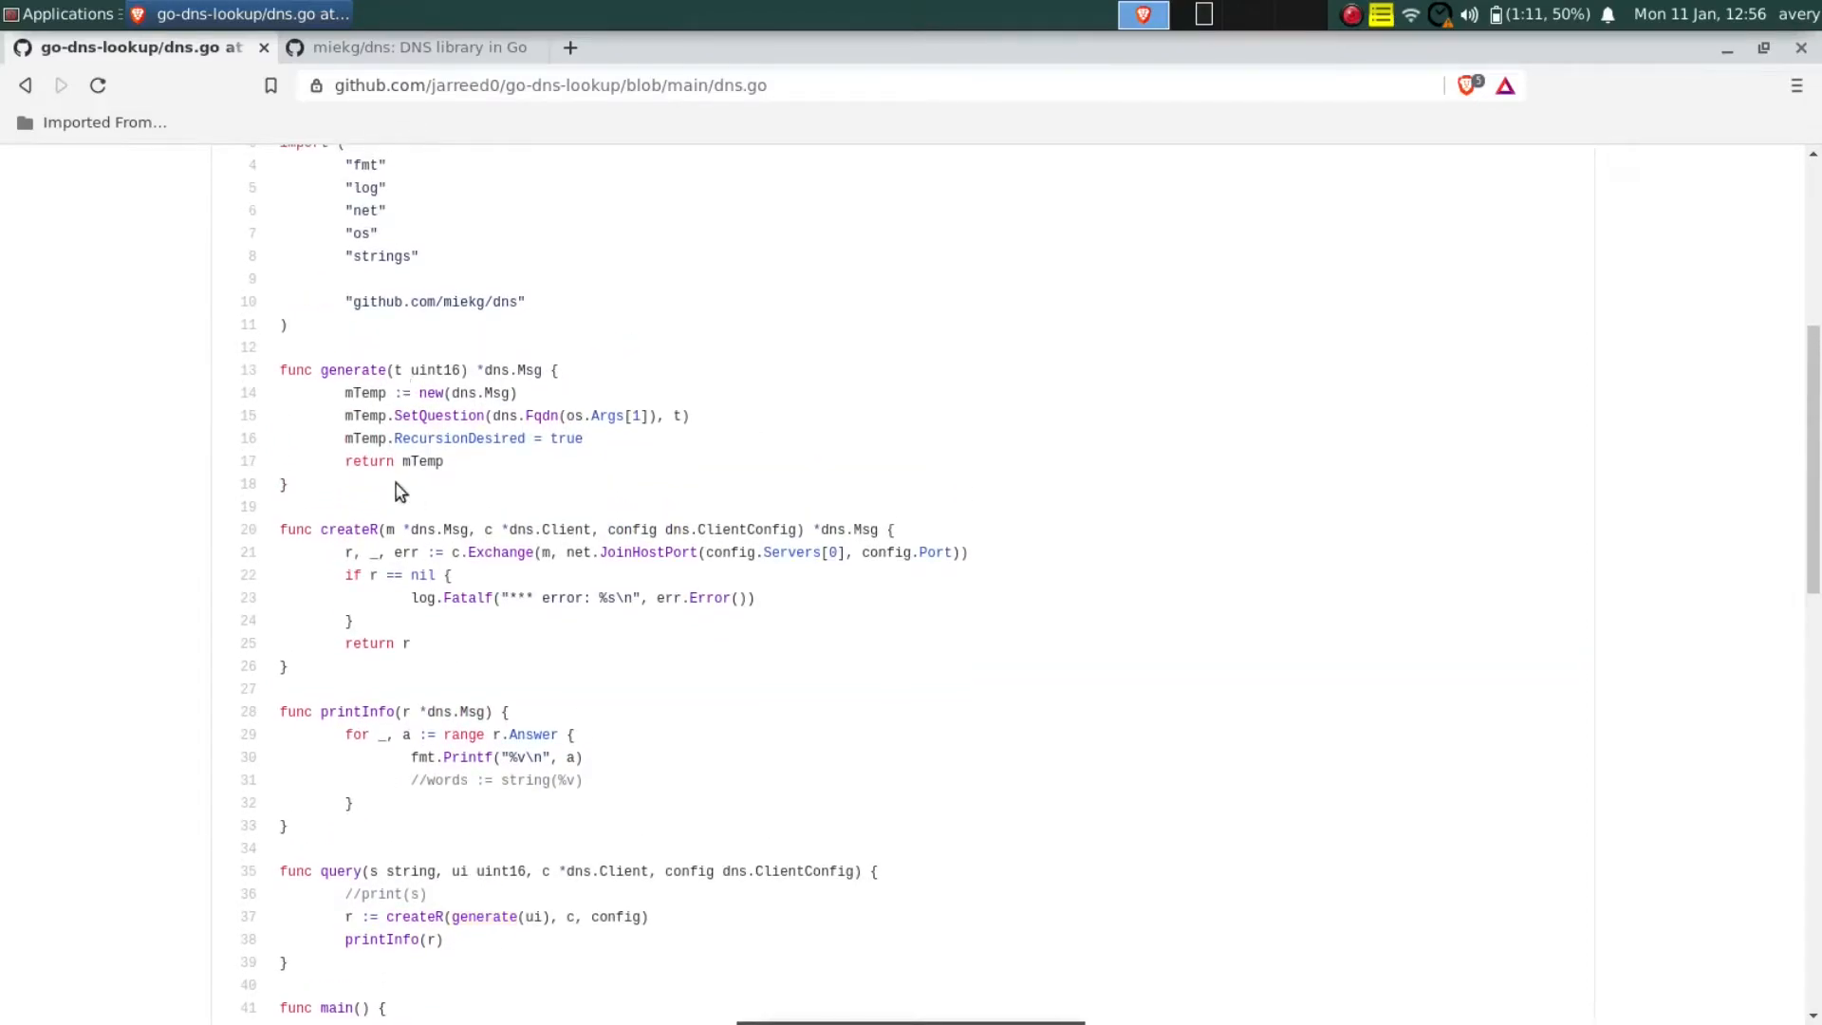
mouse_move(459, 740)
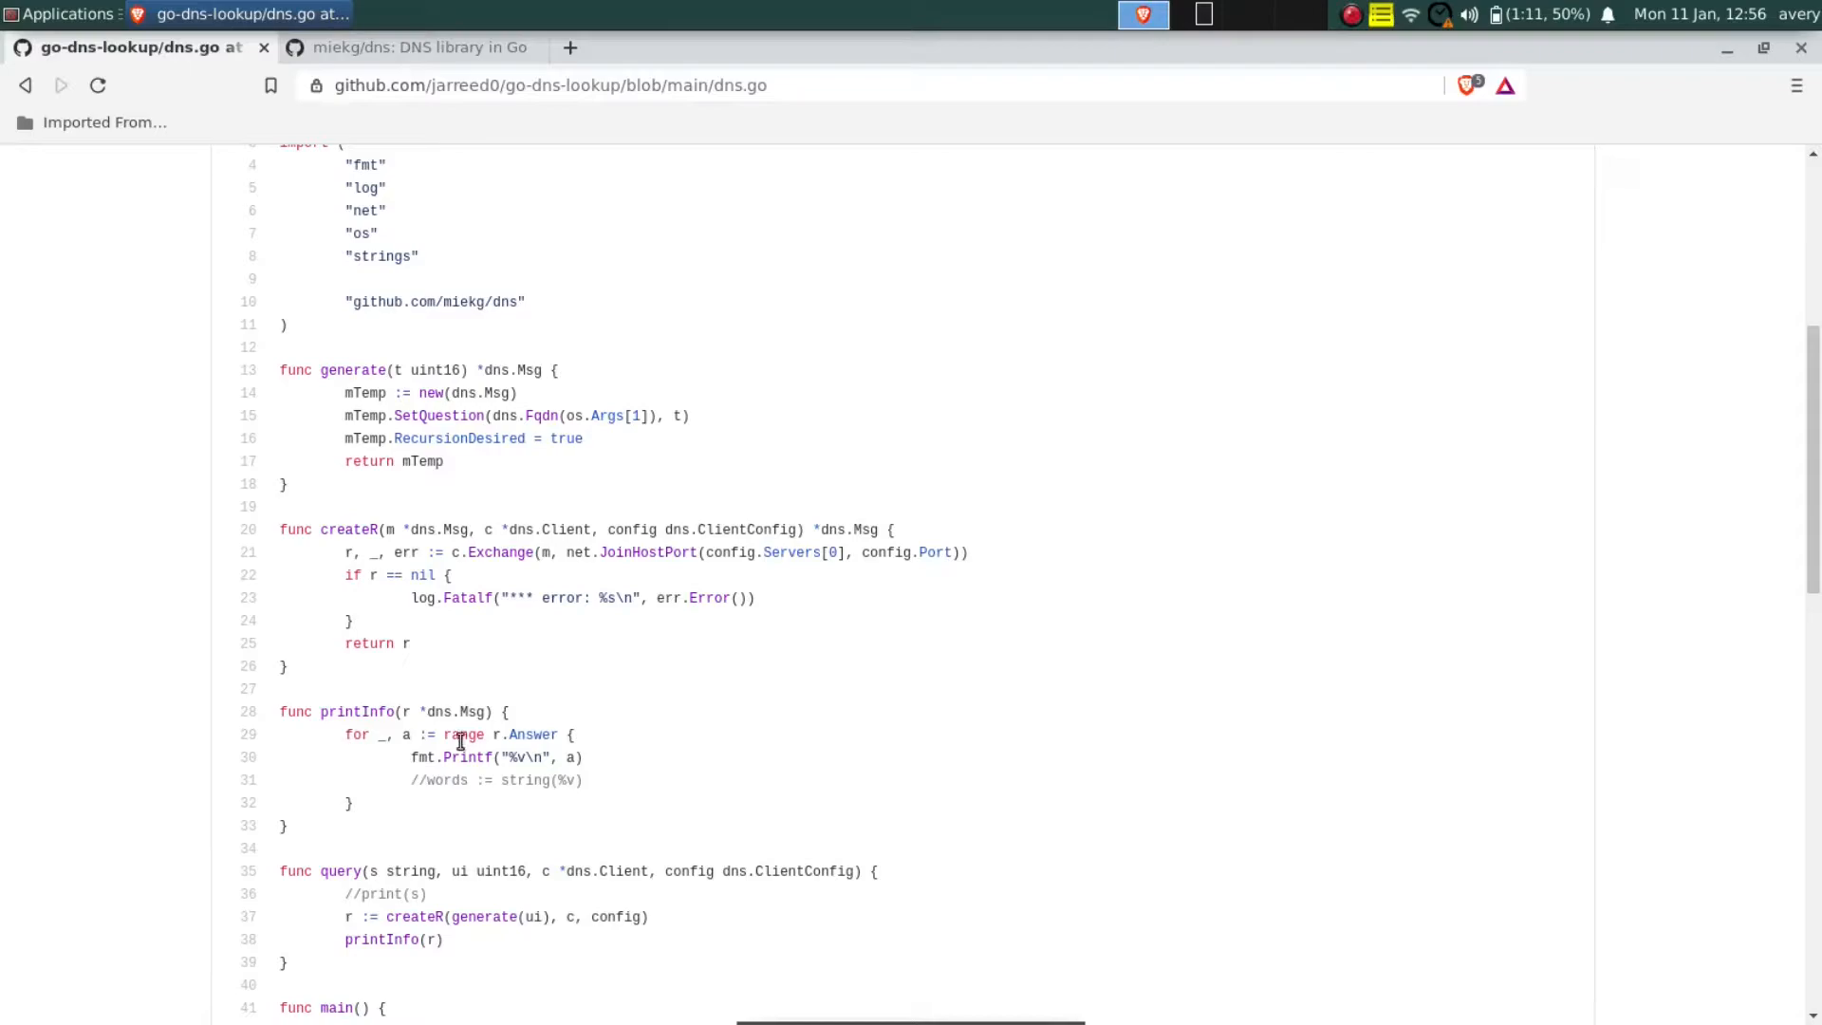
mouse_move(436, 507)
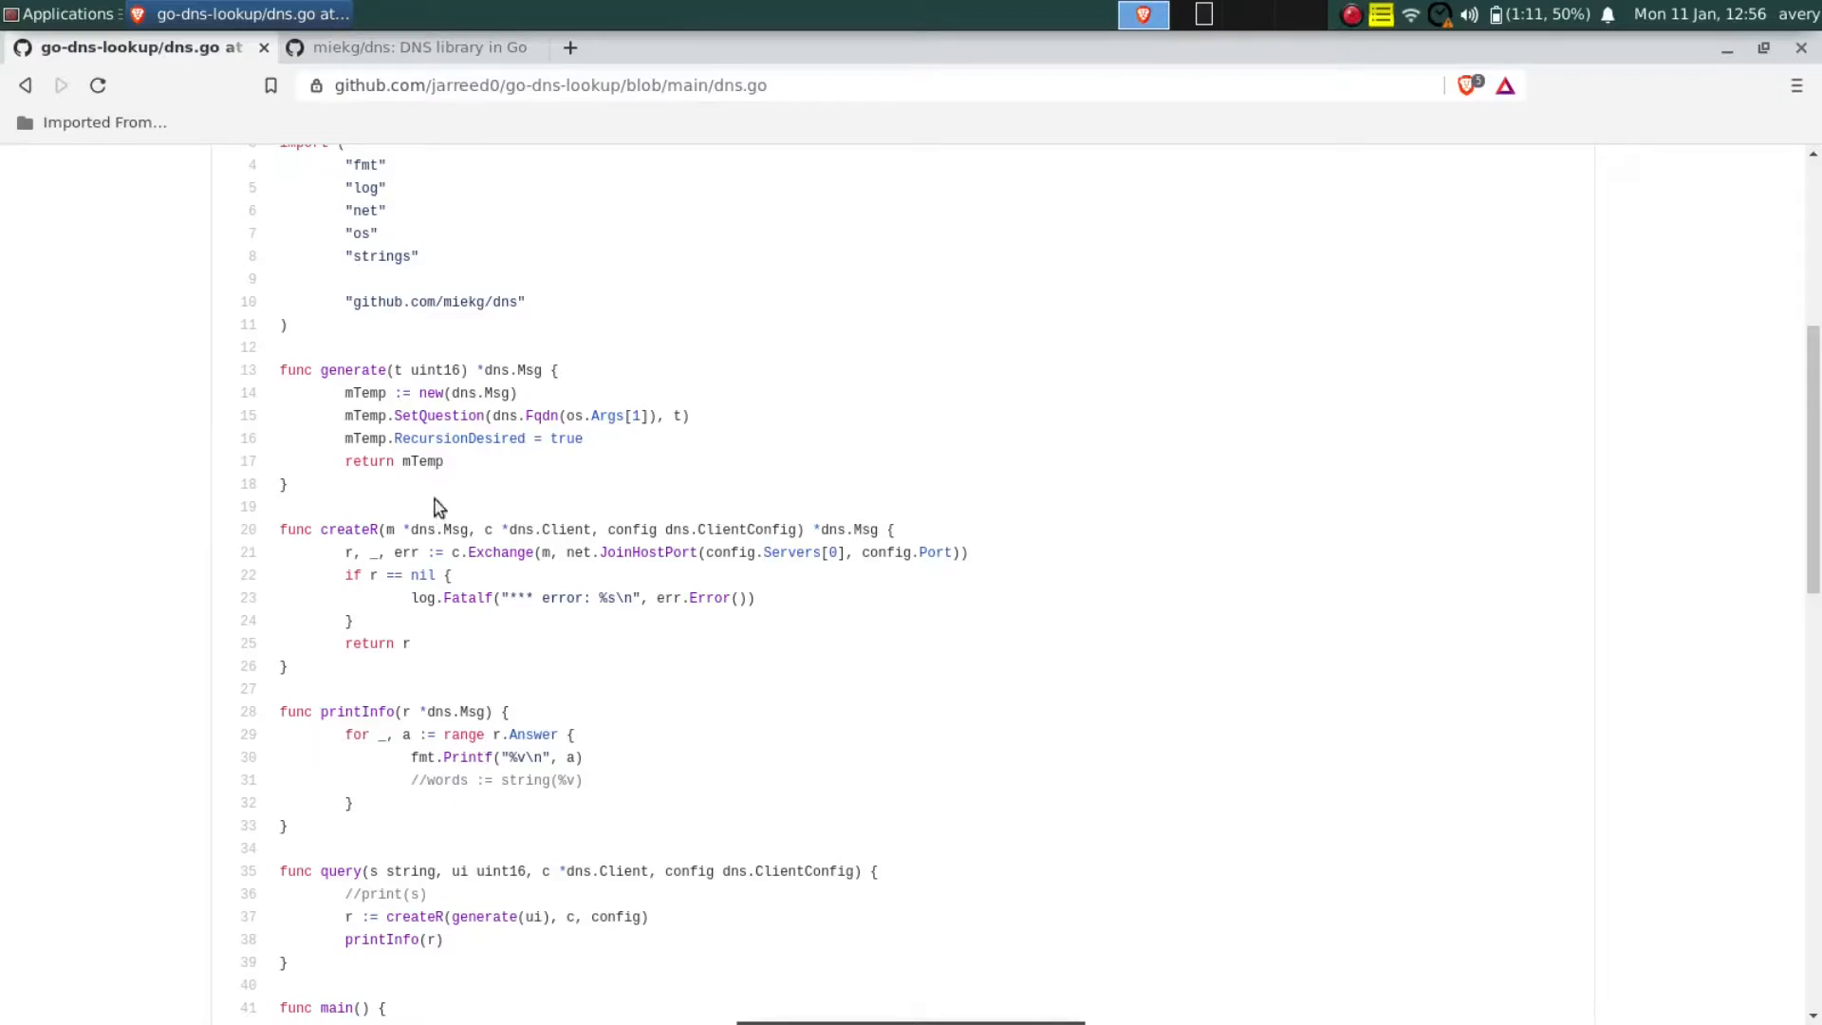
mouse_move(483, 457)
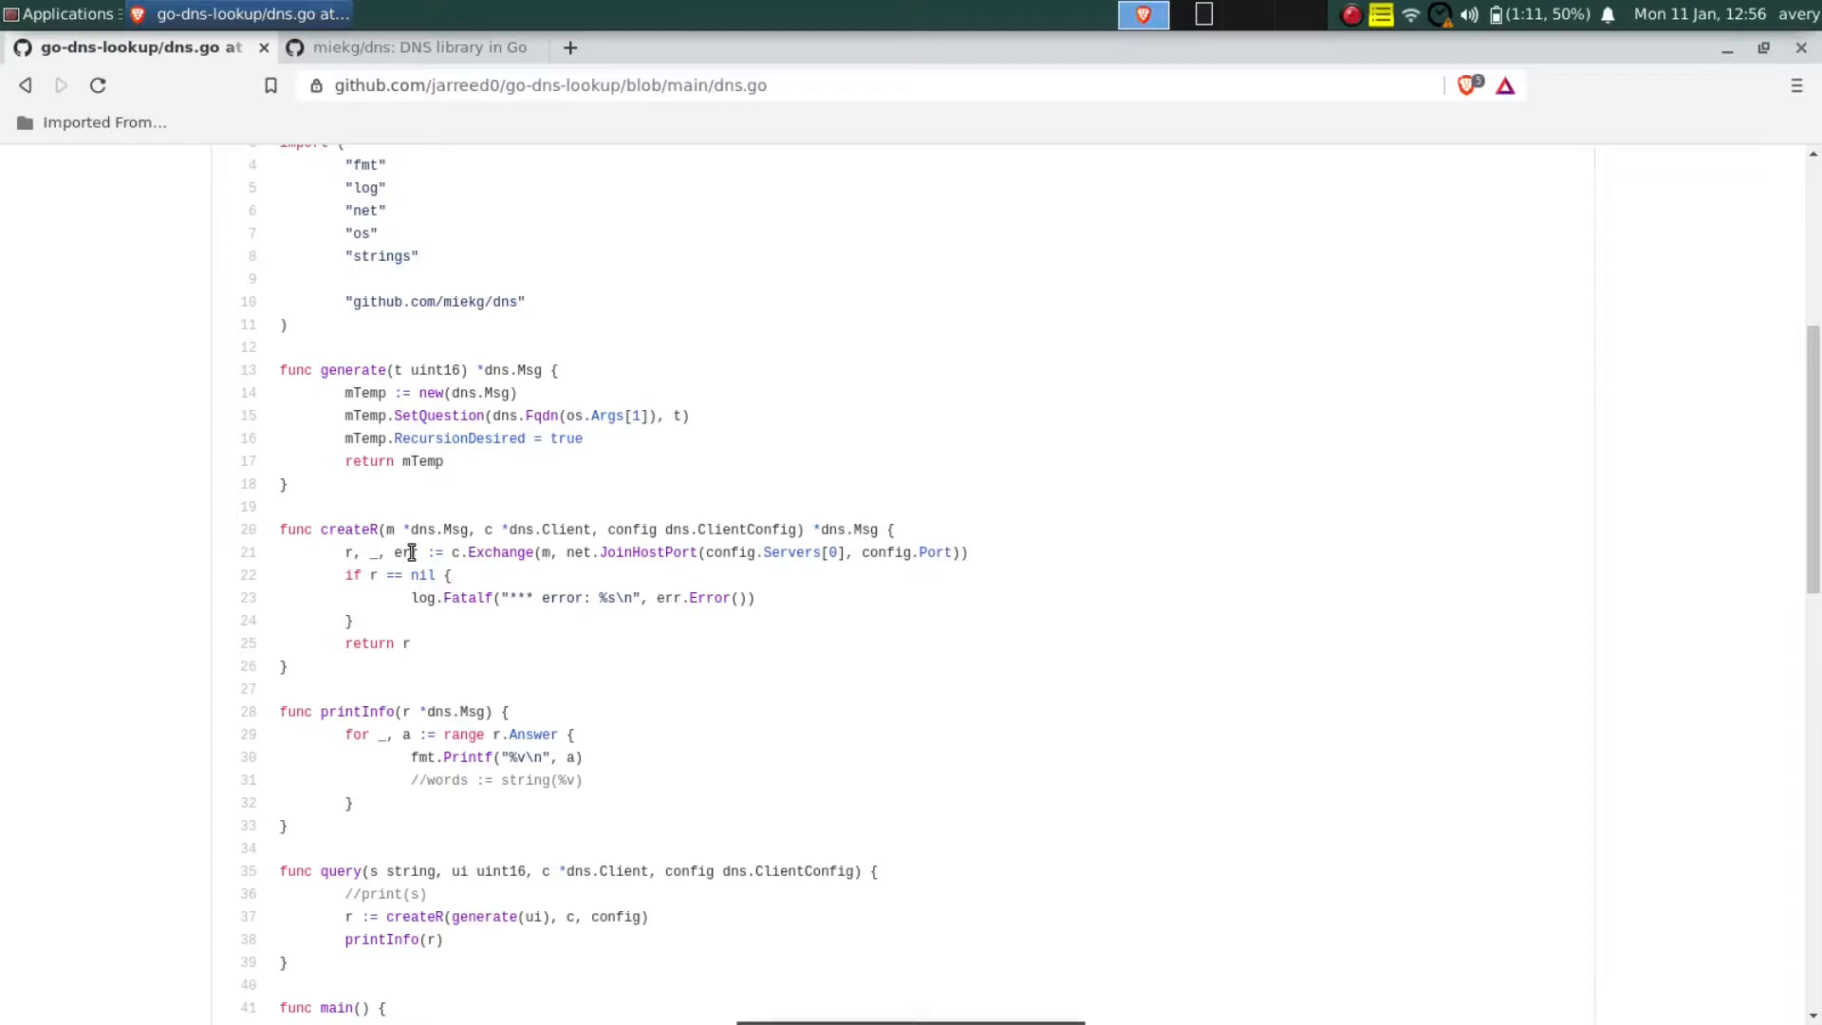
left_click_drag(416, 552, 968, 553)
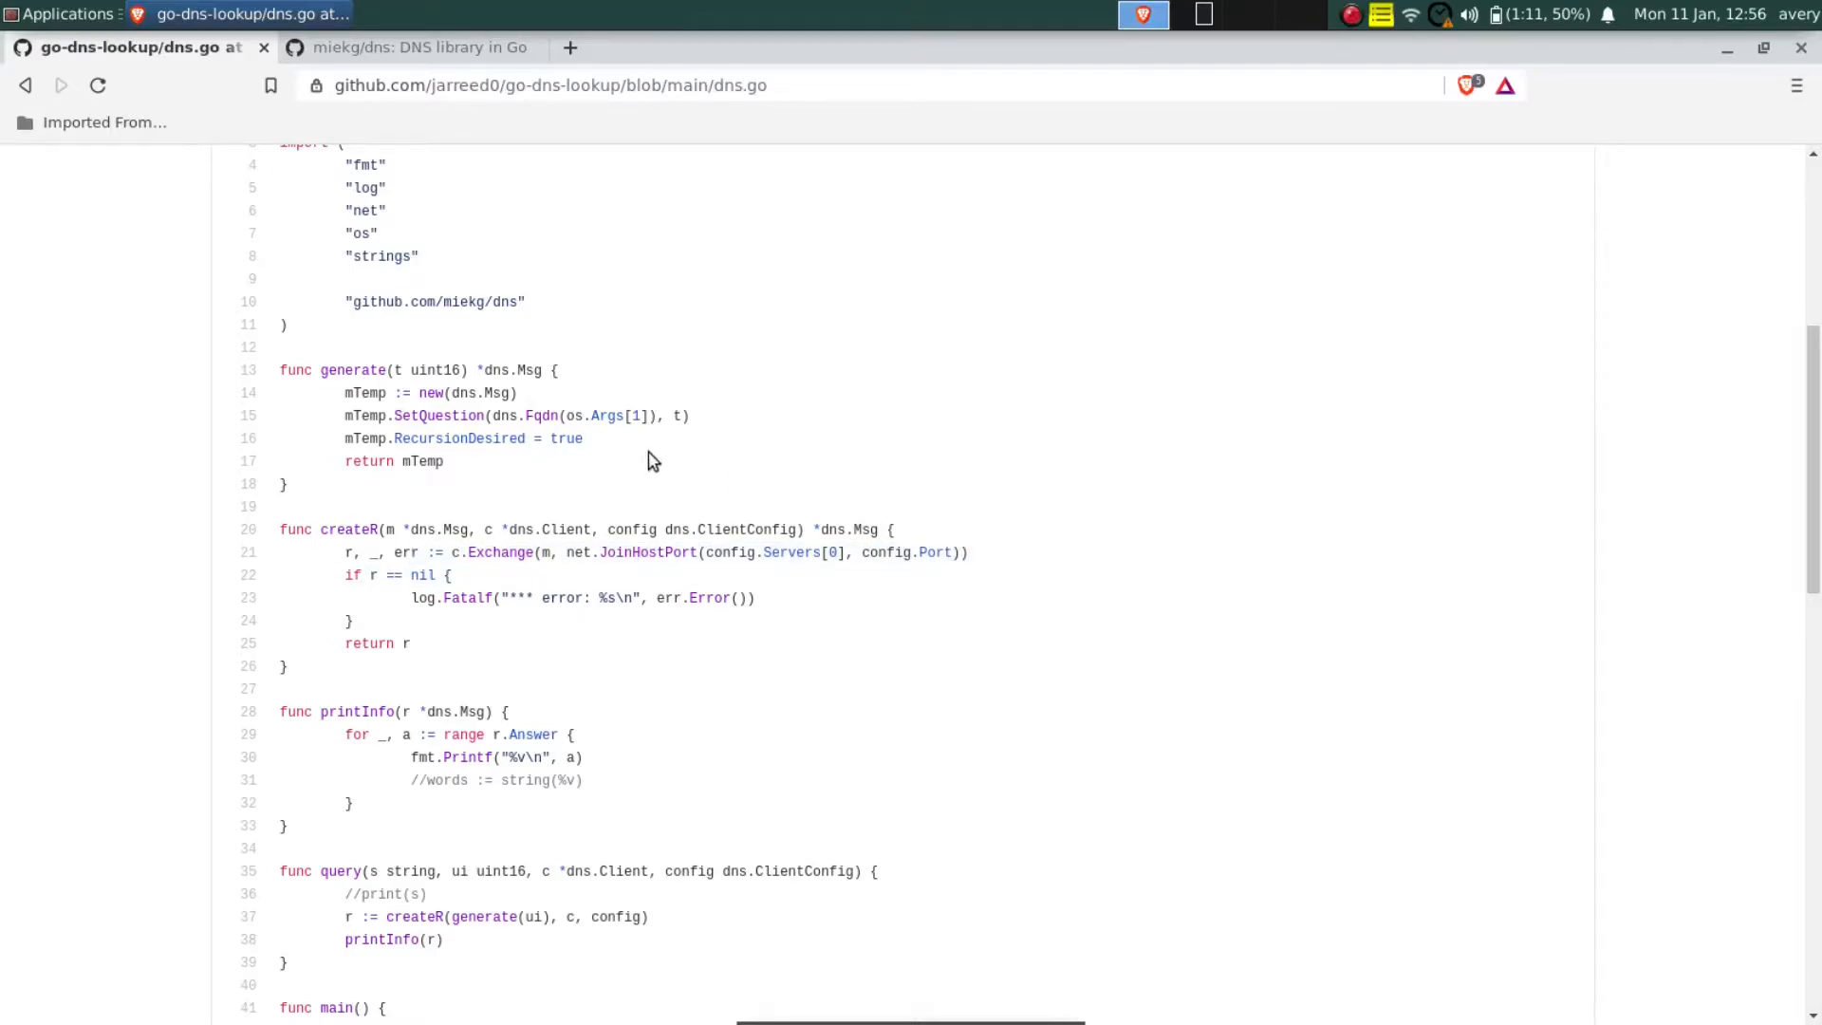
mouse_move(505, 574)
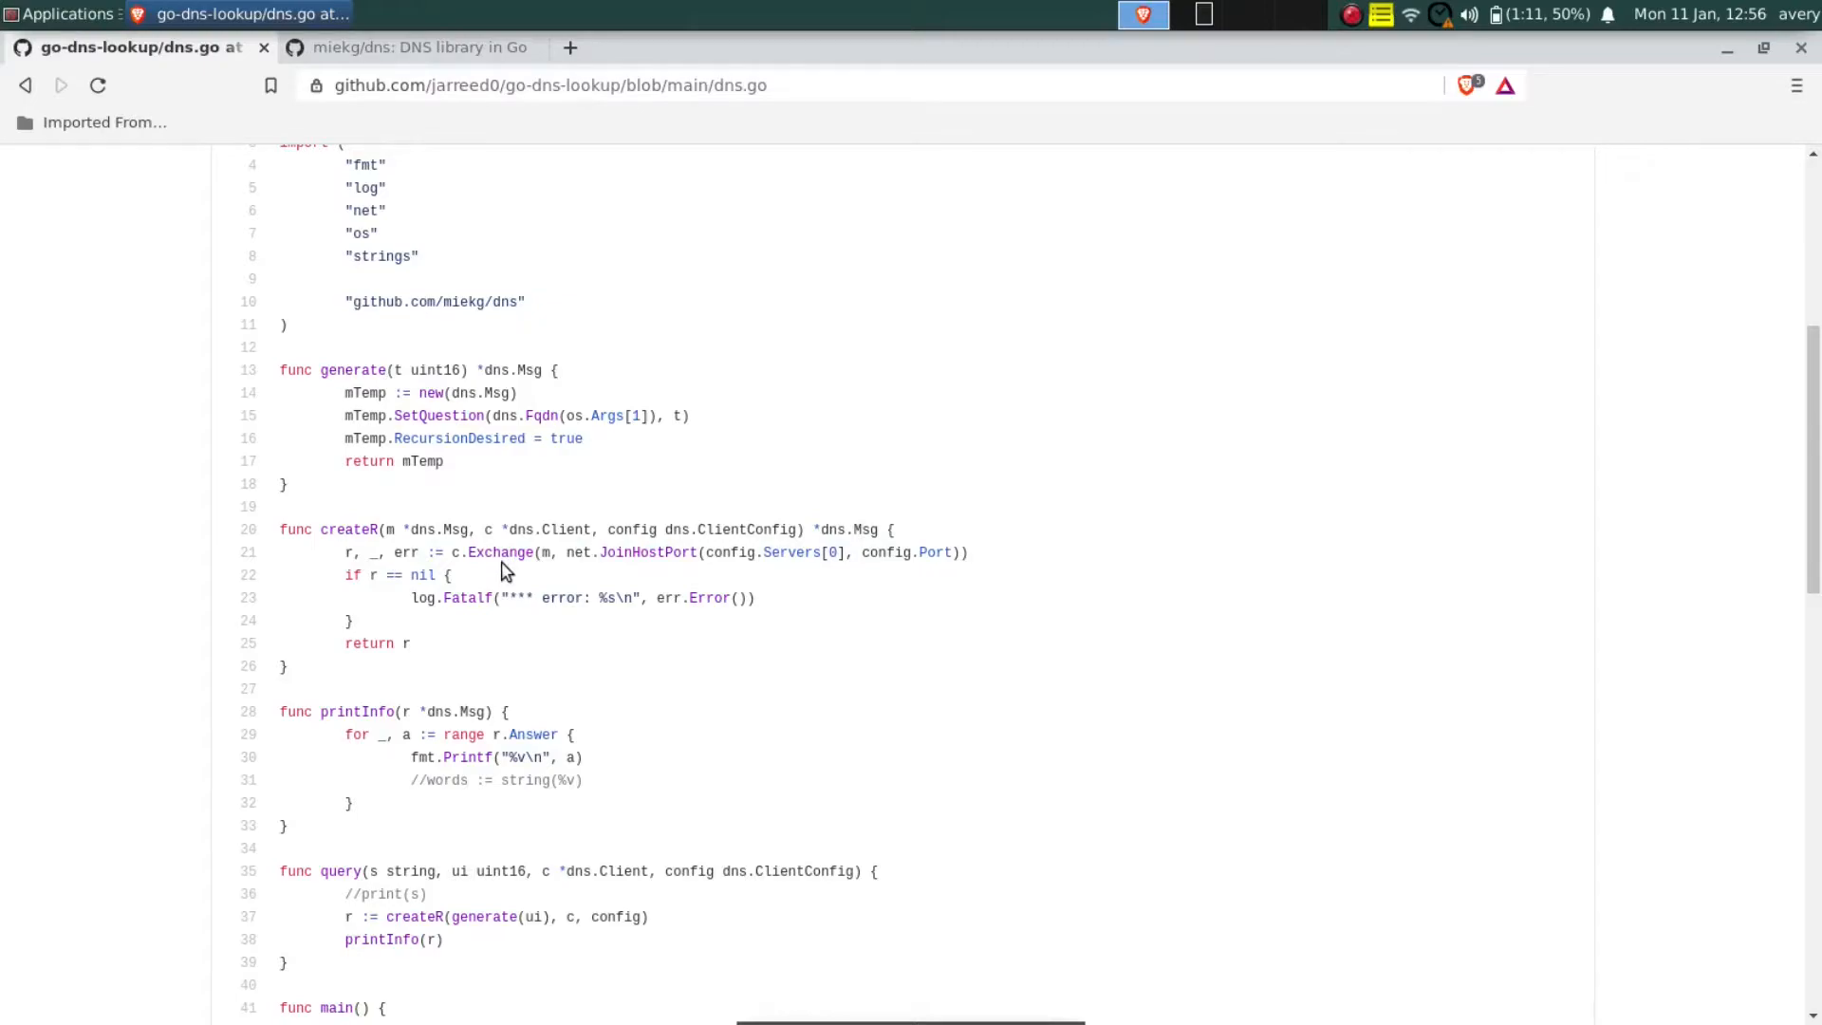
mouse_move(437, 780)
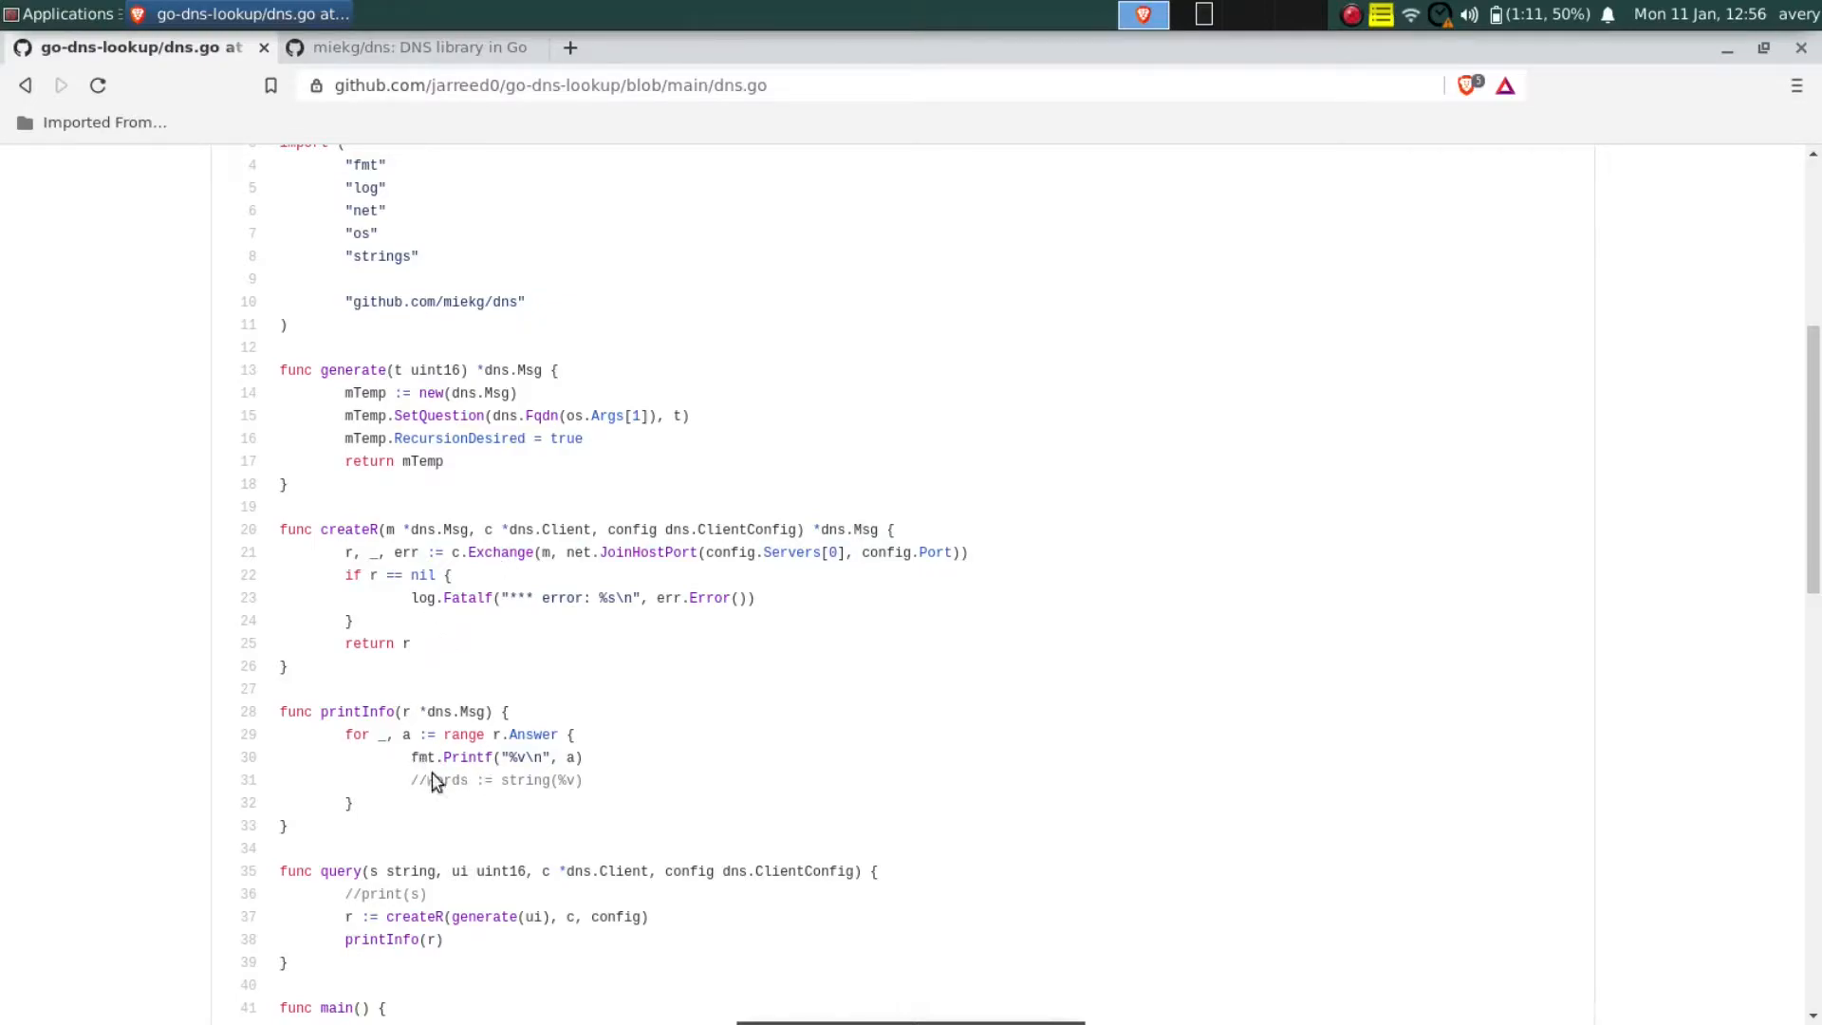
mouse_move(518, 755)
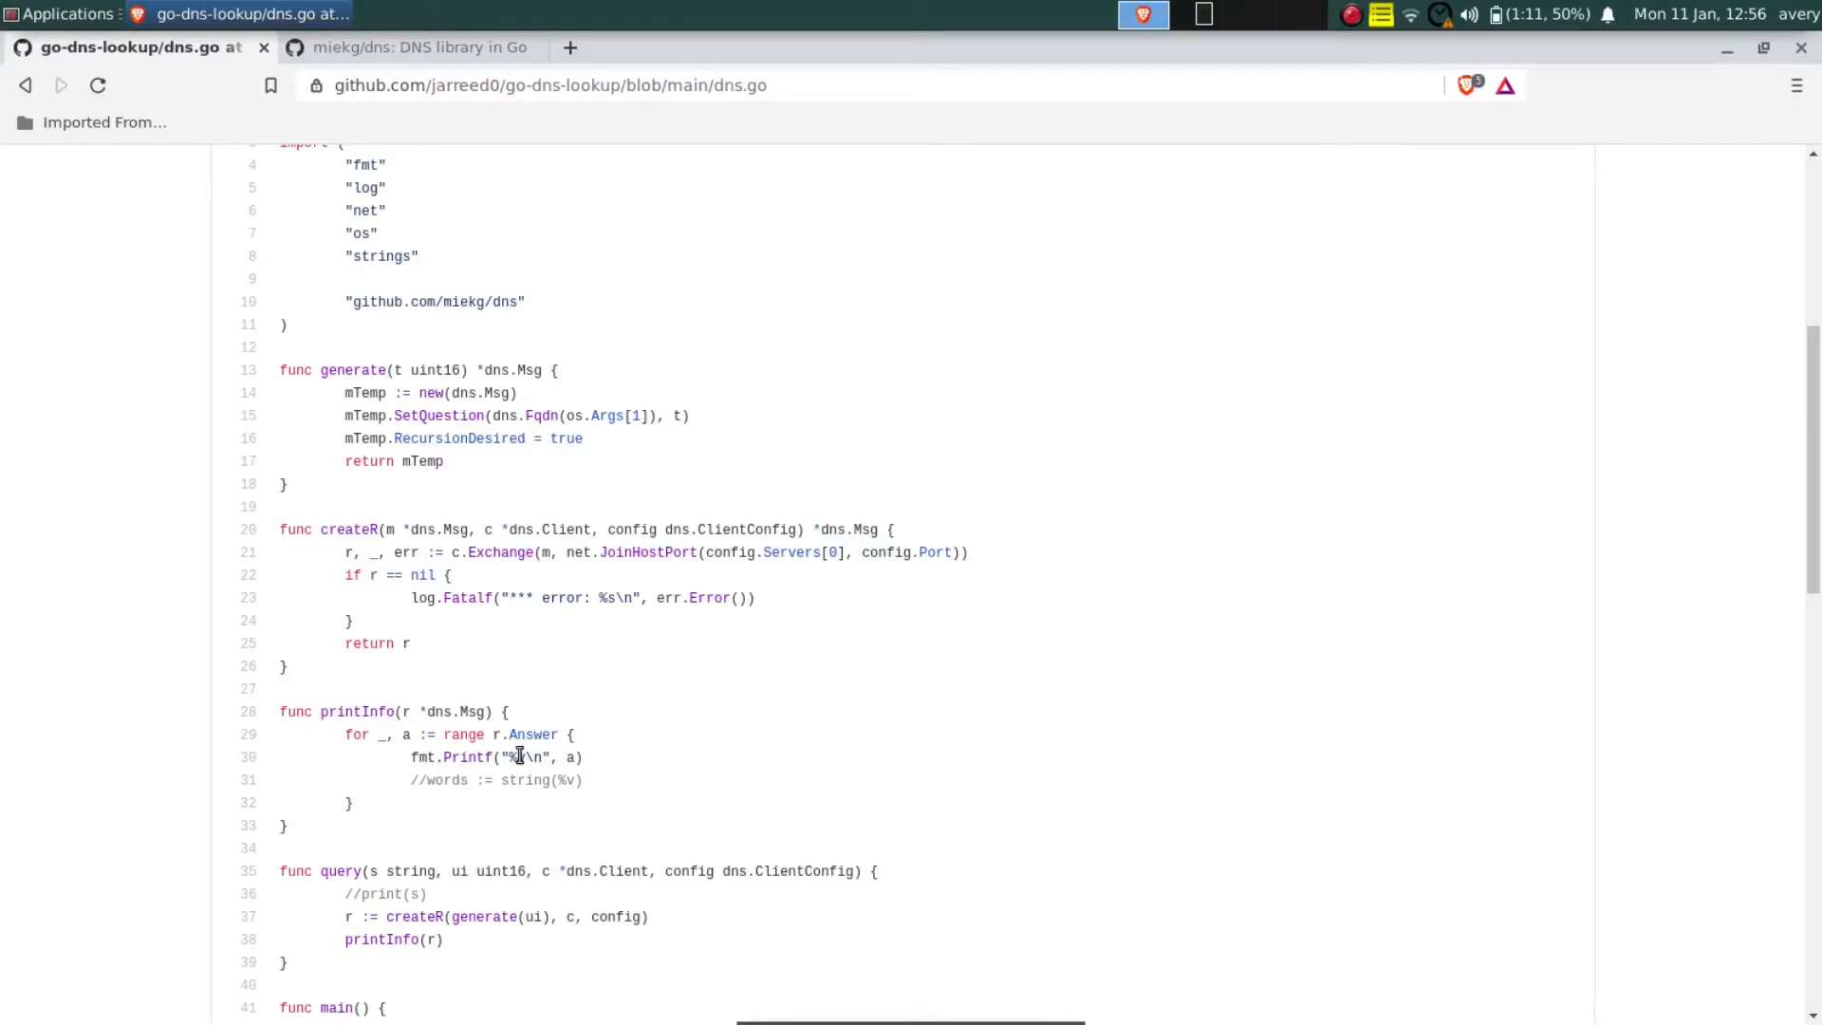
scroll("down", 3)
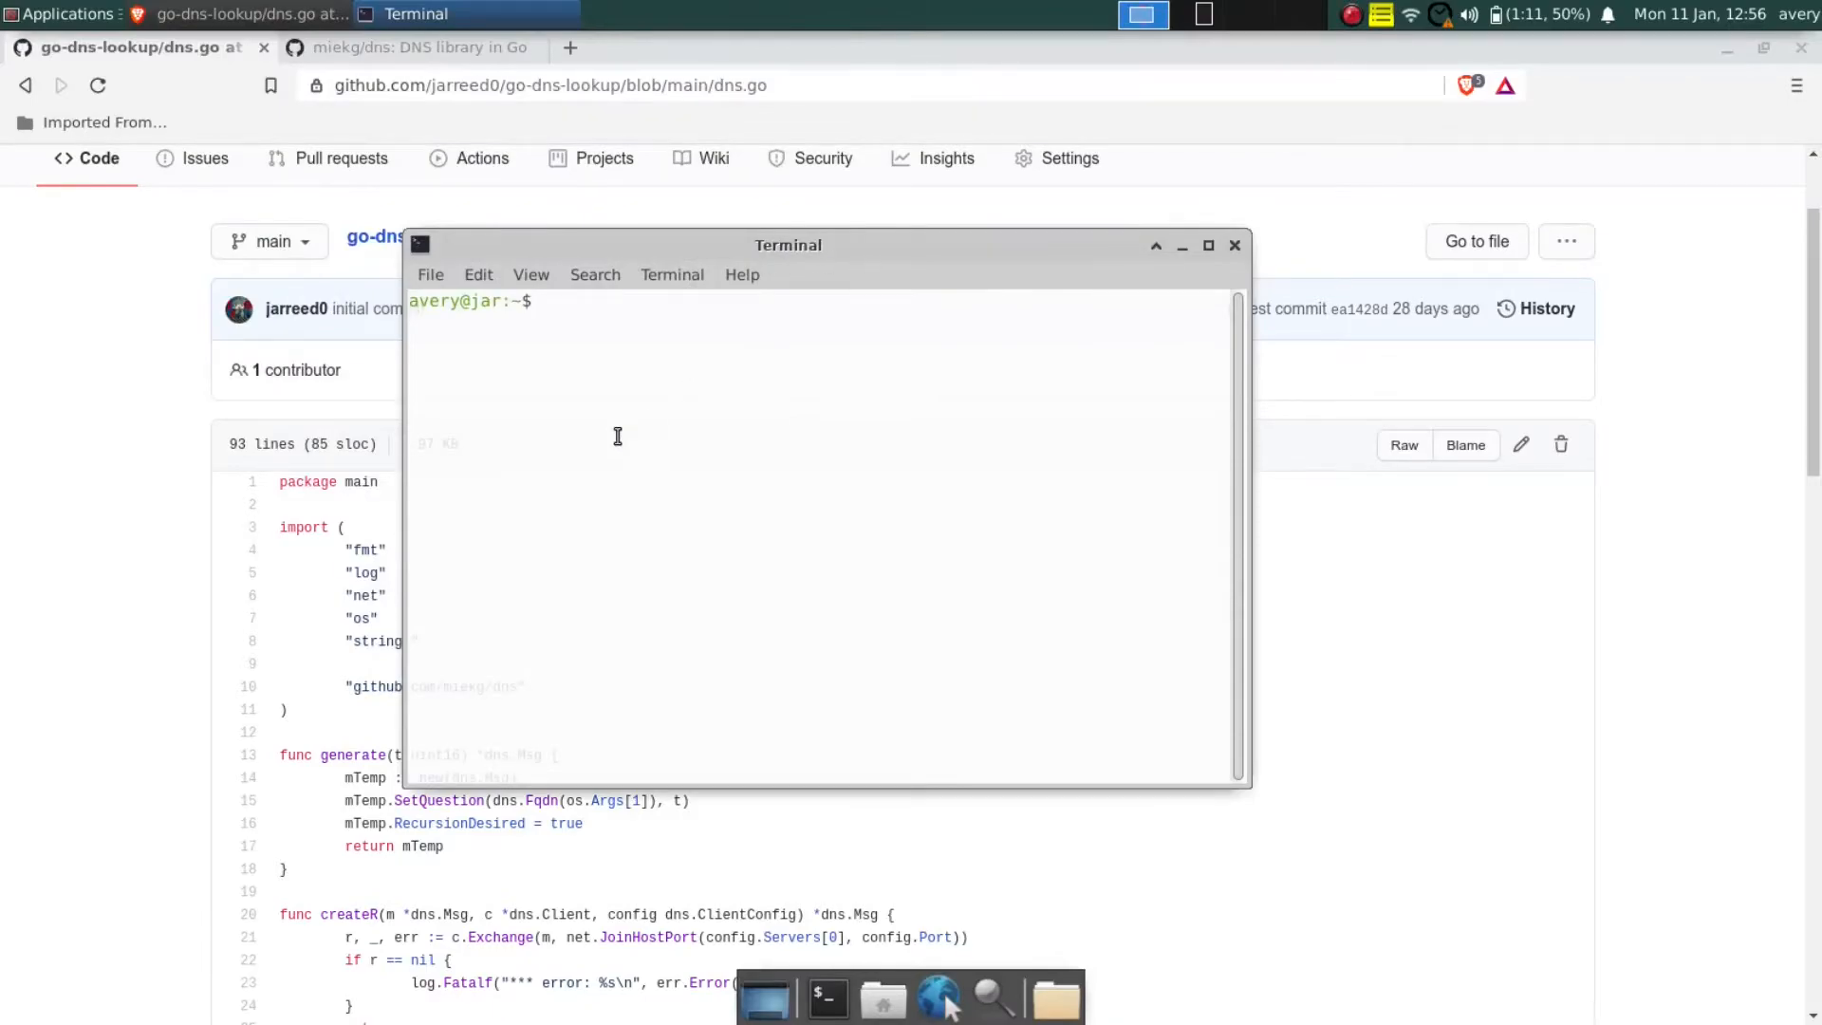
- Run 'go run dns.go apple.com' in the terminal to look up its A record
type("dns")
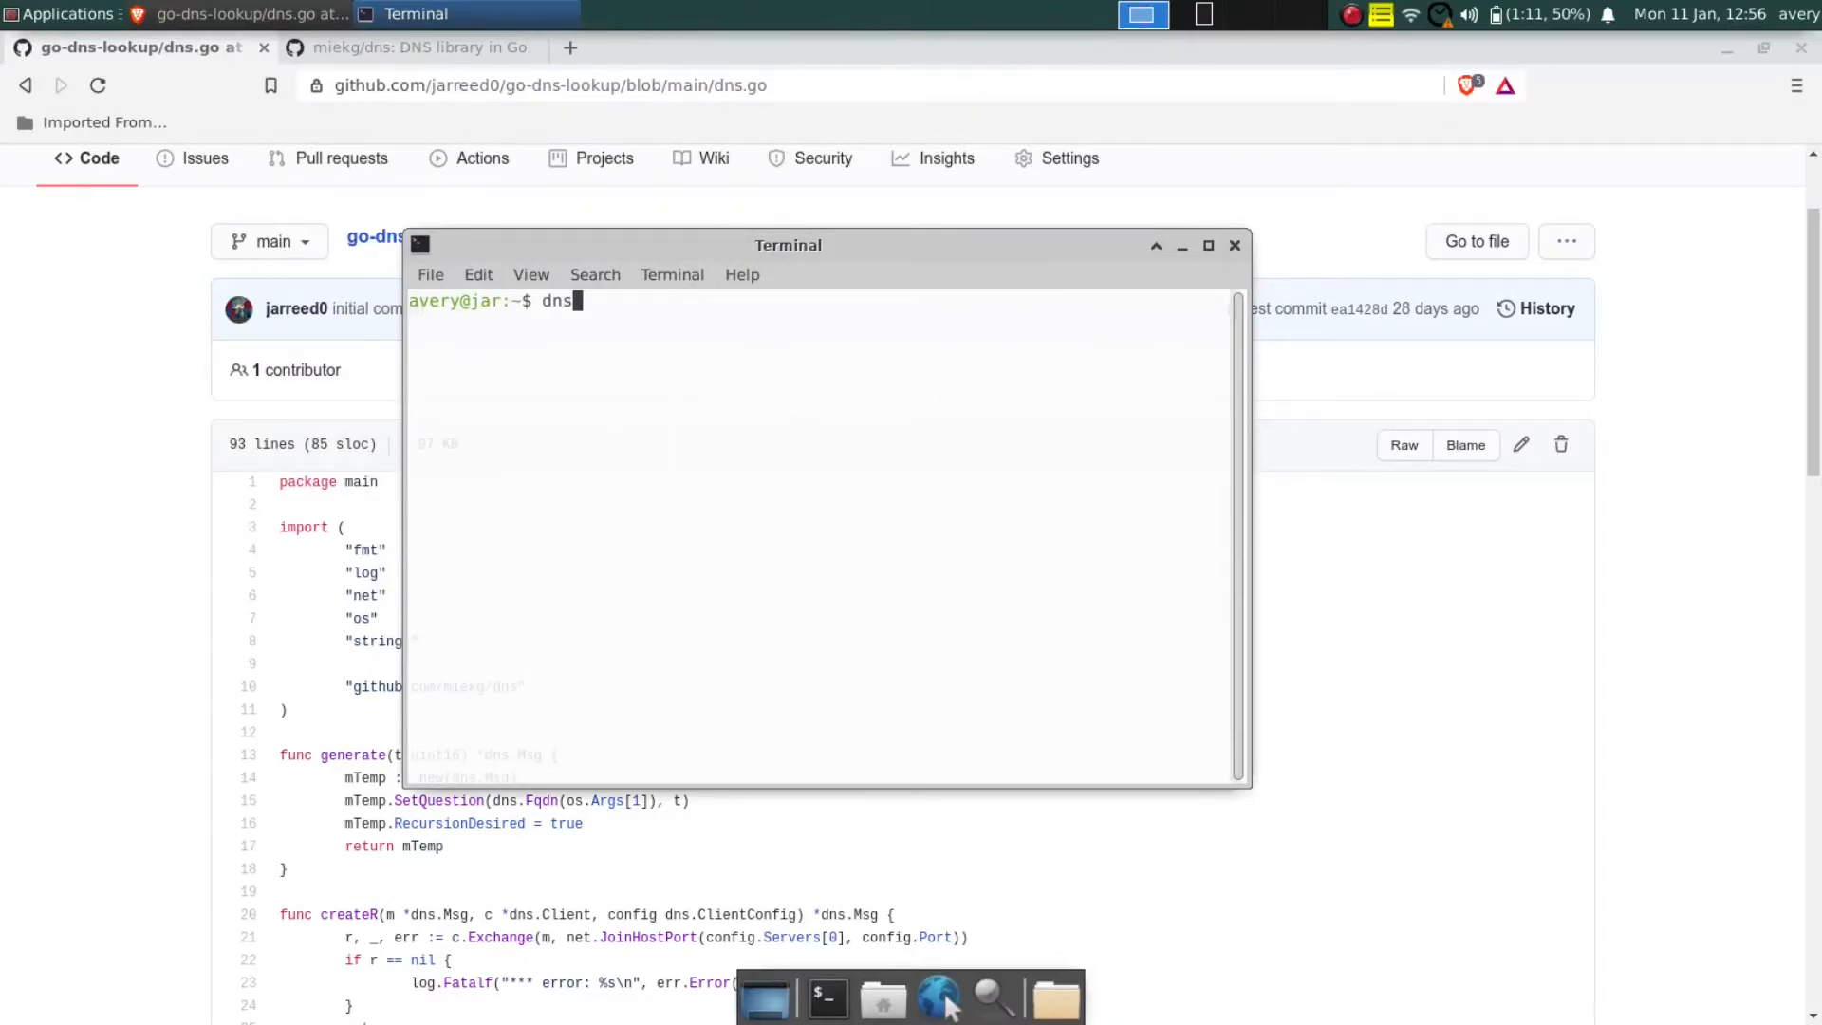
key("BackSpace")
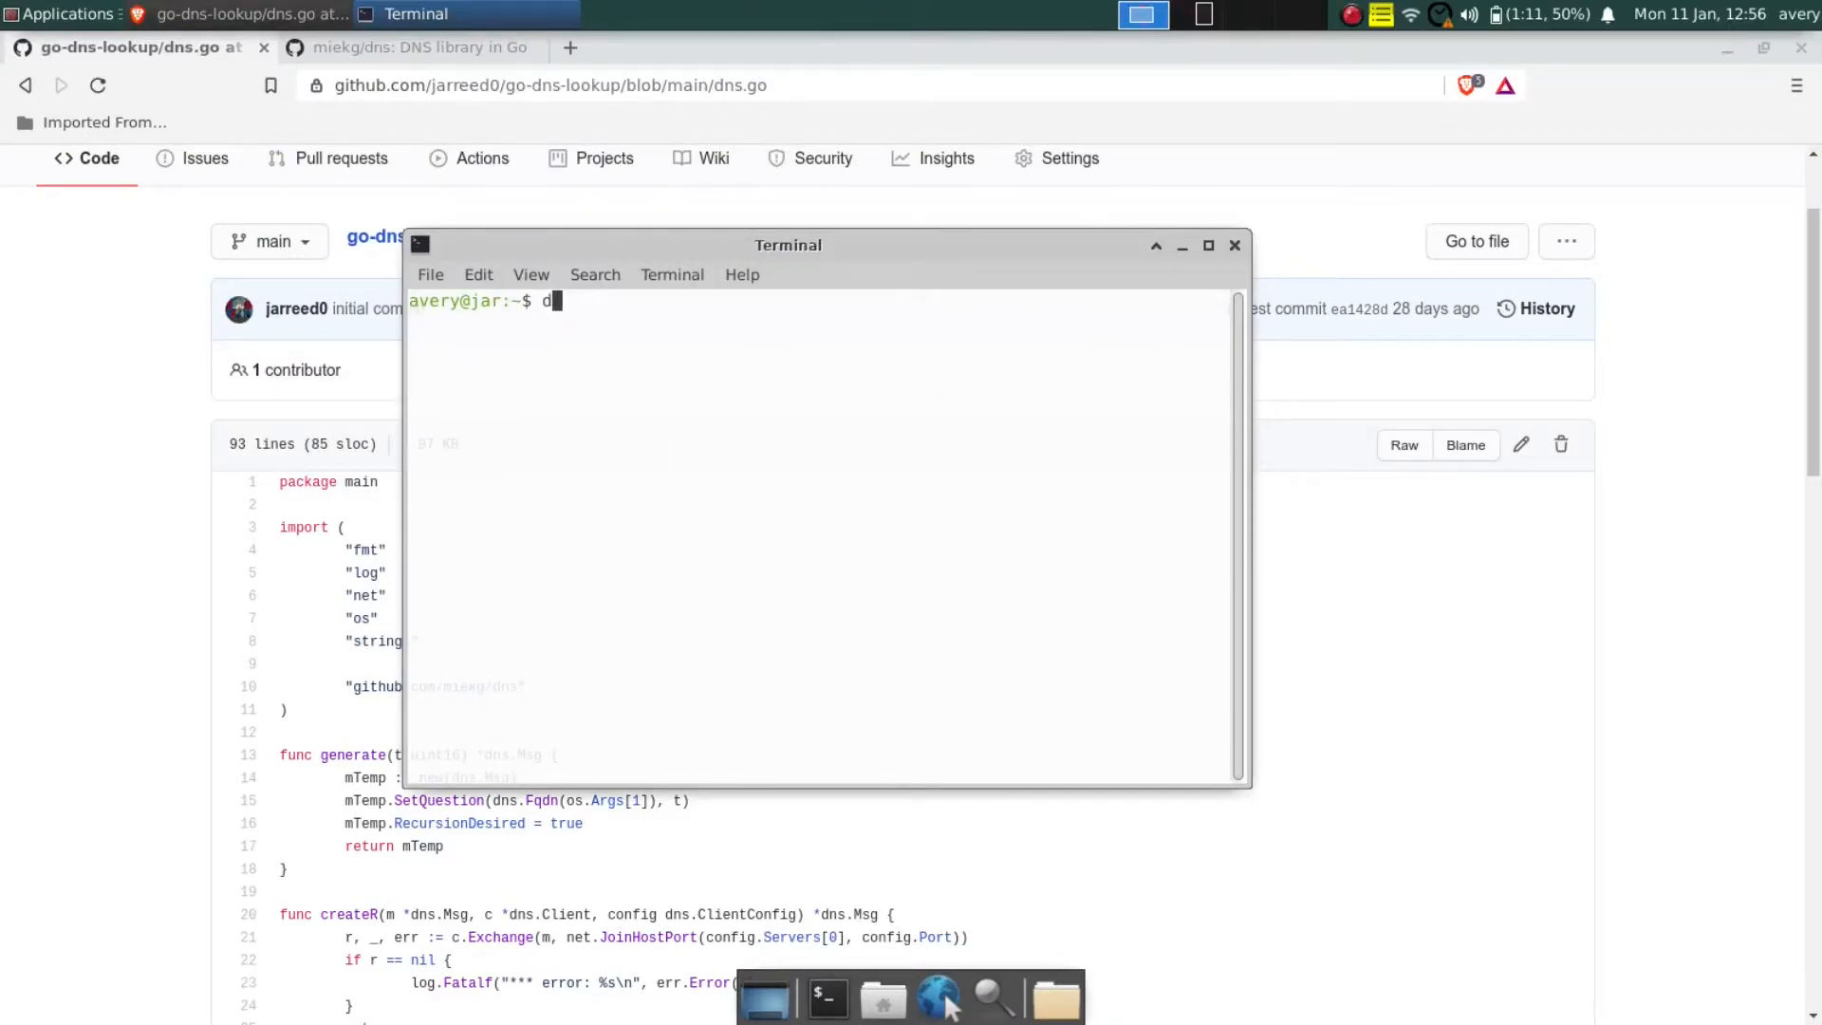
type("go run")
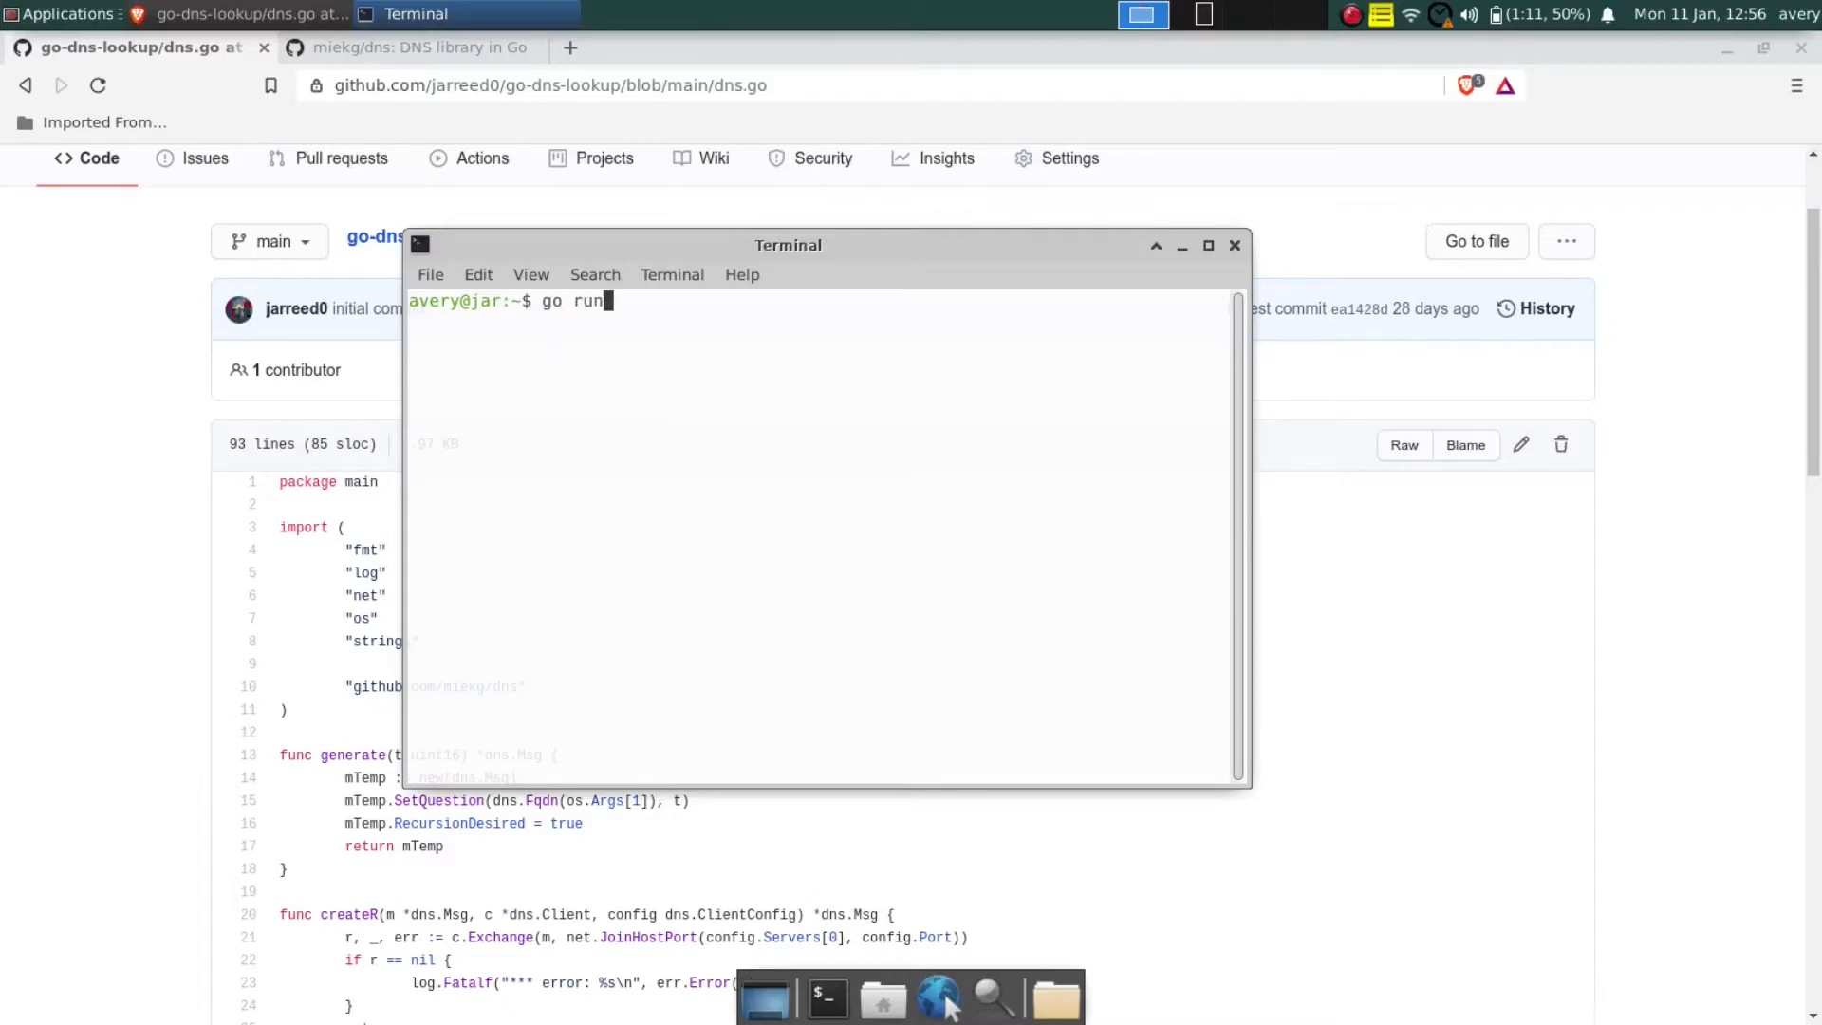
type("dns.go")
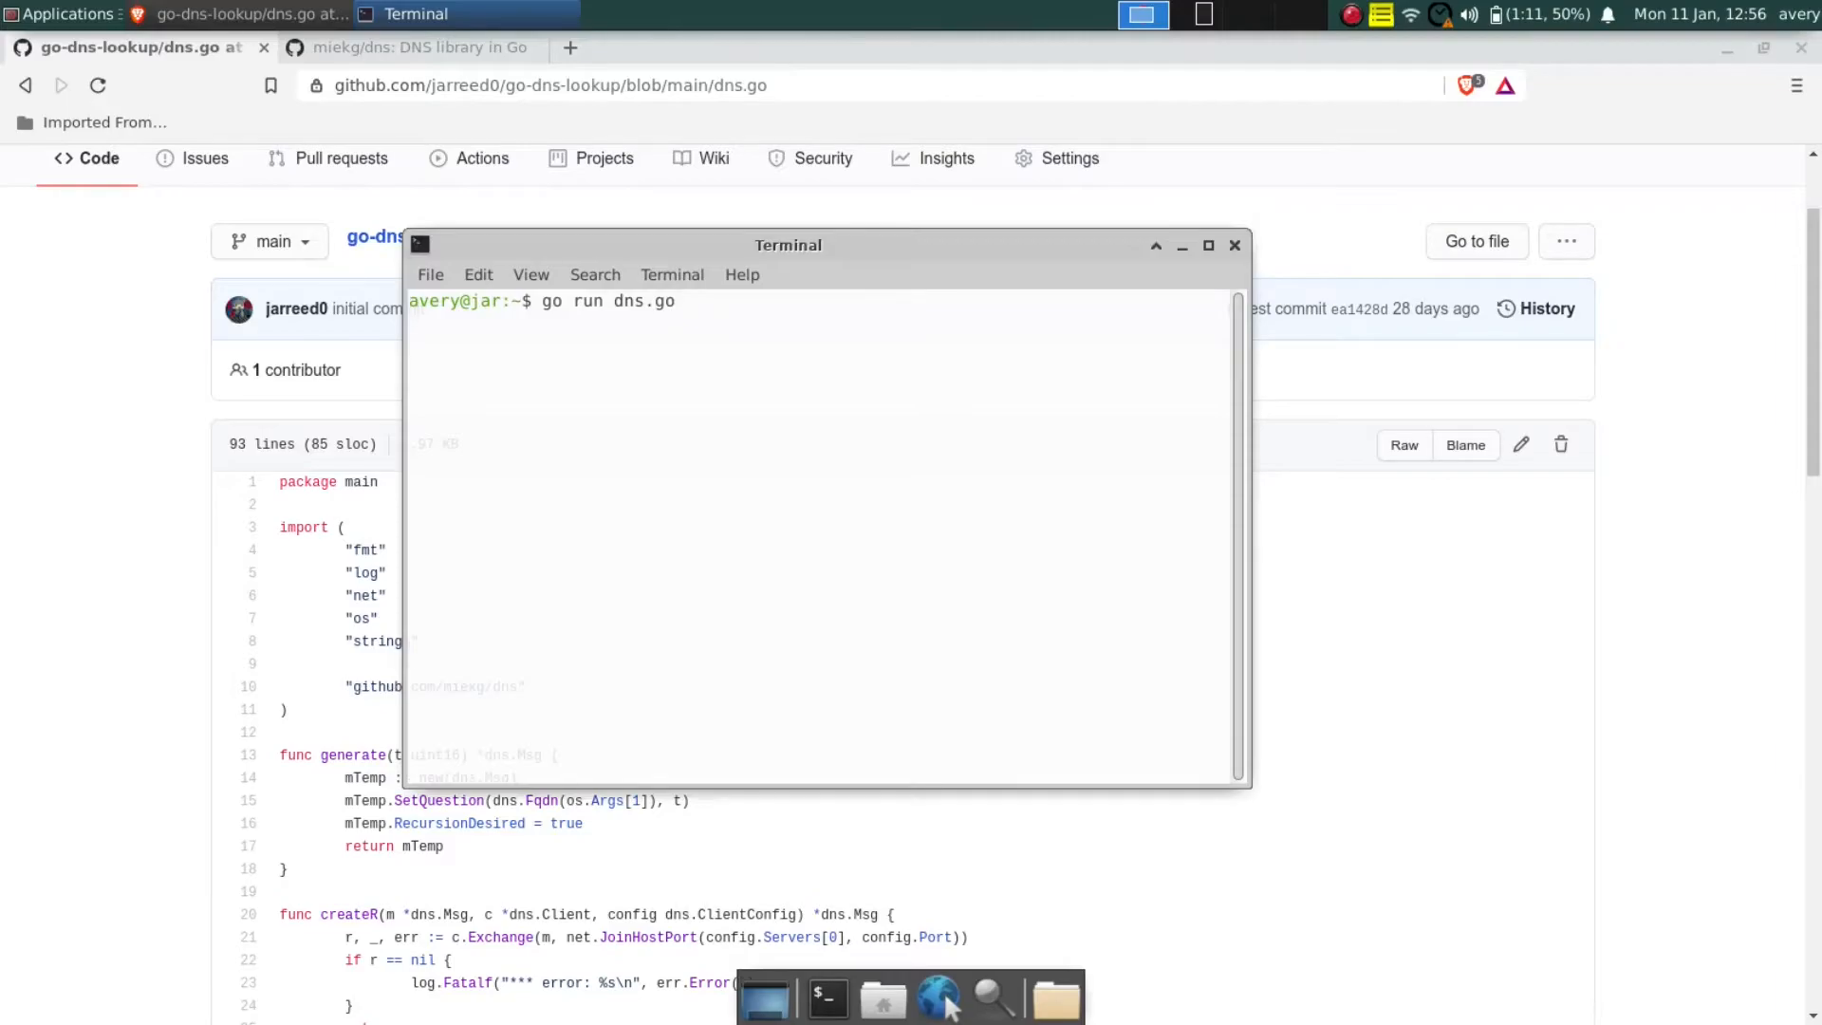
type("apple.com")
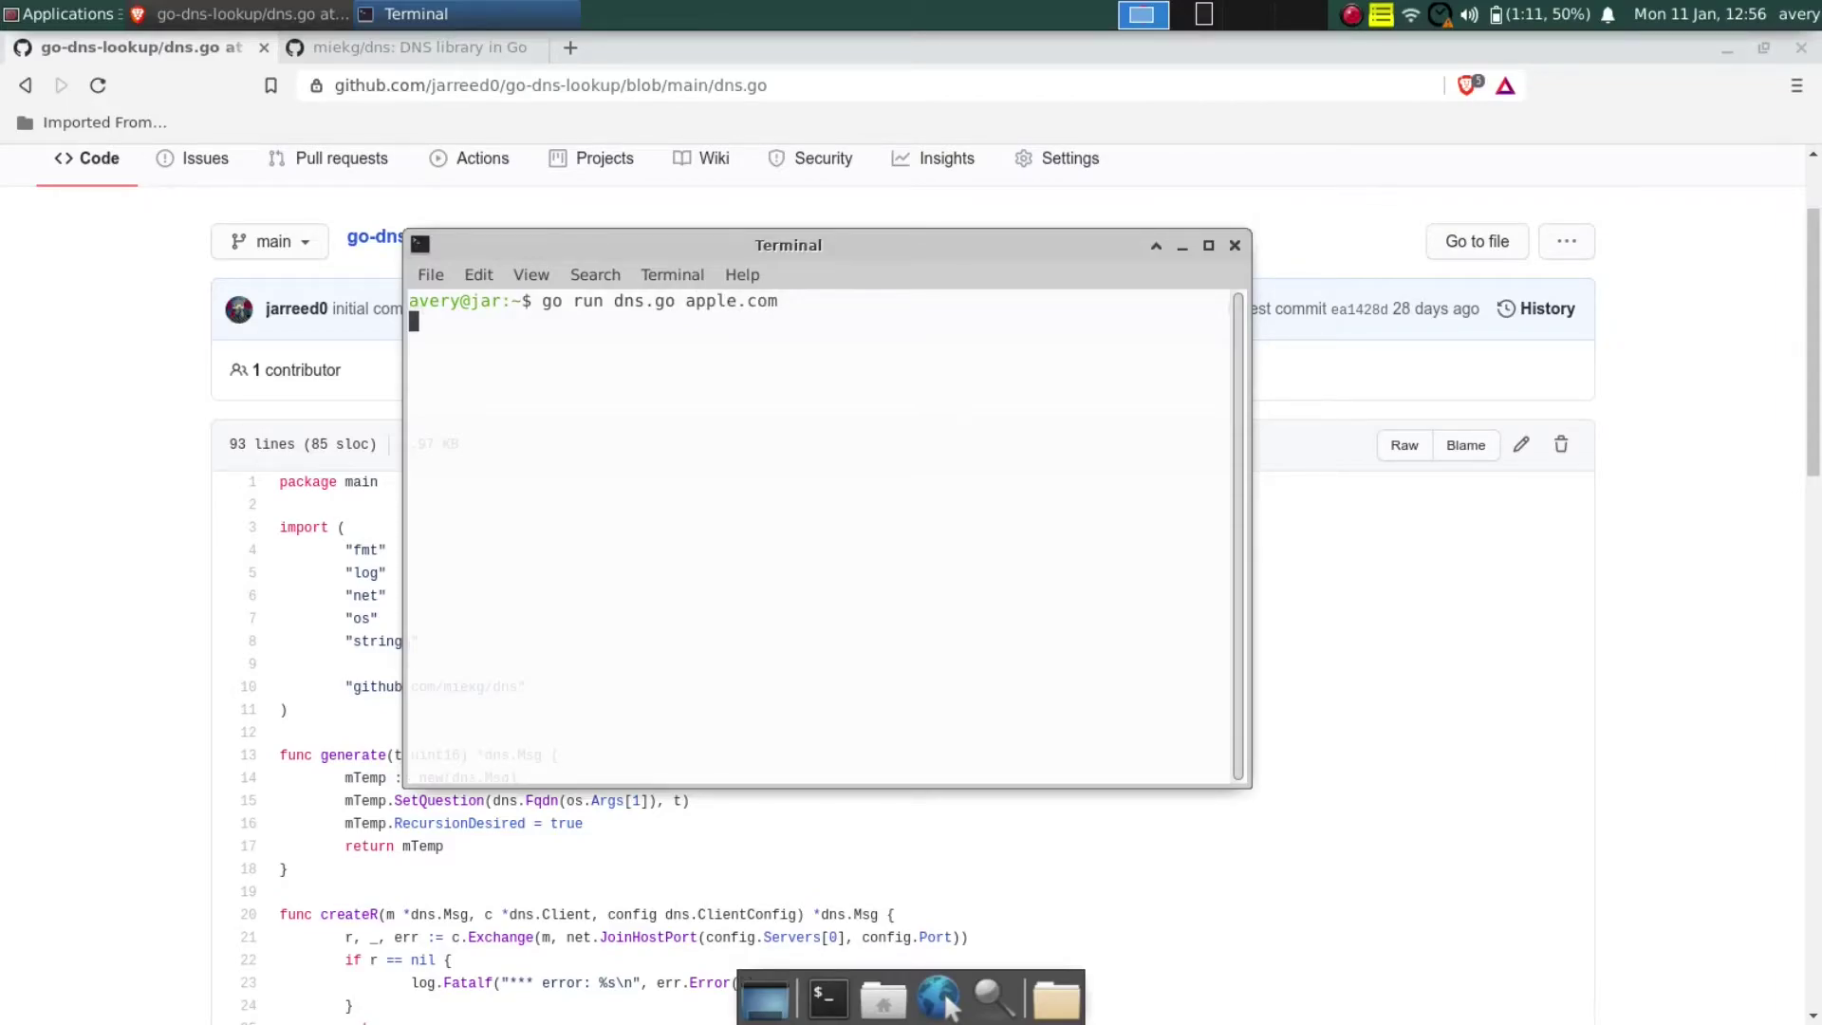
key("Return")
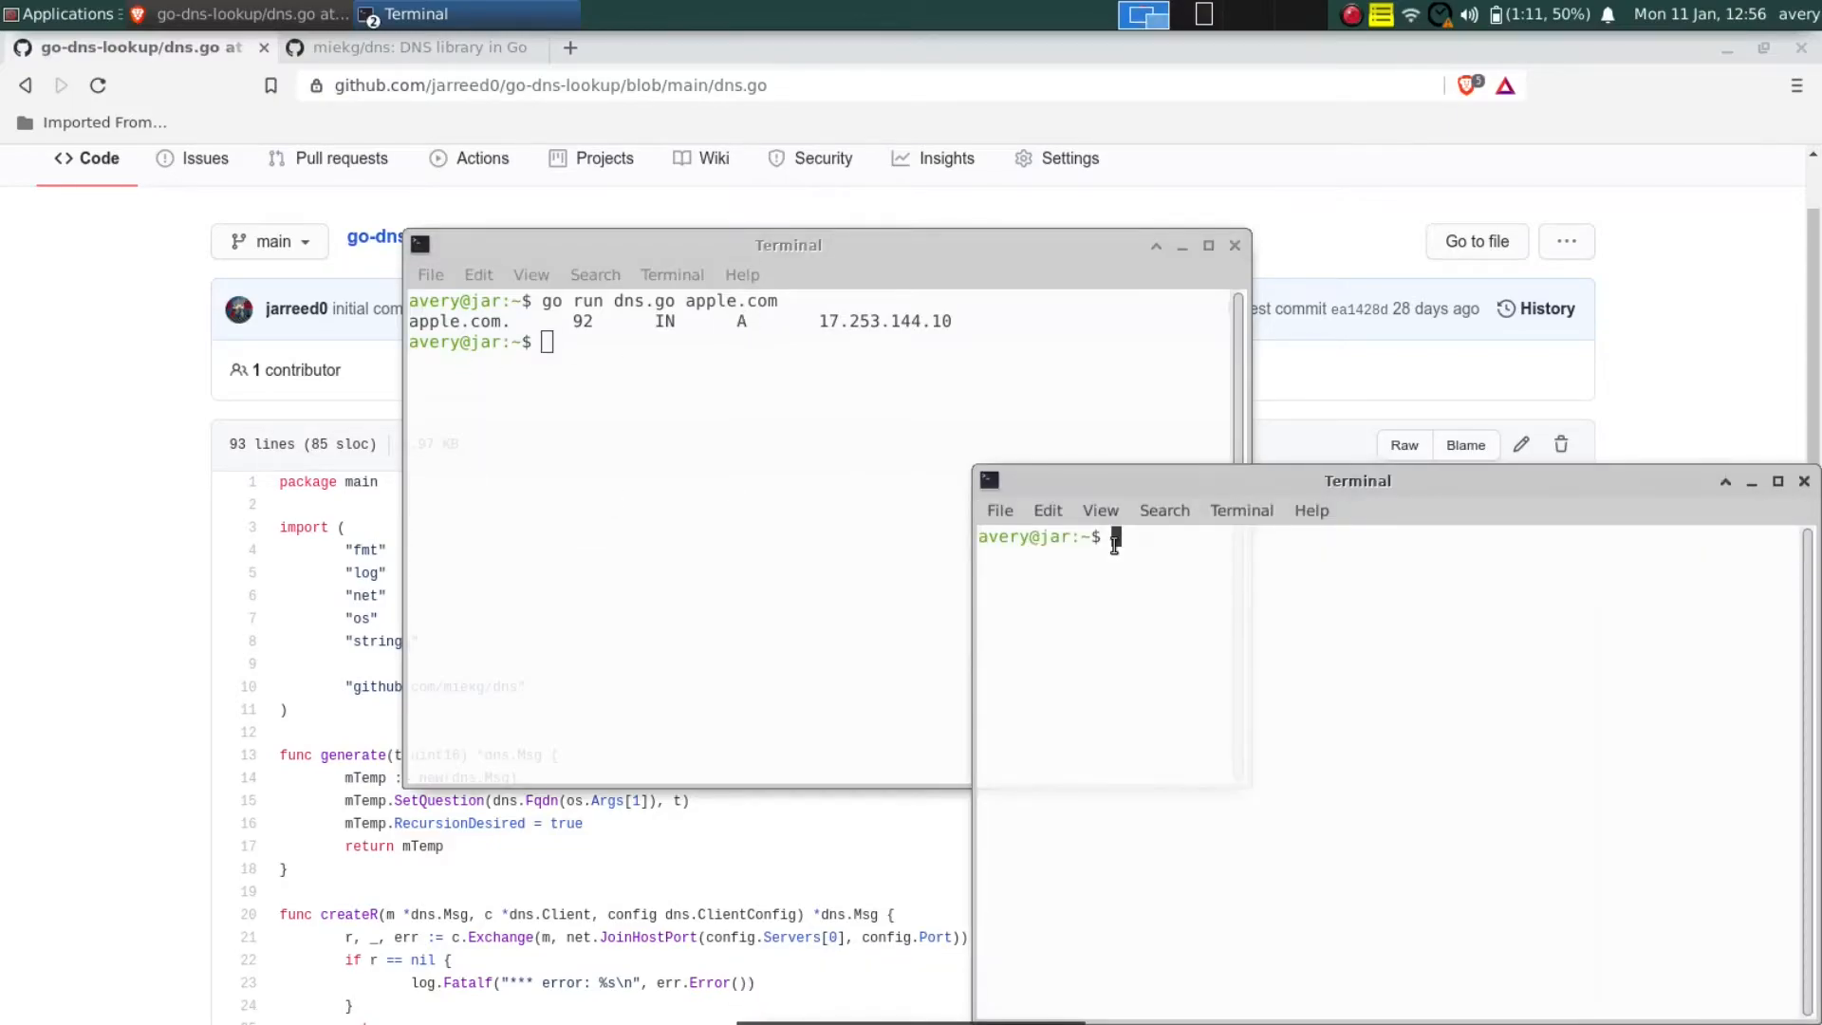
- Run 'dig apple.com' in a second terminal to confirm the same A record, then start an aaaa query with dns.go
type("dig apple.co")
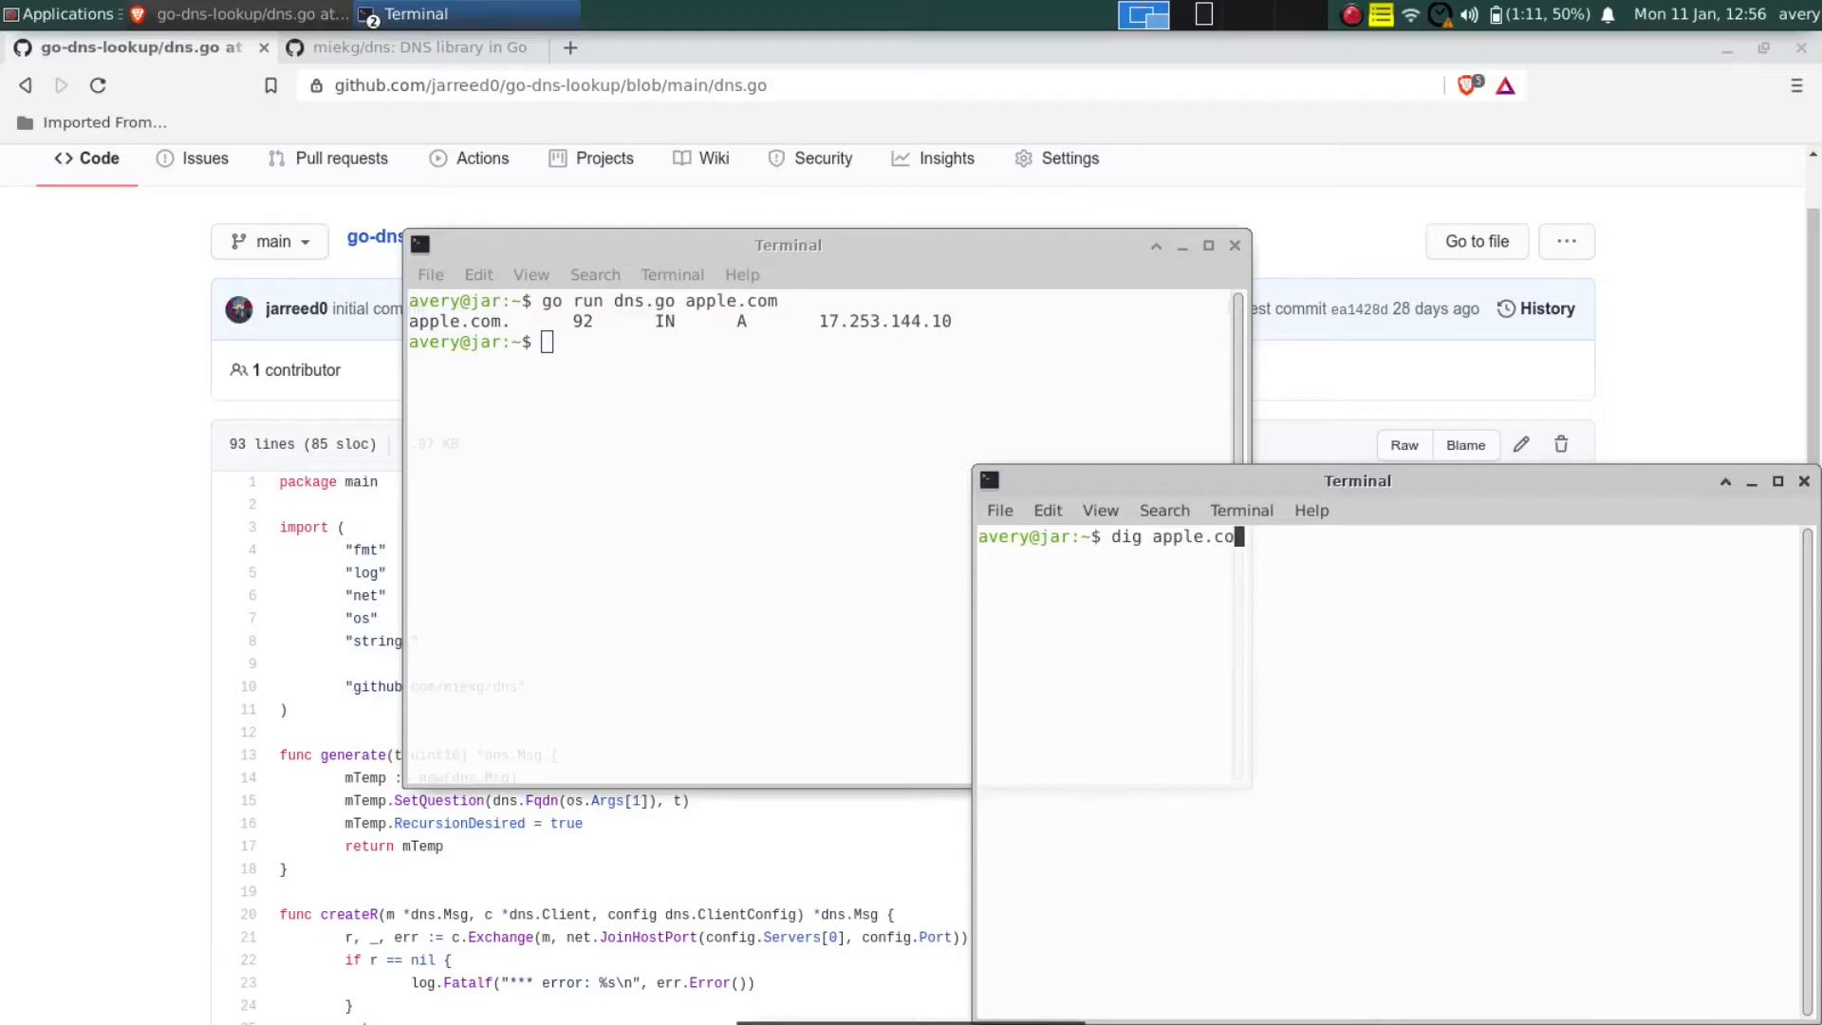
key("Return")
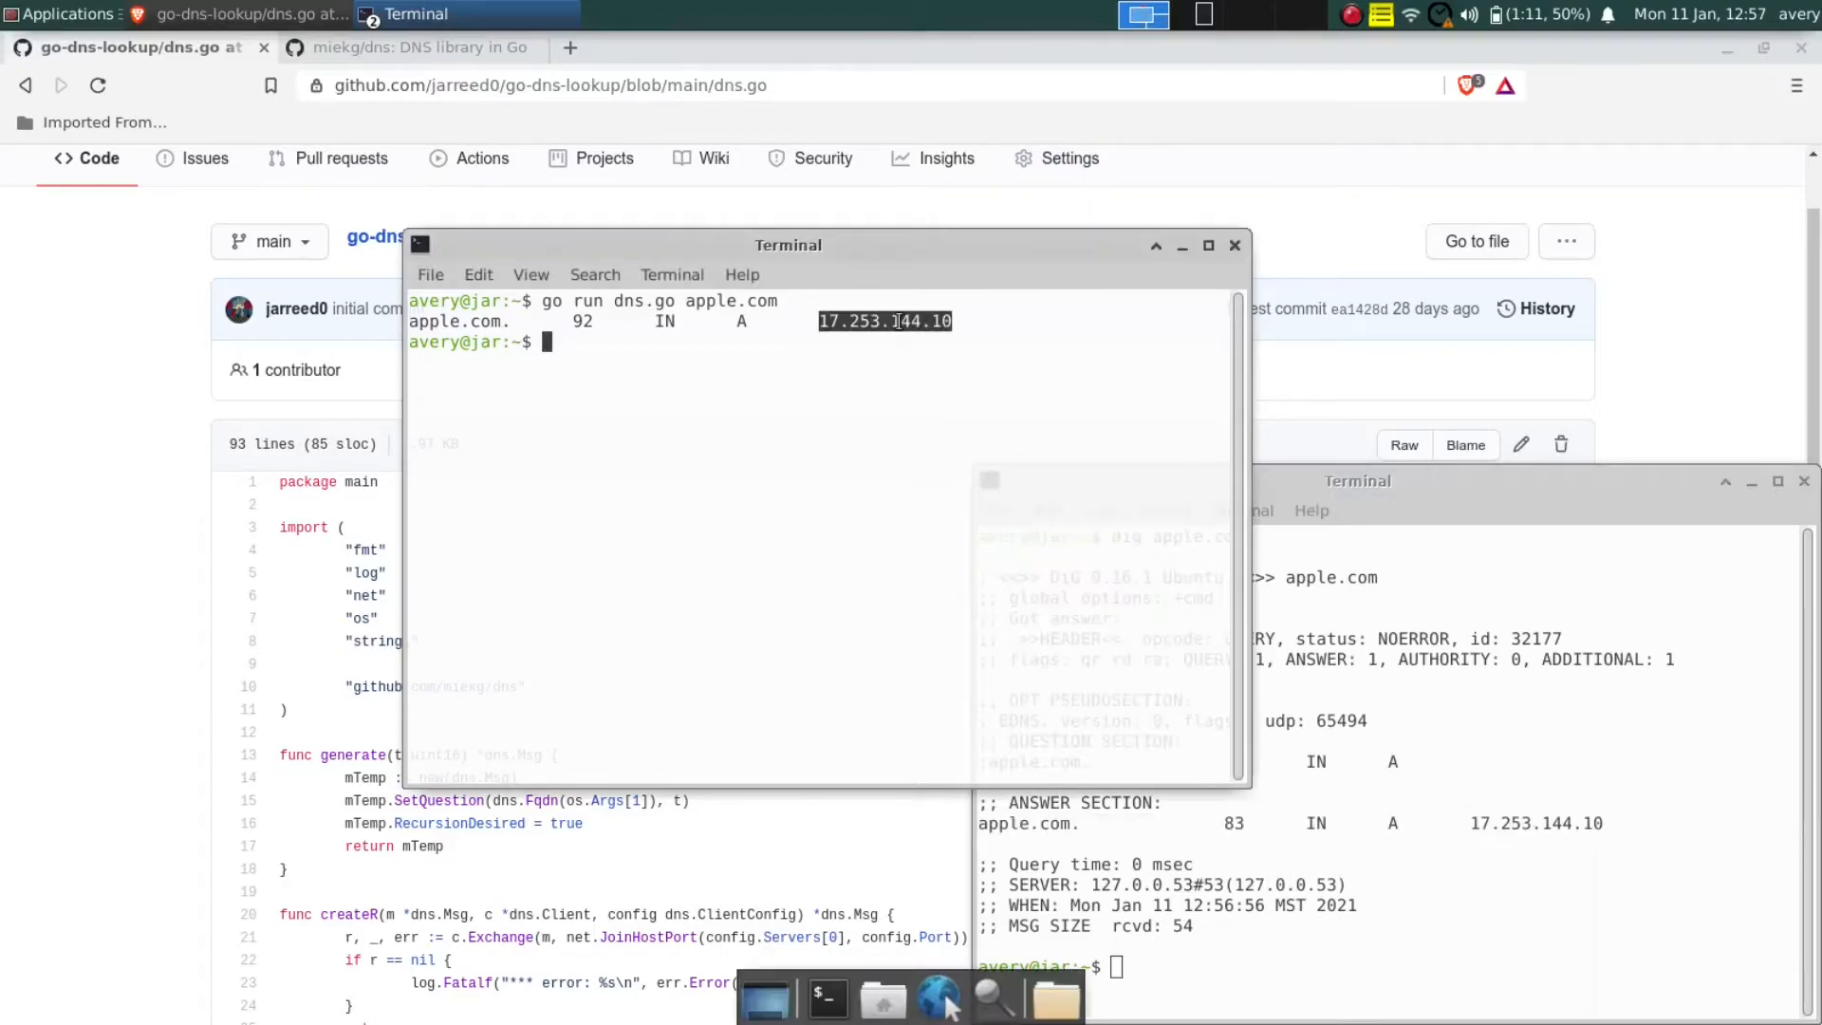
type("go run dns.go apple.com")
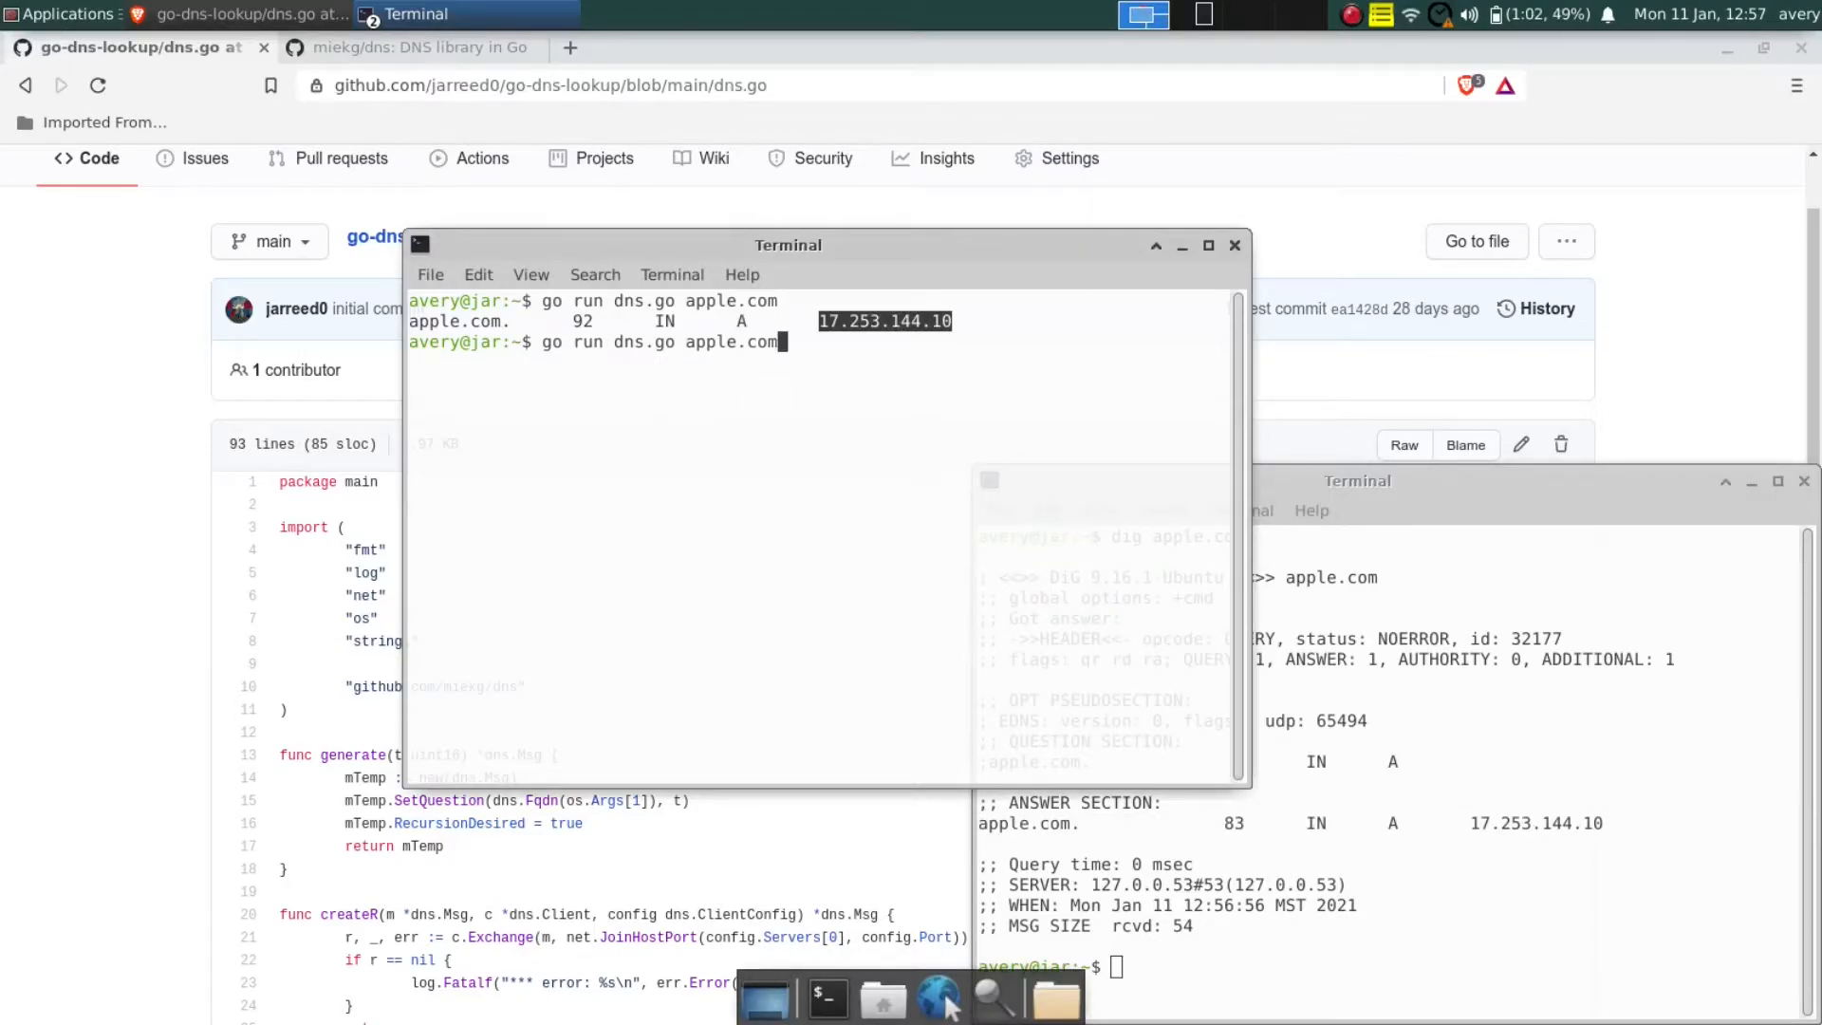
type("aa")
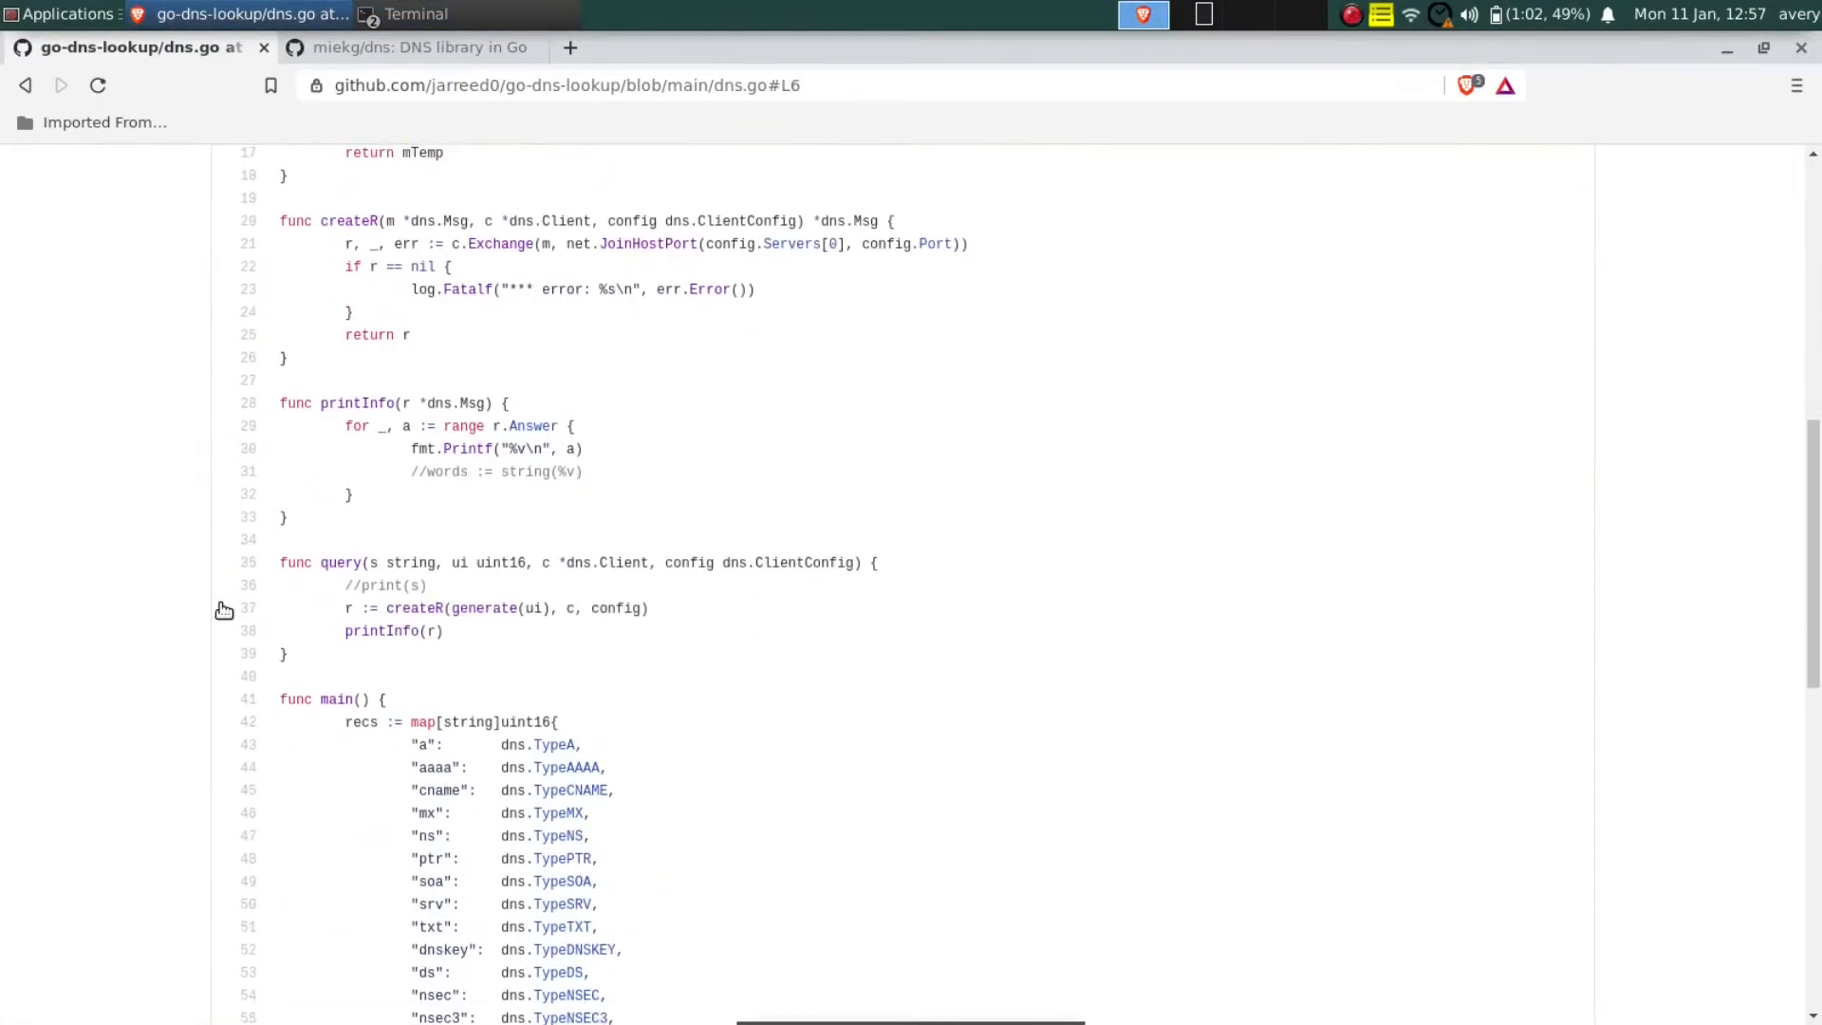
- Run dns.go for apple.com ns, thechamps.co ns and thechamps.co aaaa
scroll("down", 3)
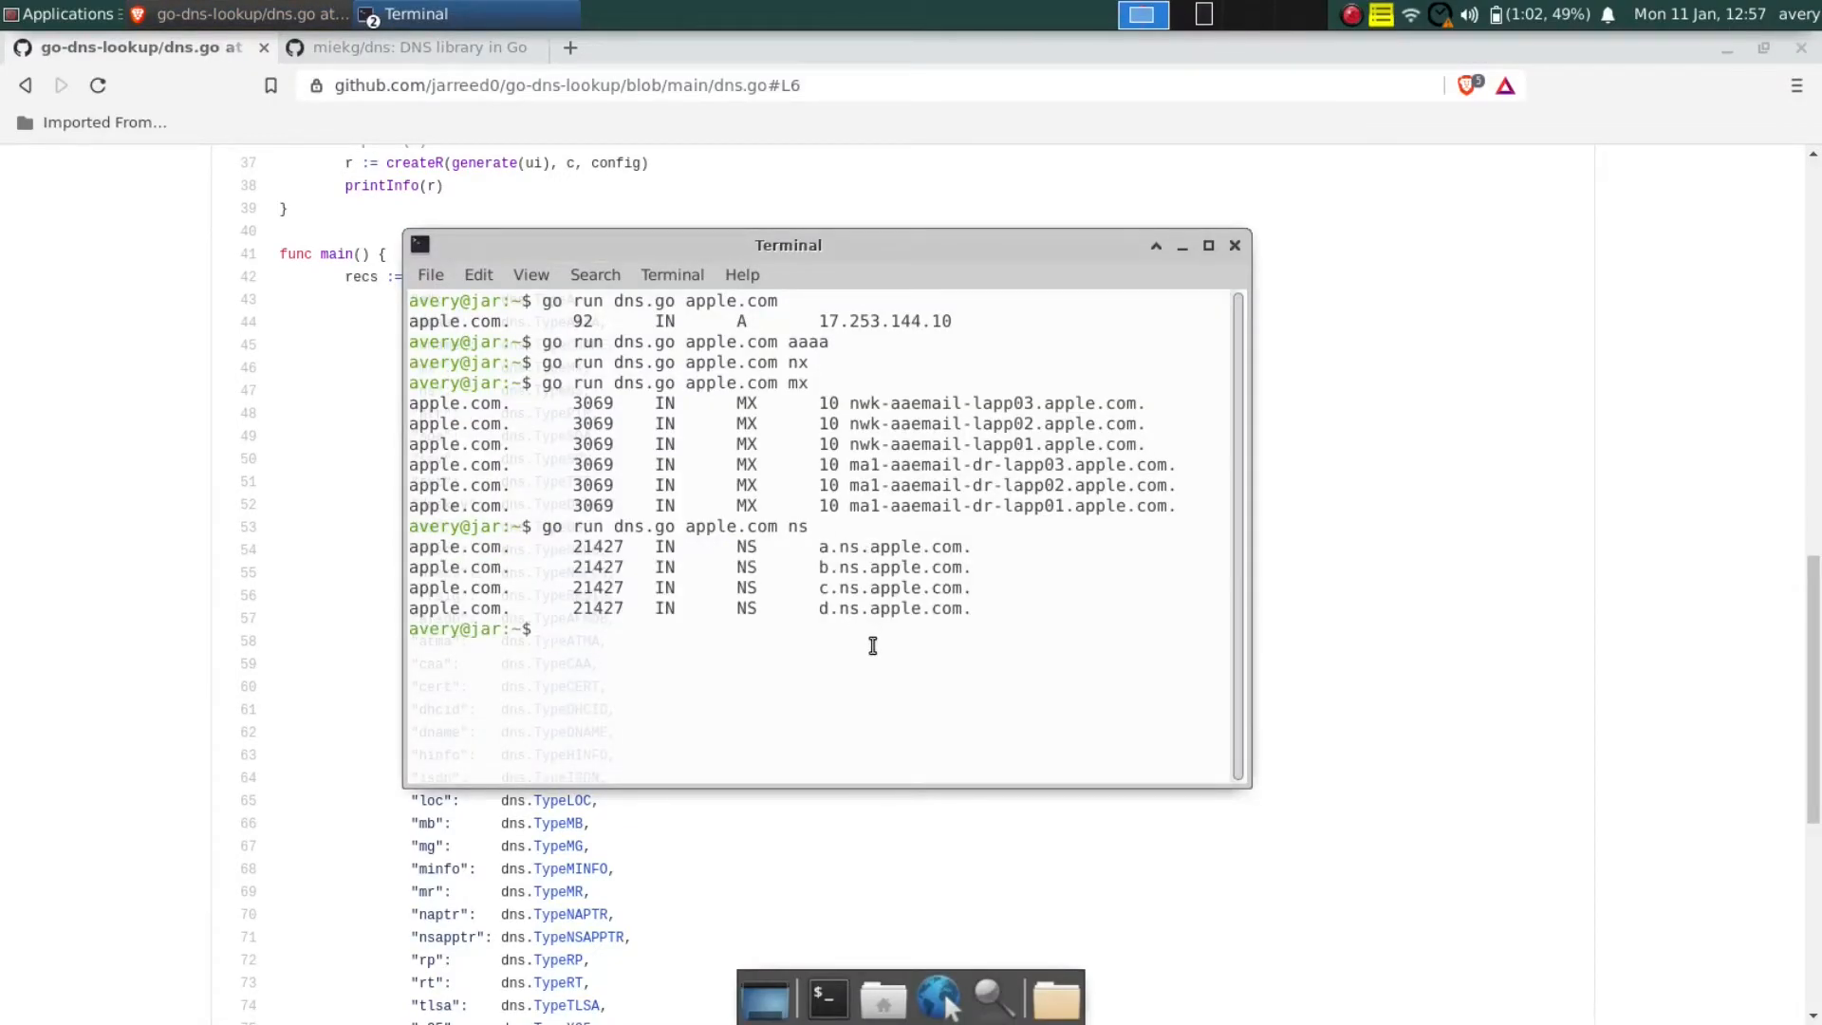
type("go run dns.go apple.com ns")
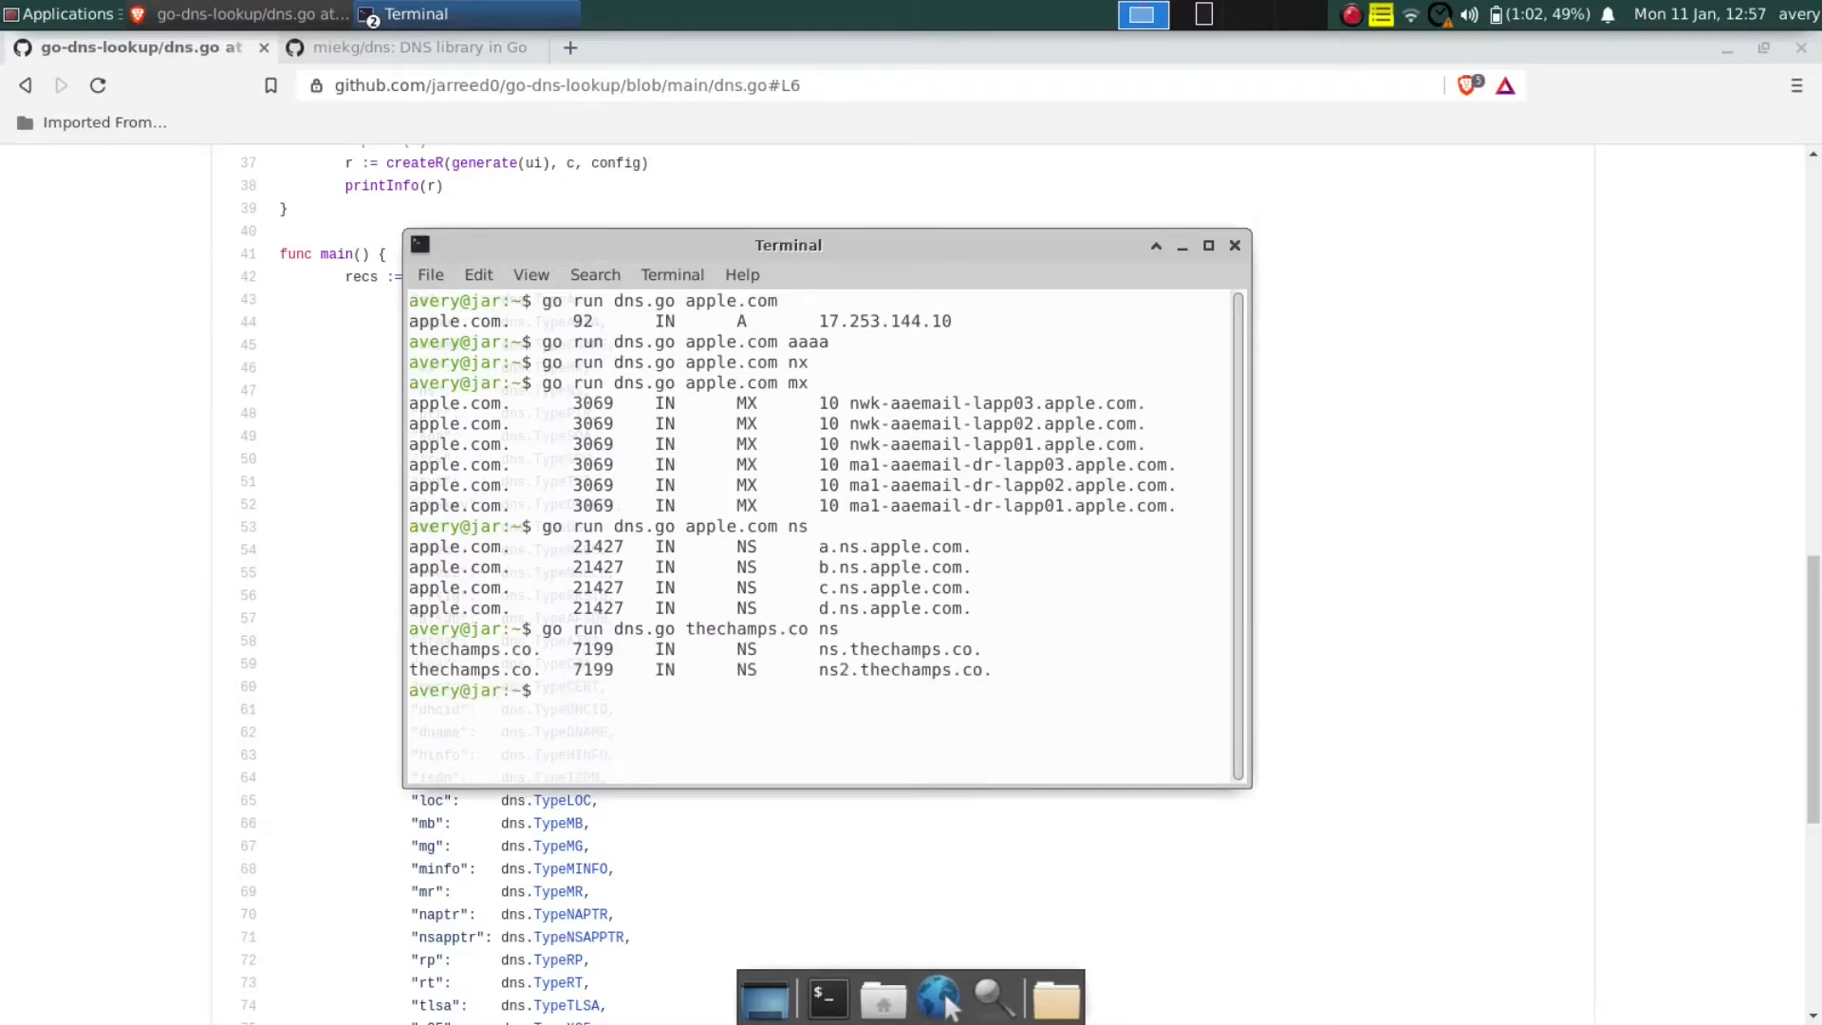
type("go run dns.go thechamps.co ns")
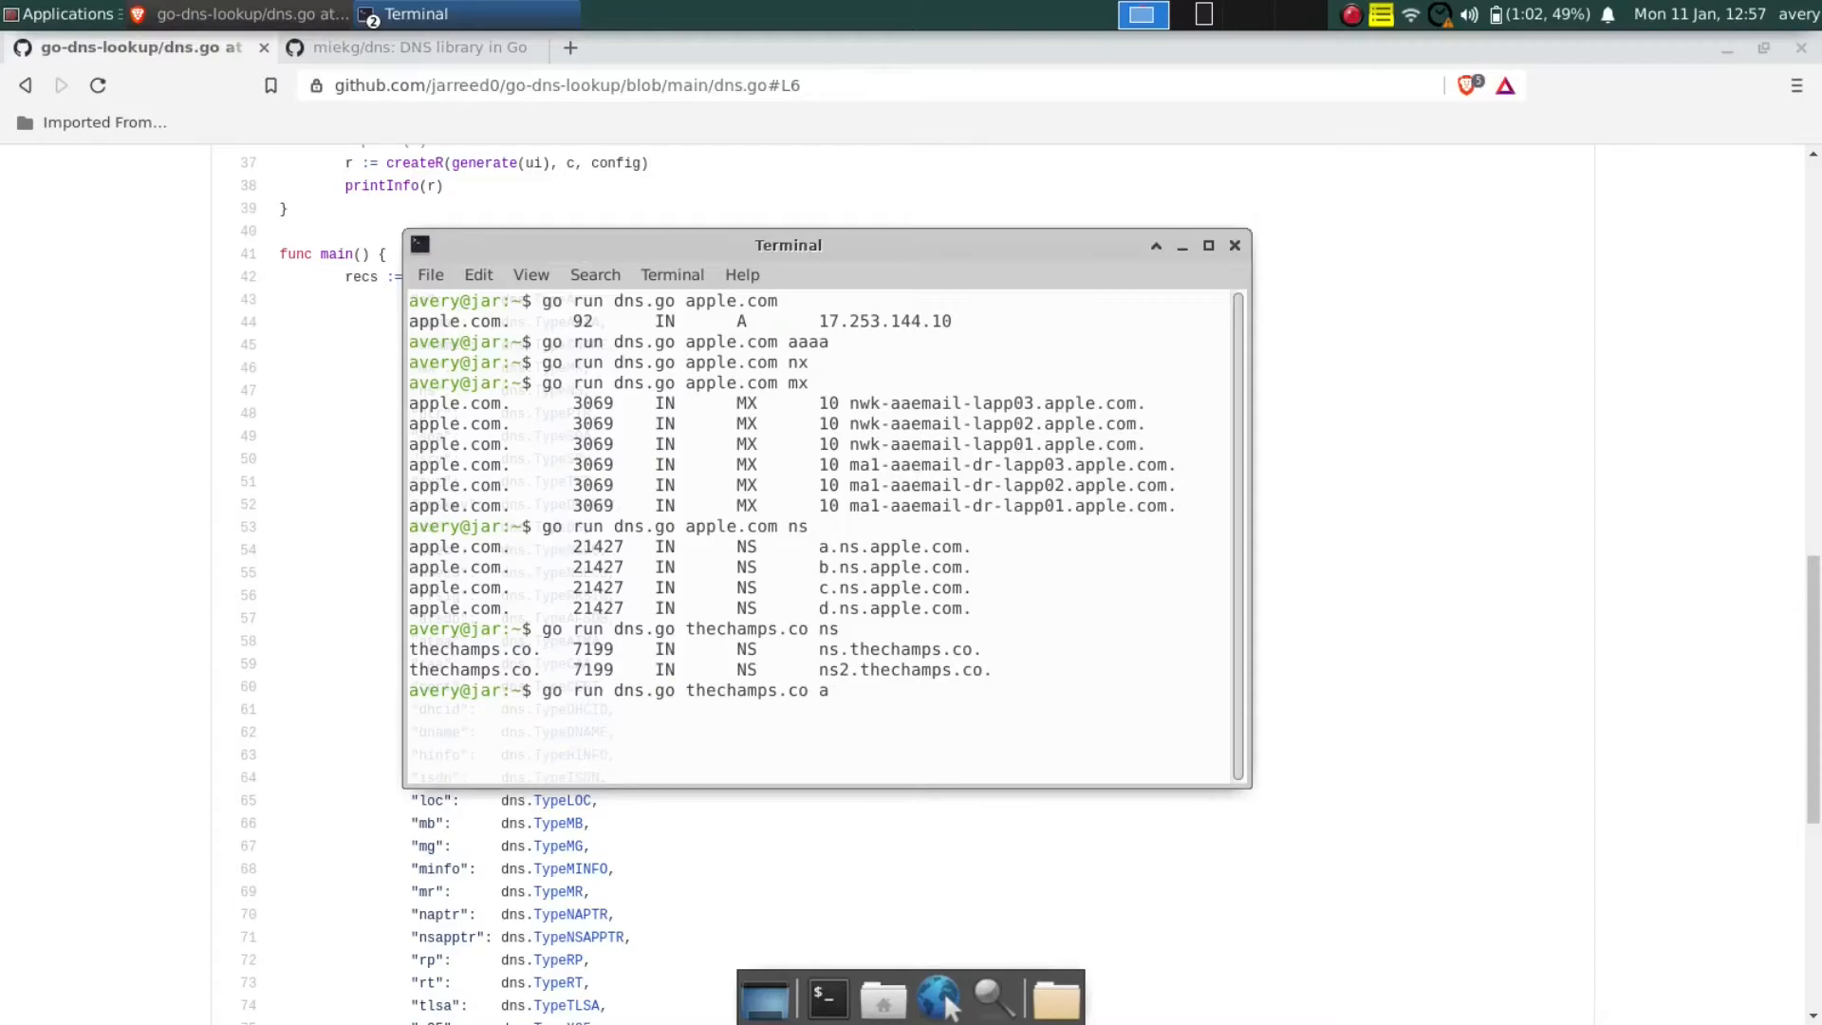
type("go run dns.go thechamps.co aaaa")
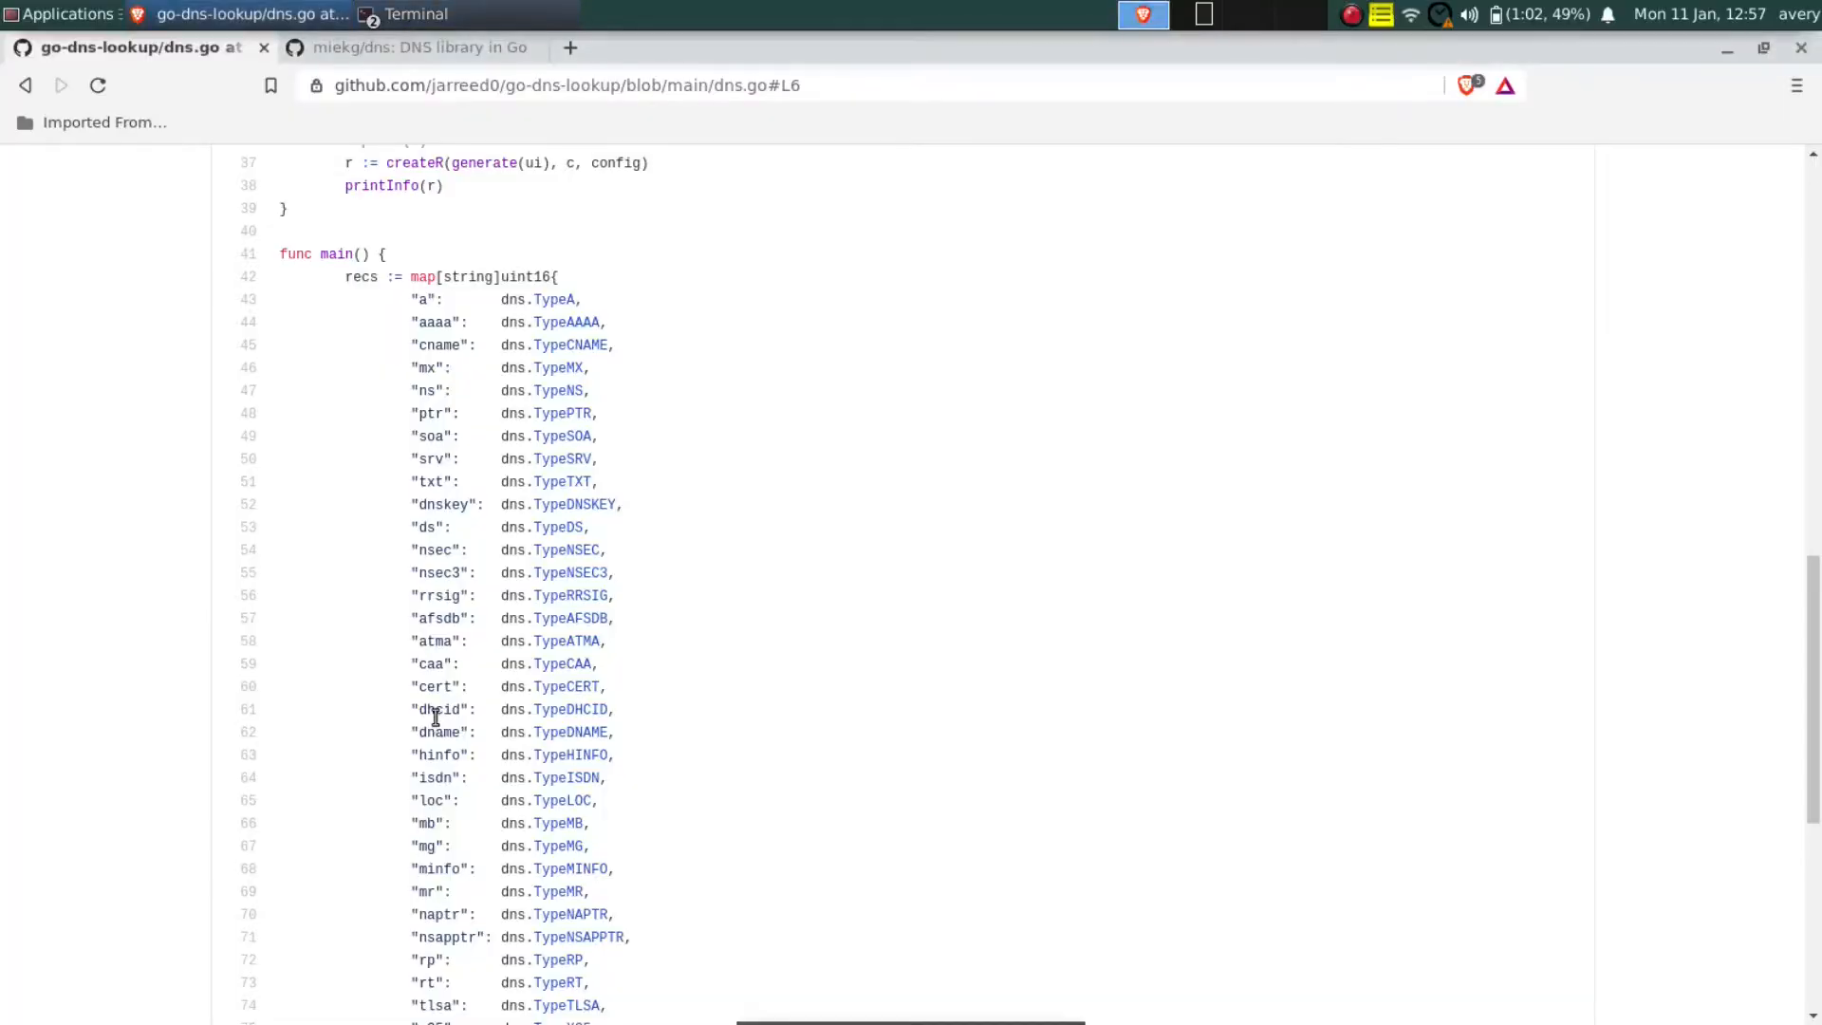
- Run dns.go for thechamps.co aaaa via @8.8.8.8, then bring the dns.go source page back to front
scroll("down", 3)
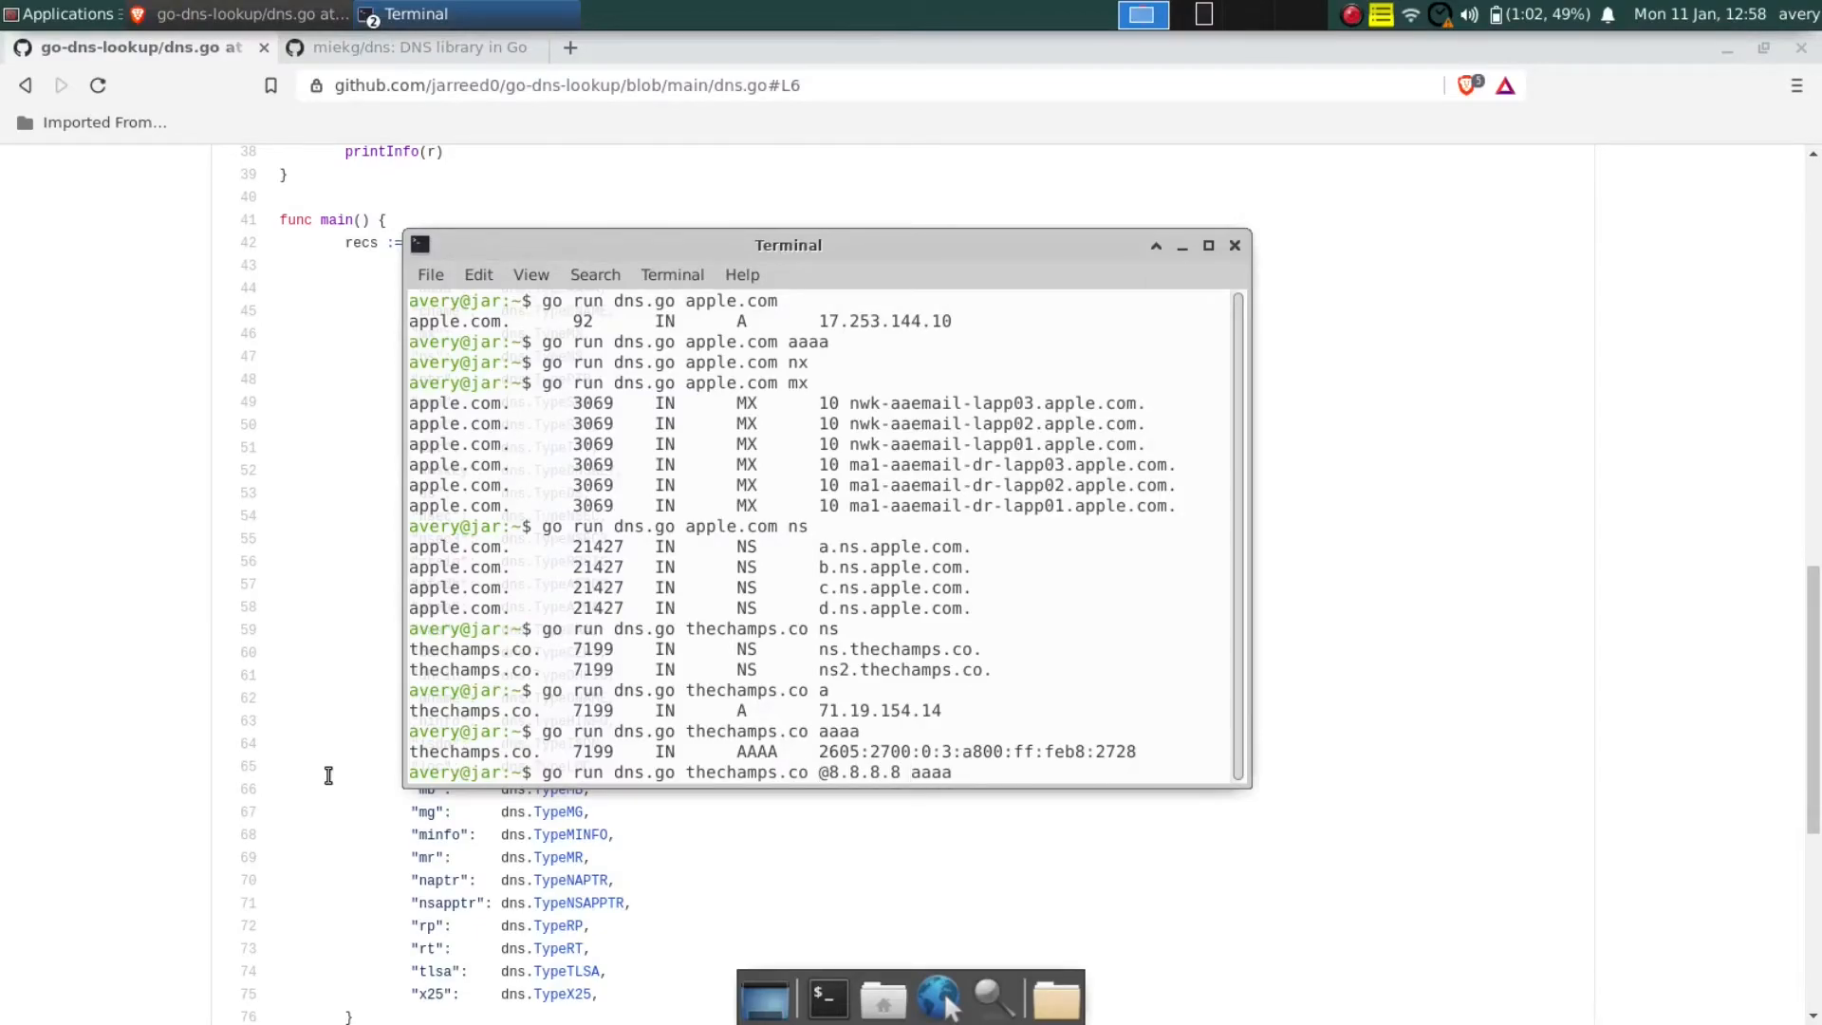
key("Return")
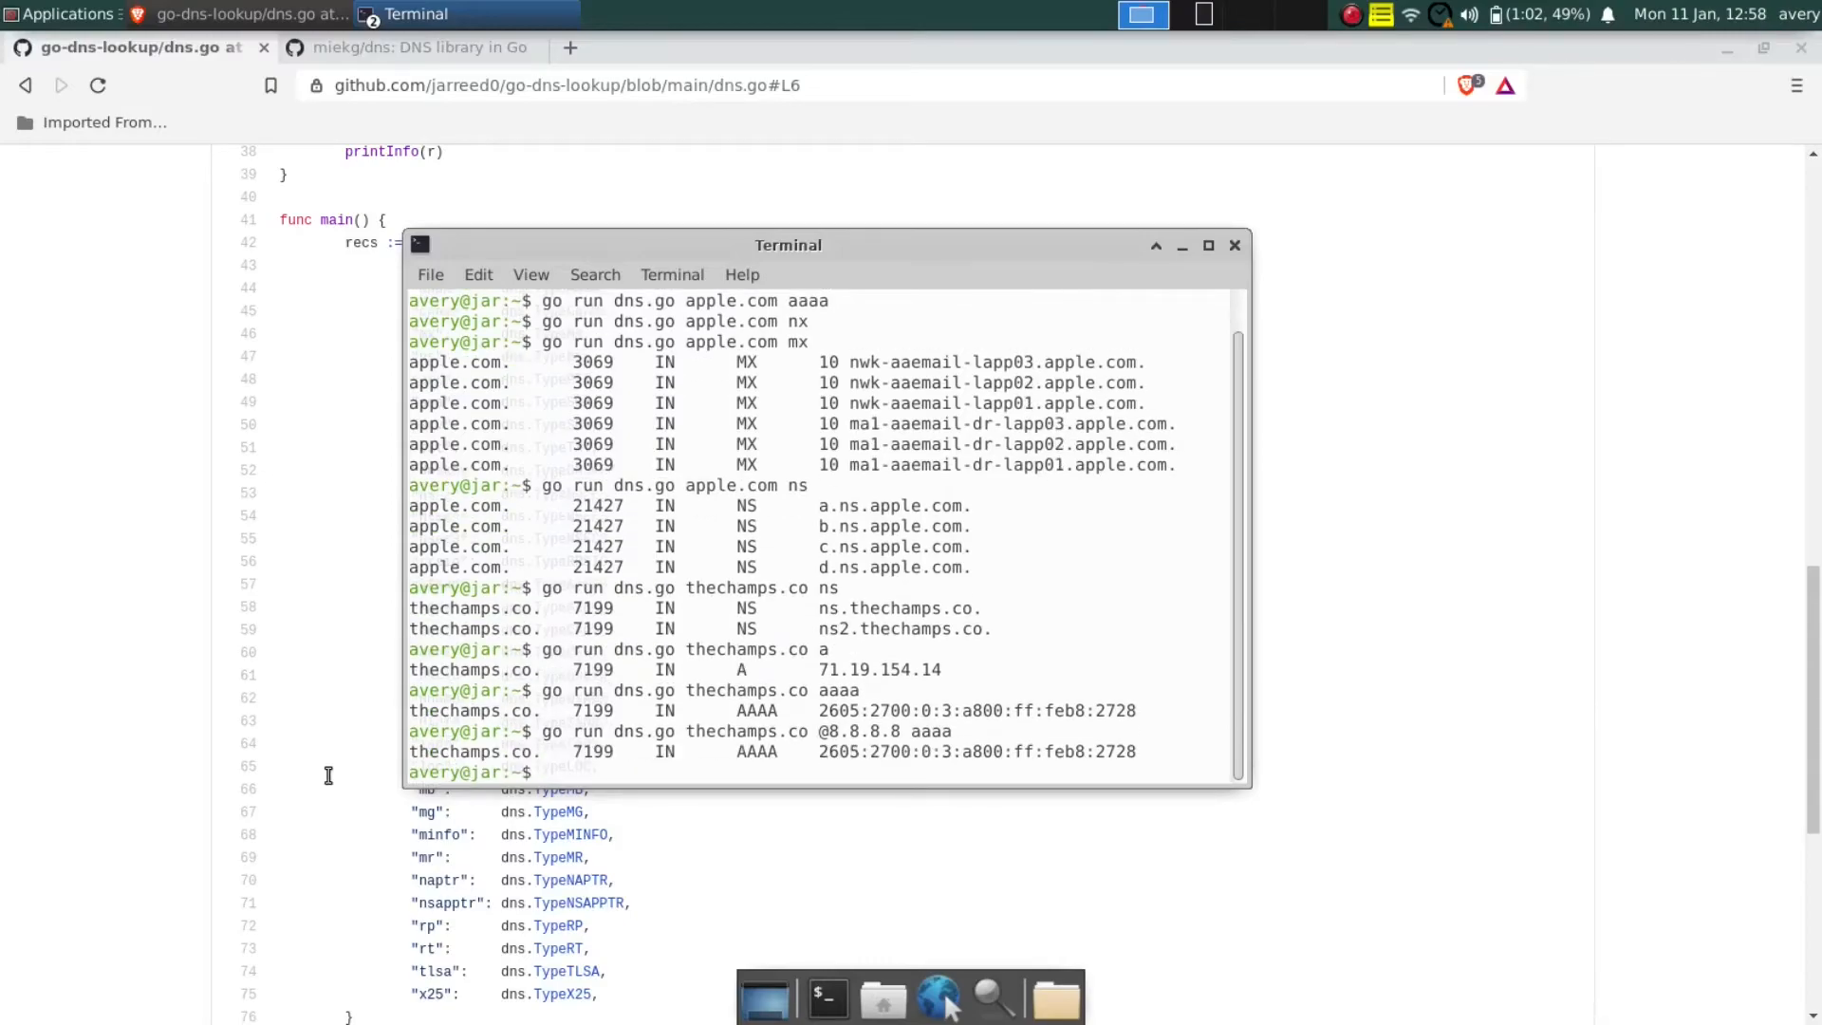
type("go run dns.go thechamps.co @8.8.8.8 aaaa")
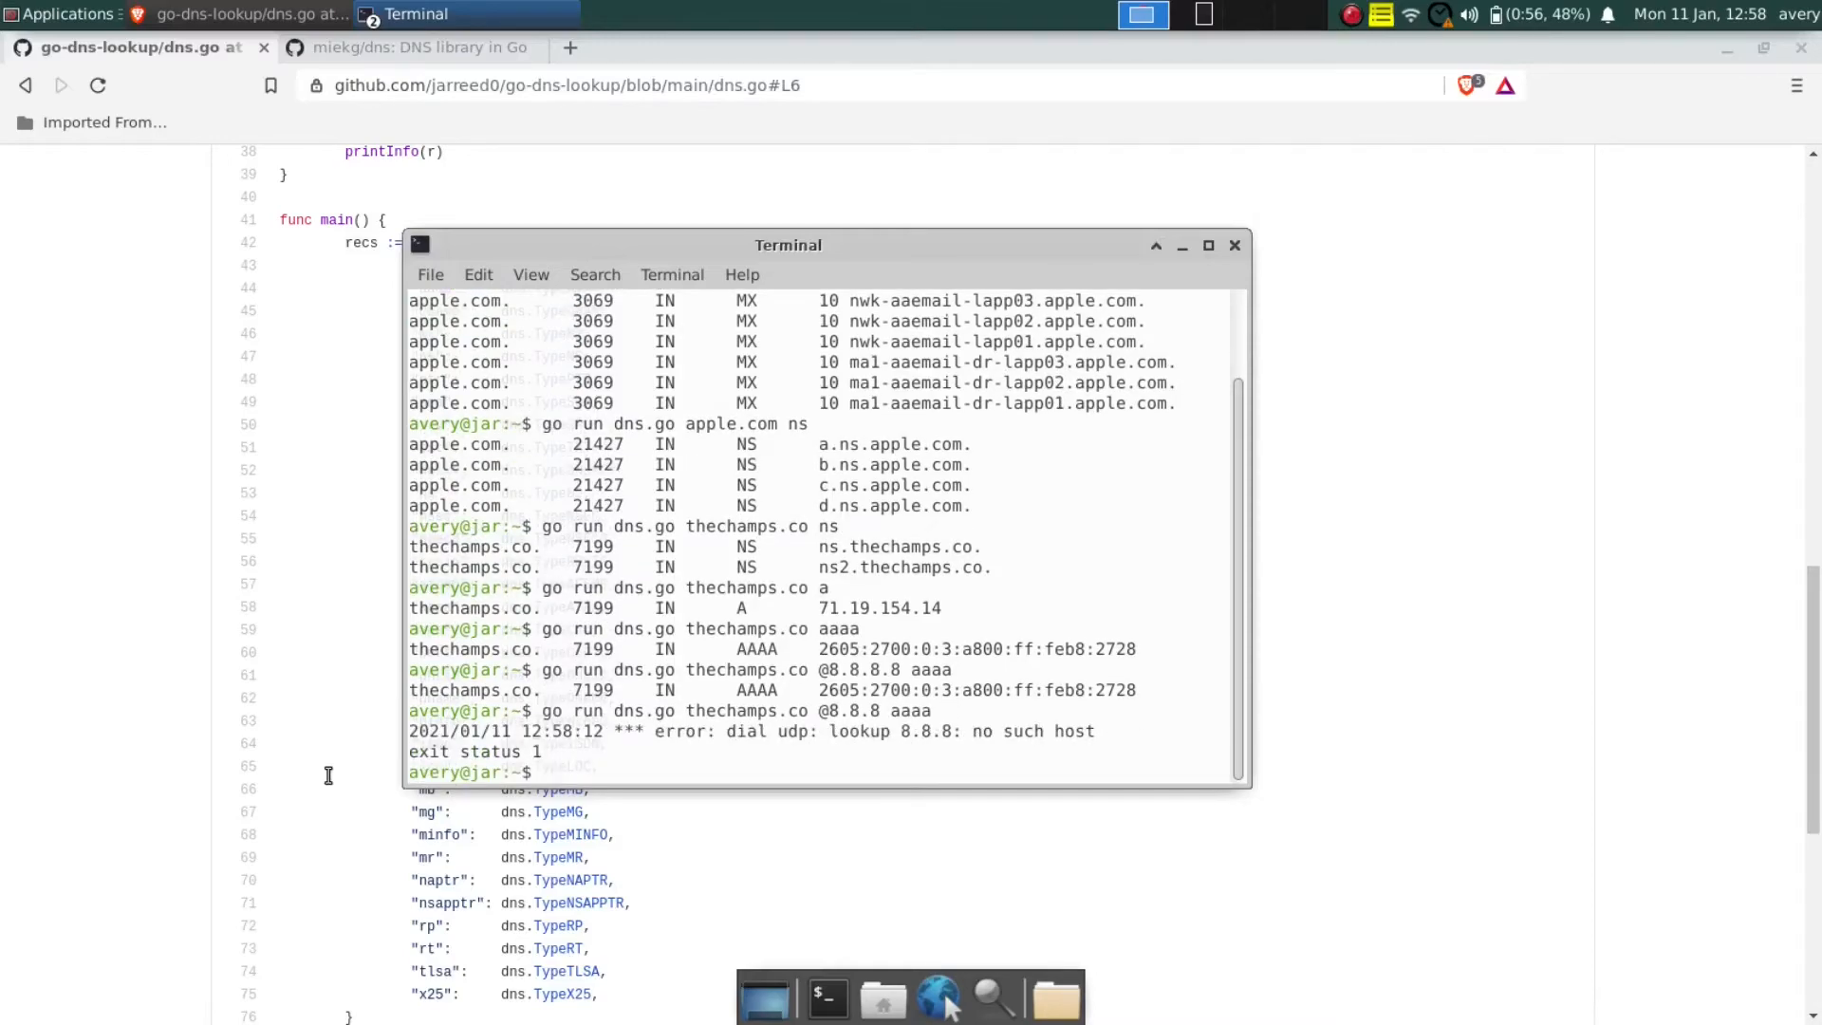
left_click(1181, 245)
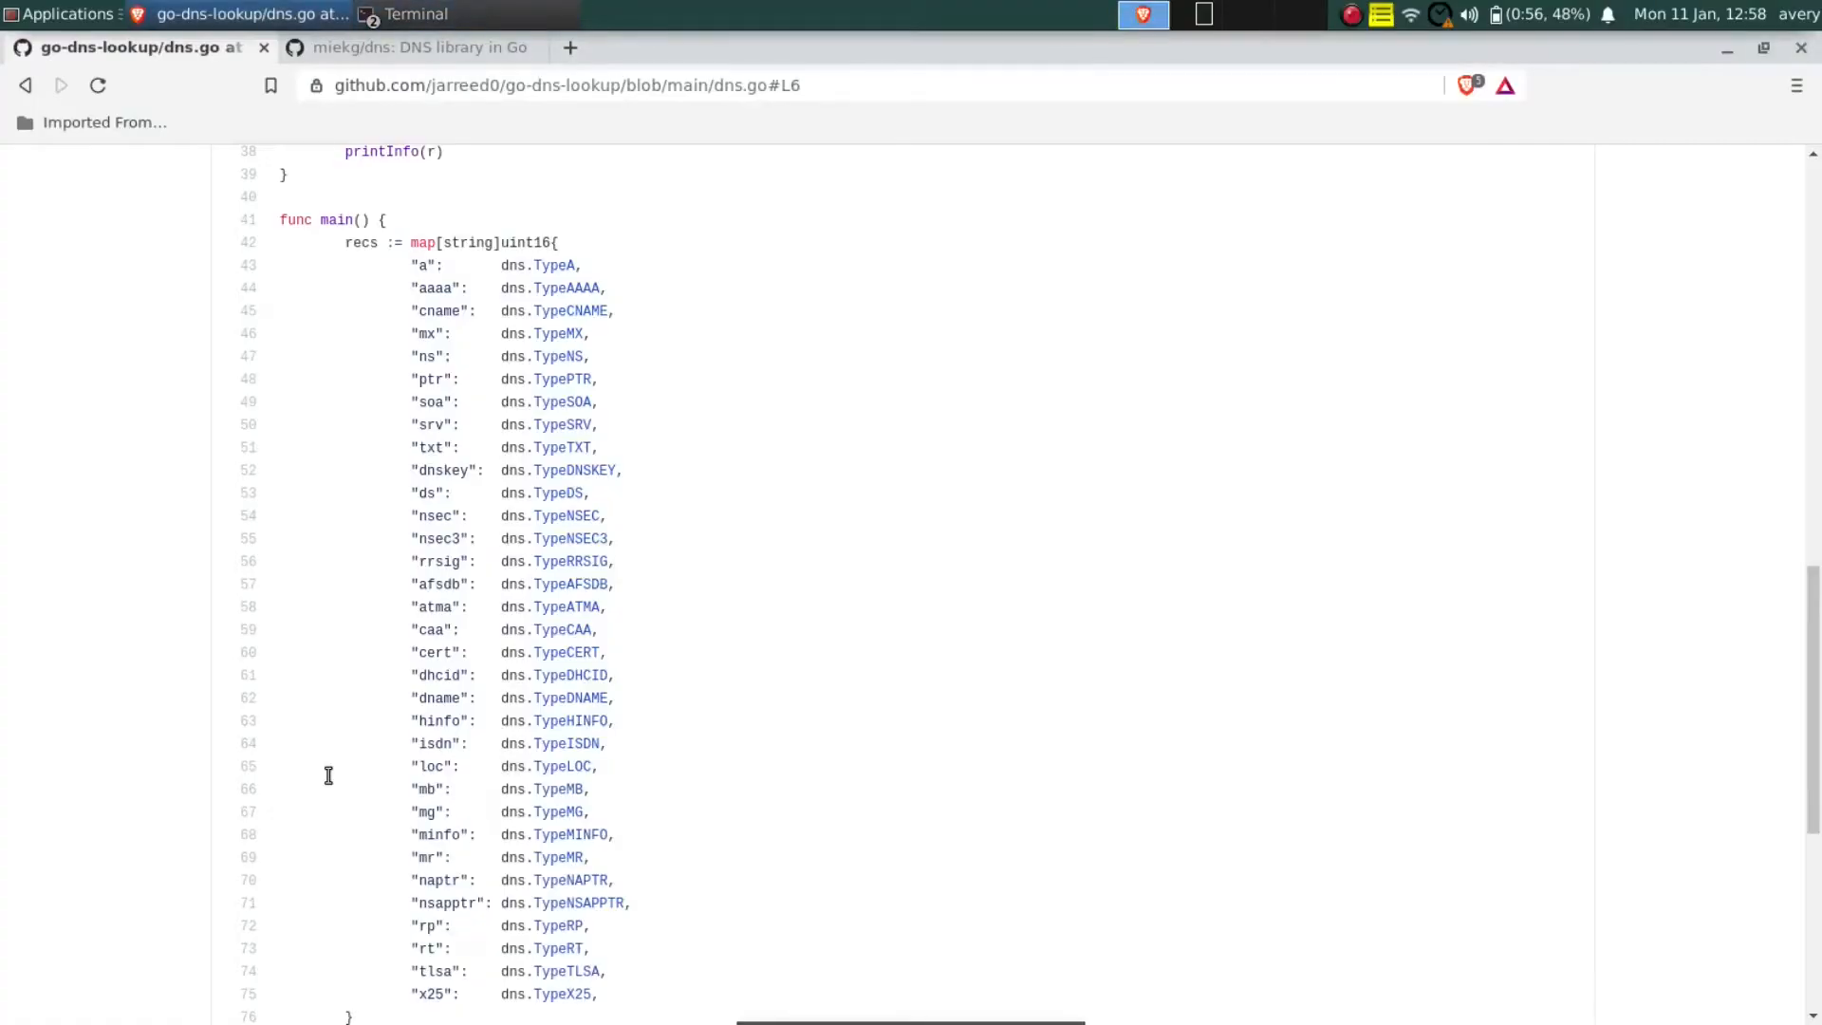
scroll("down", 3)
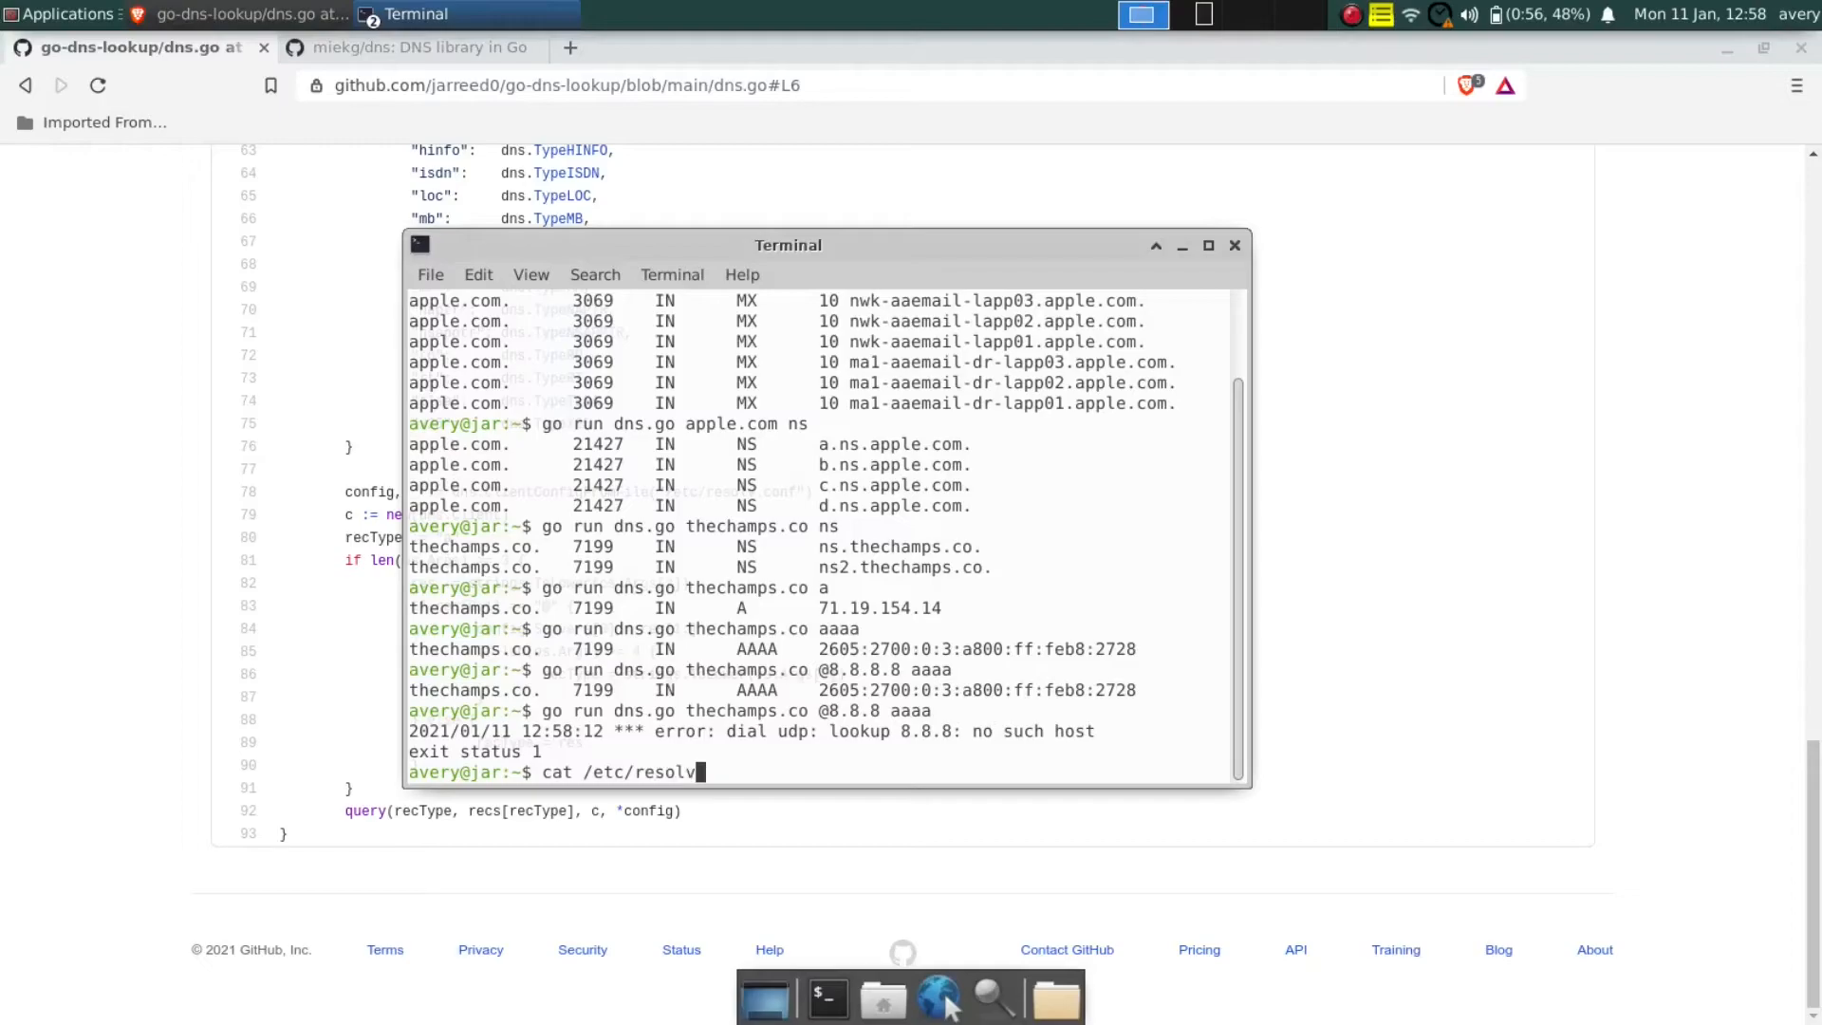
- Run 'cat /etc/resolv.conf' to print the system resolver configuration
key("Return")
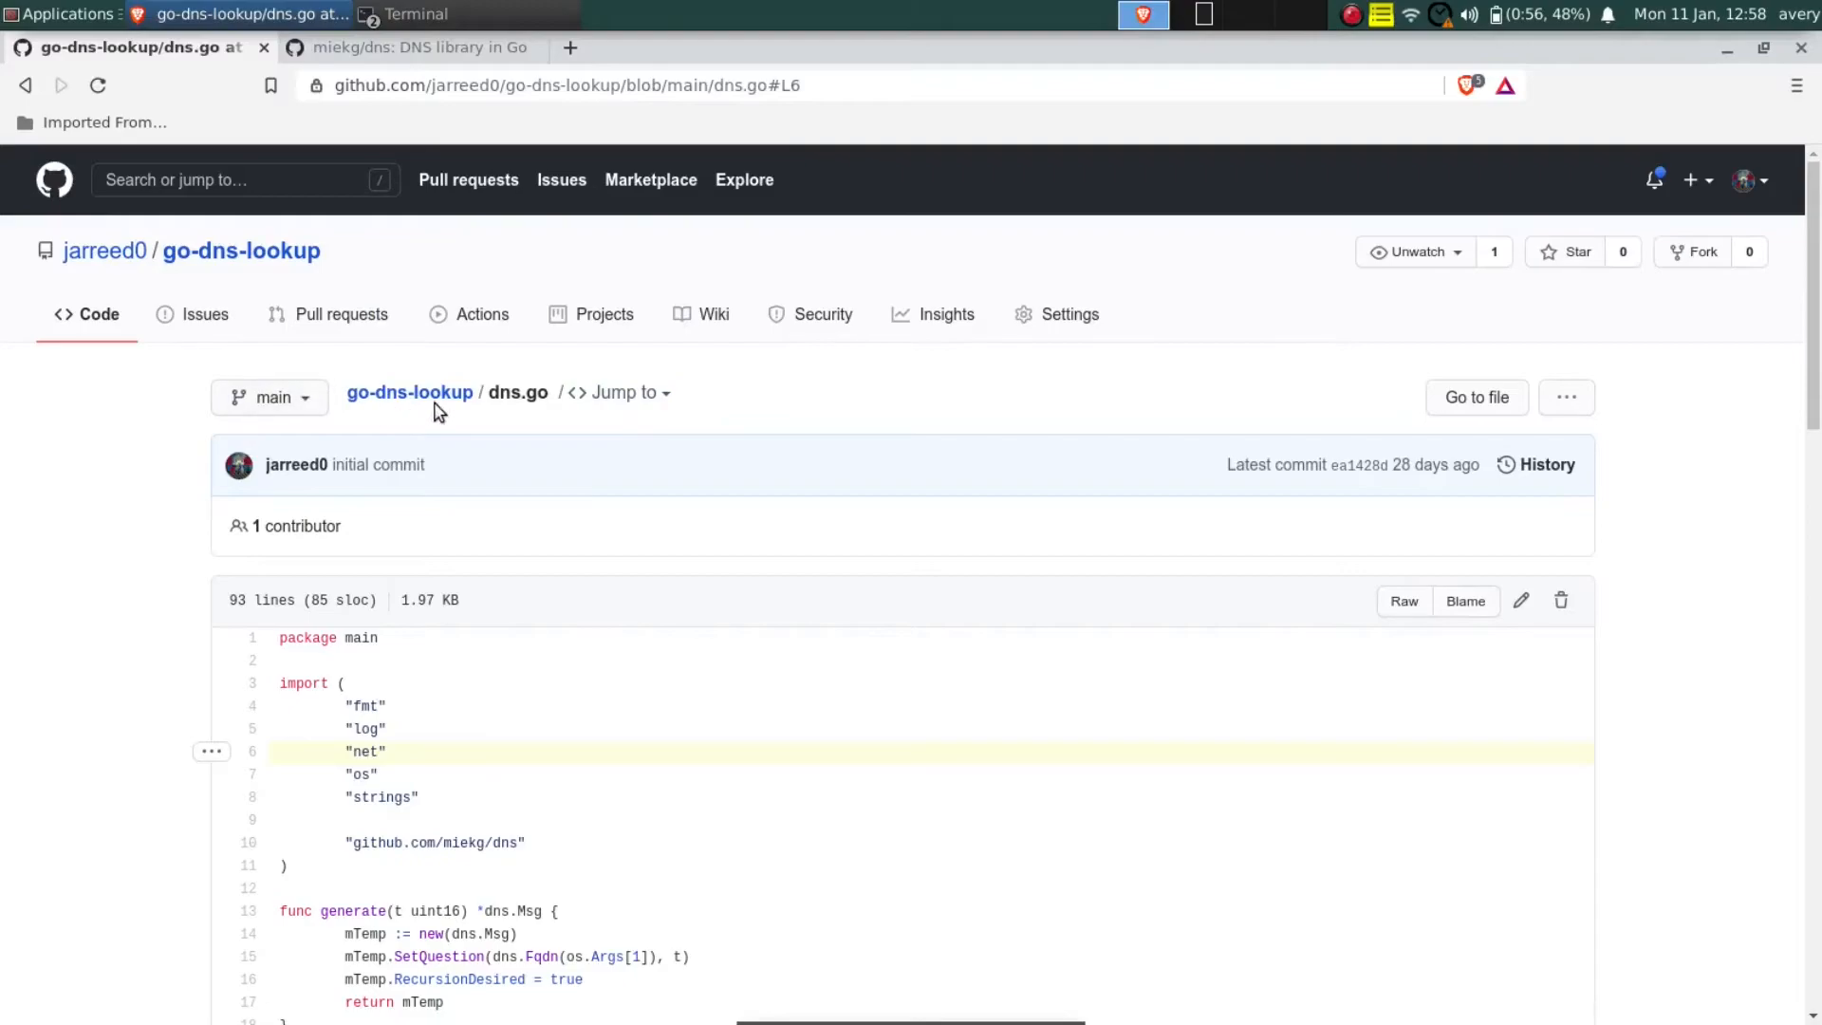
- Browse the miekg/dns library README down to its building and examples sections
left_click(418, 48)
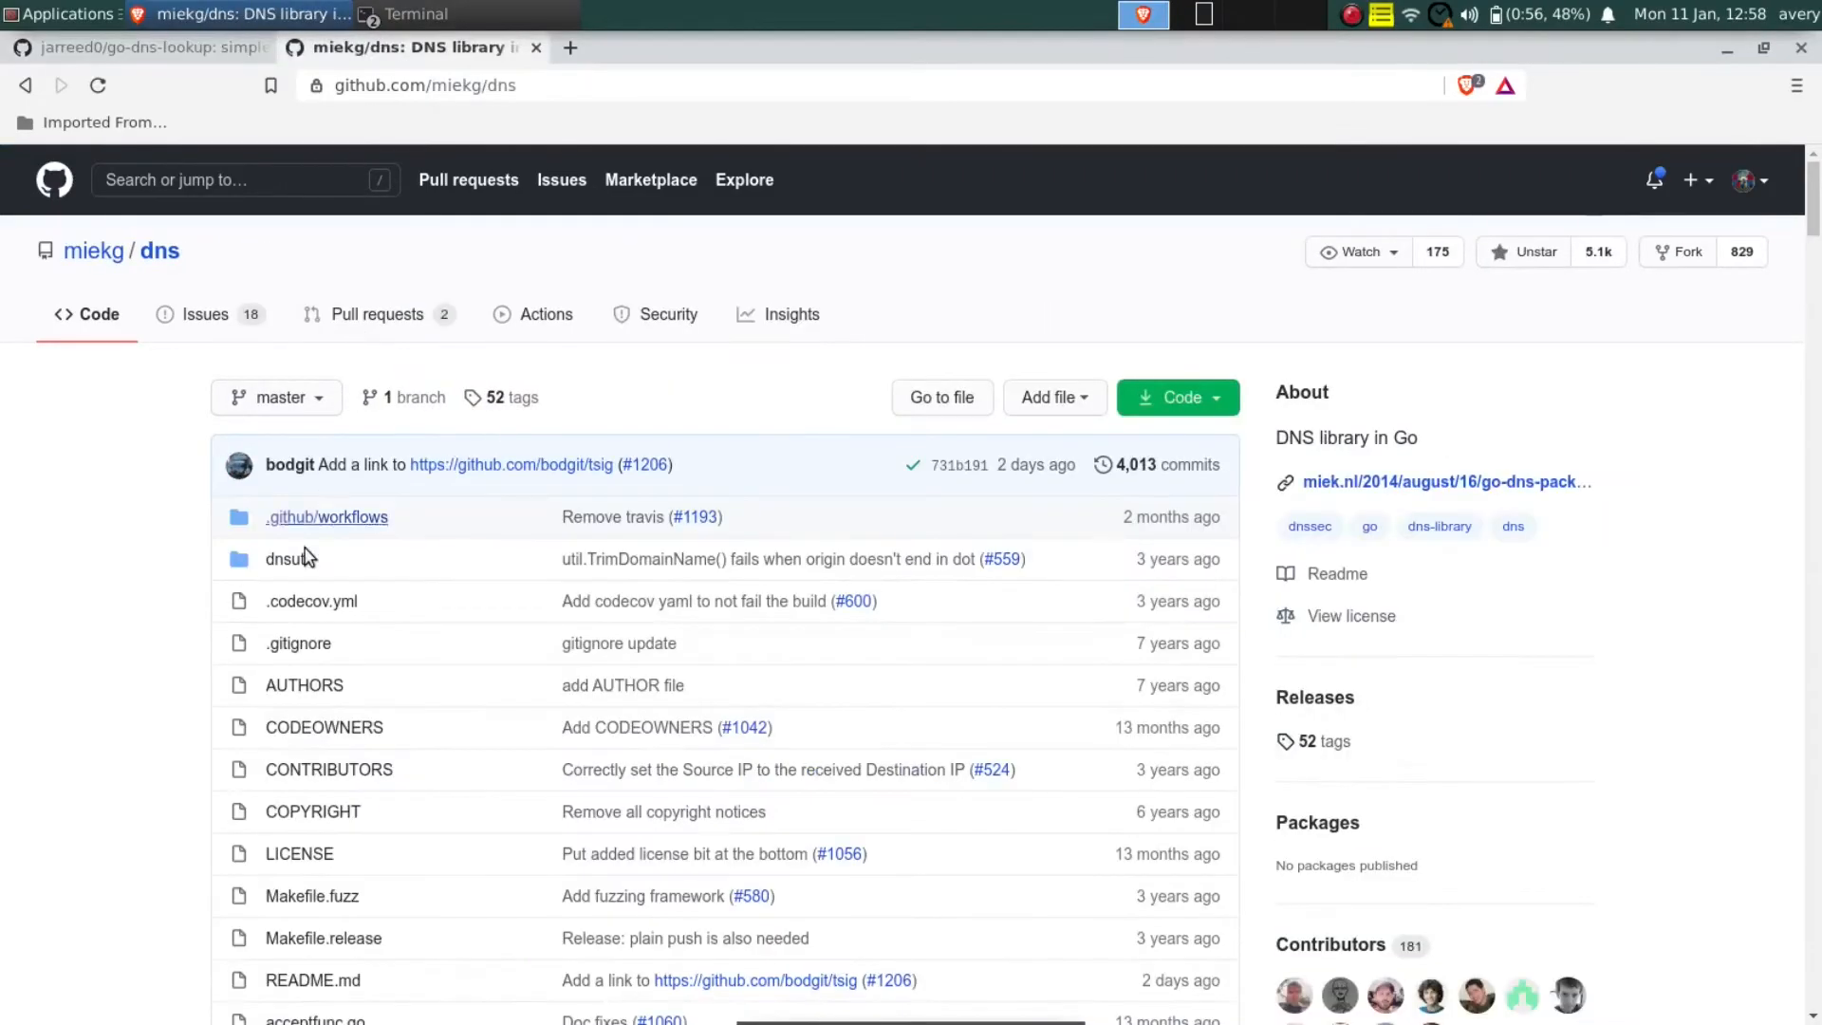
scroll("down", 3)
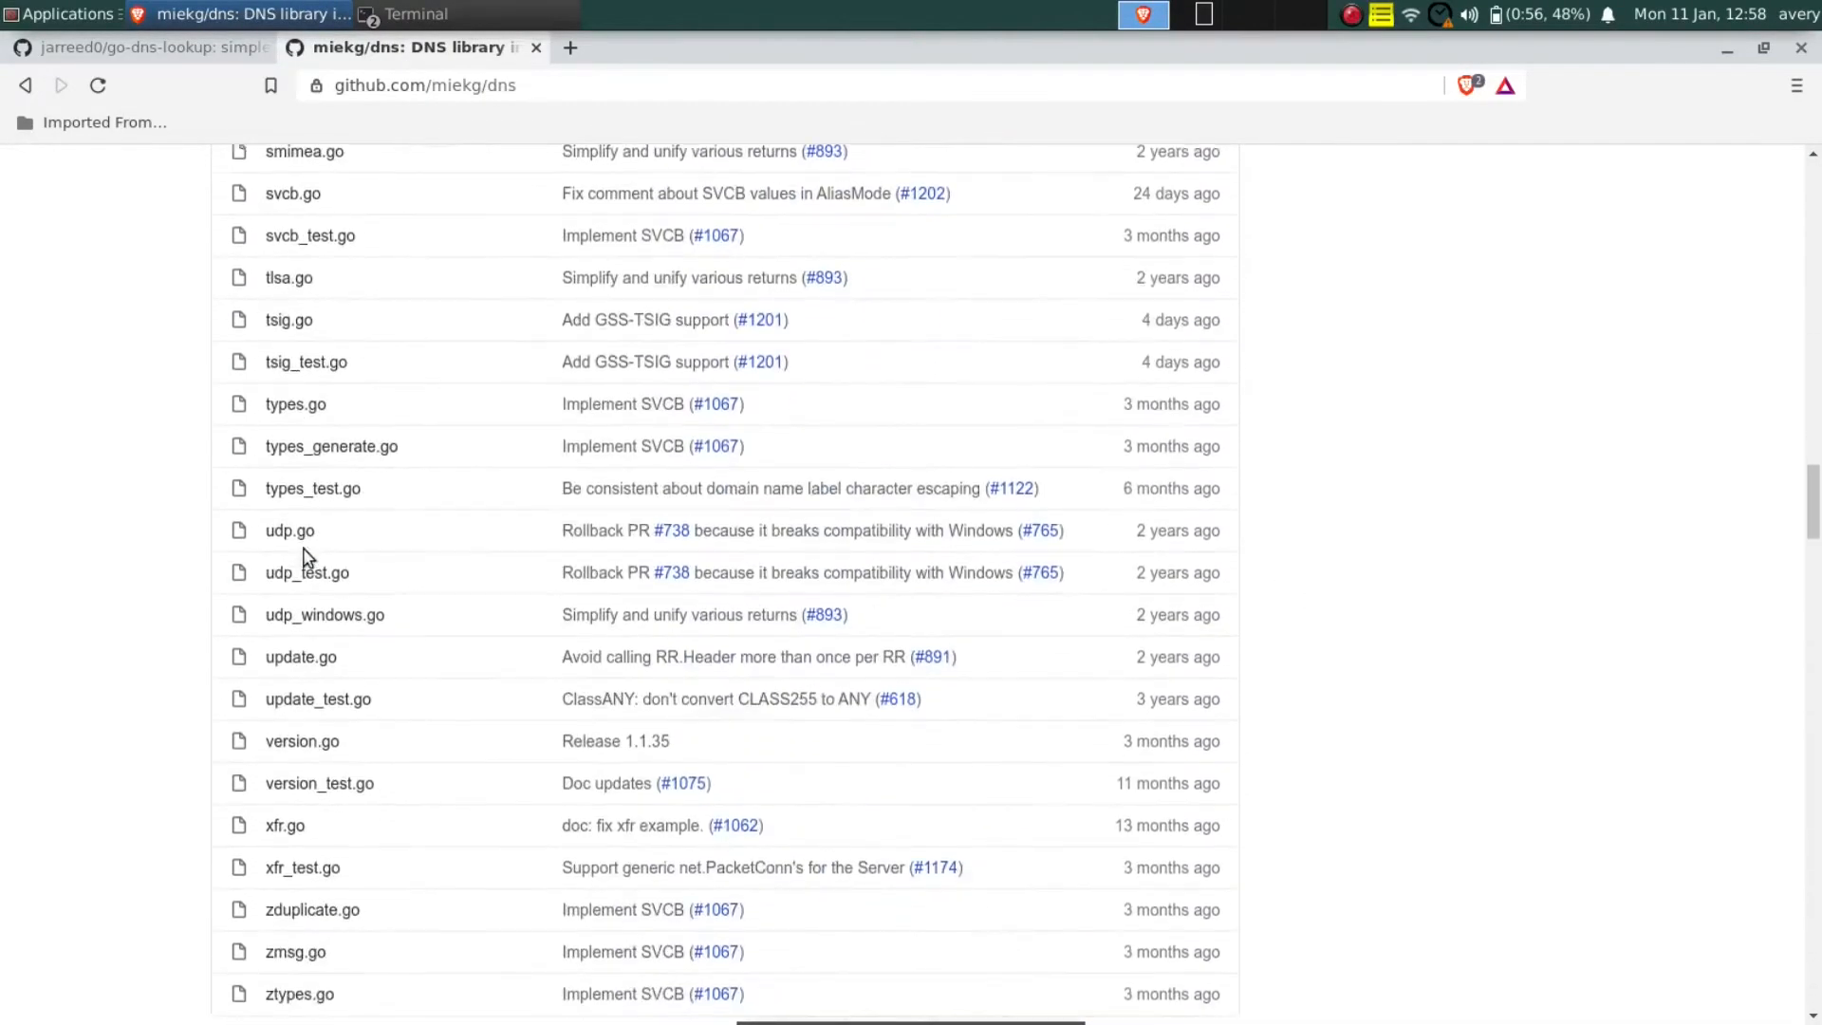
scroll("down", 3)
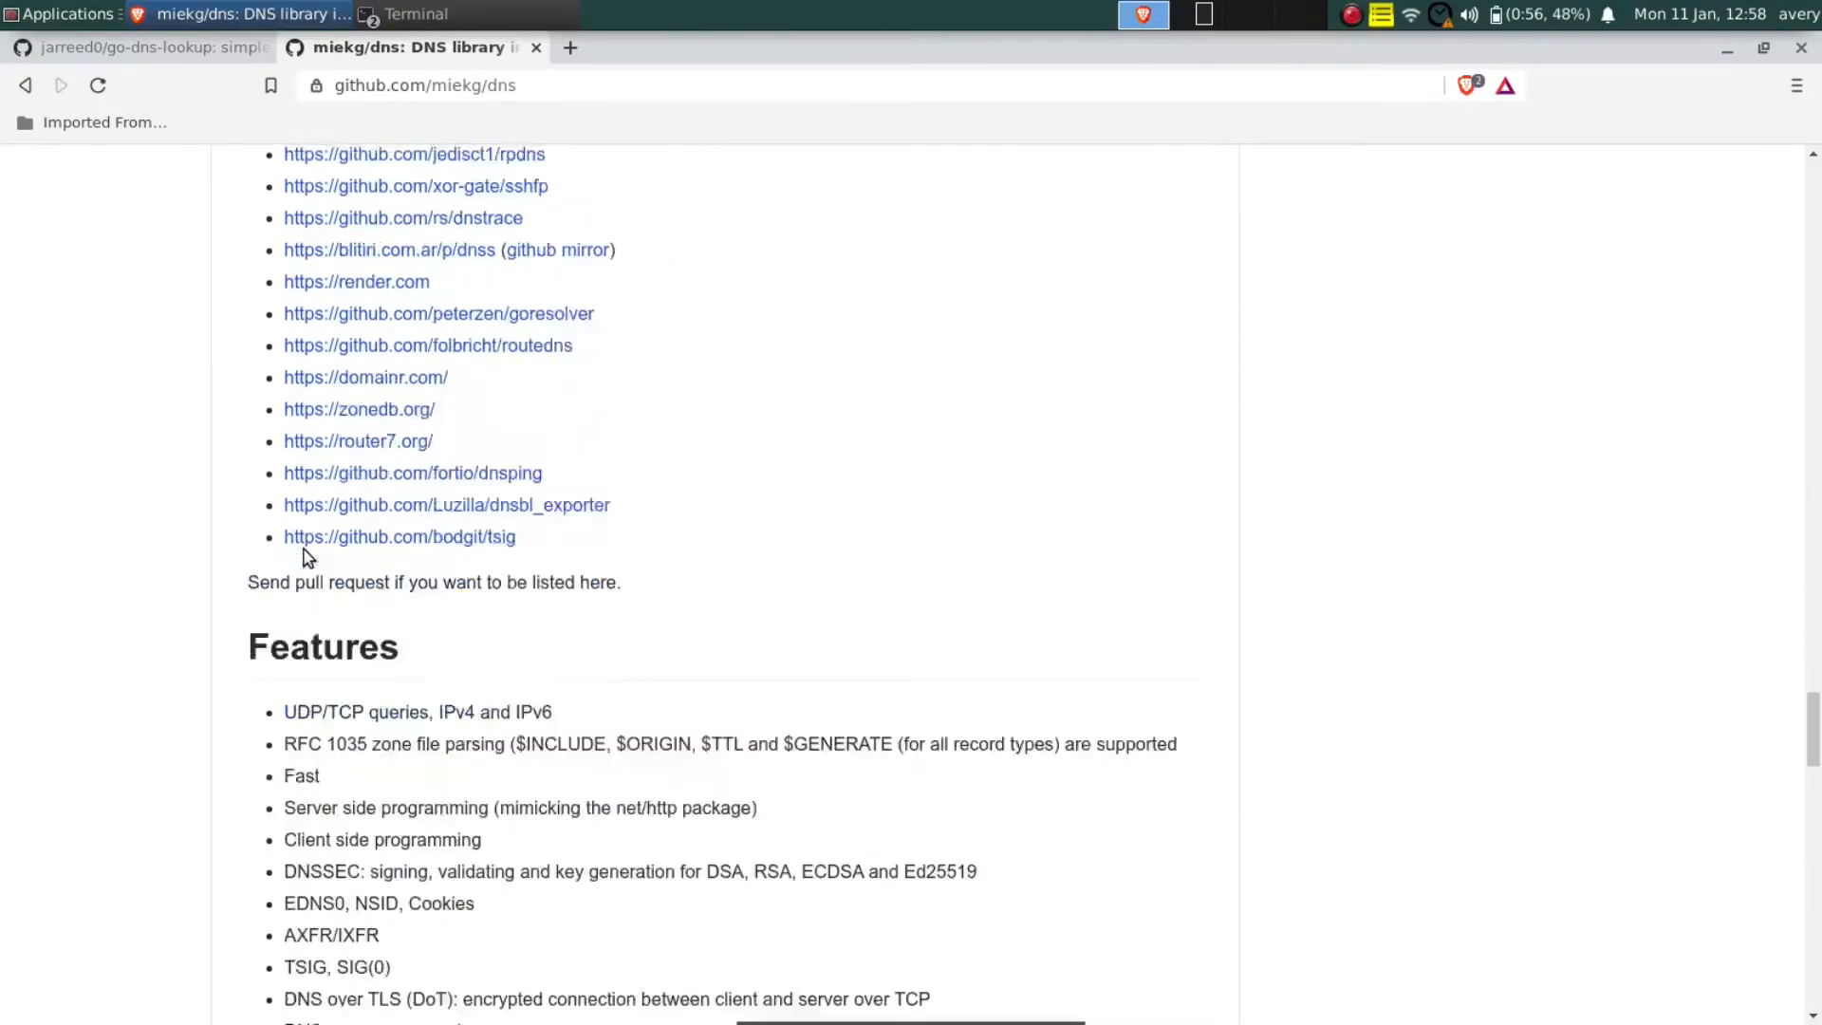
scroll("down", 3)
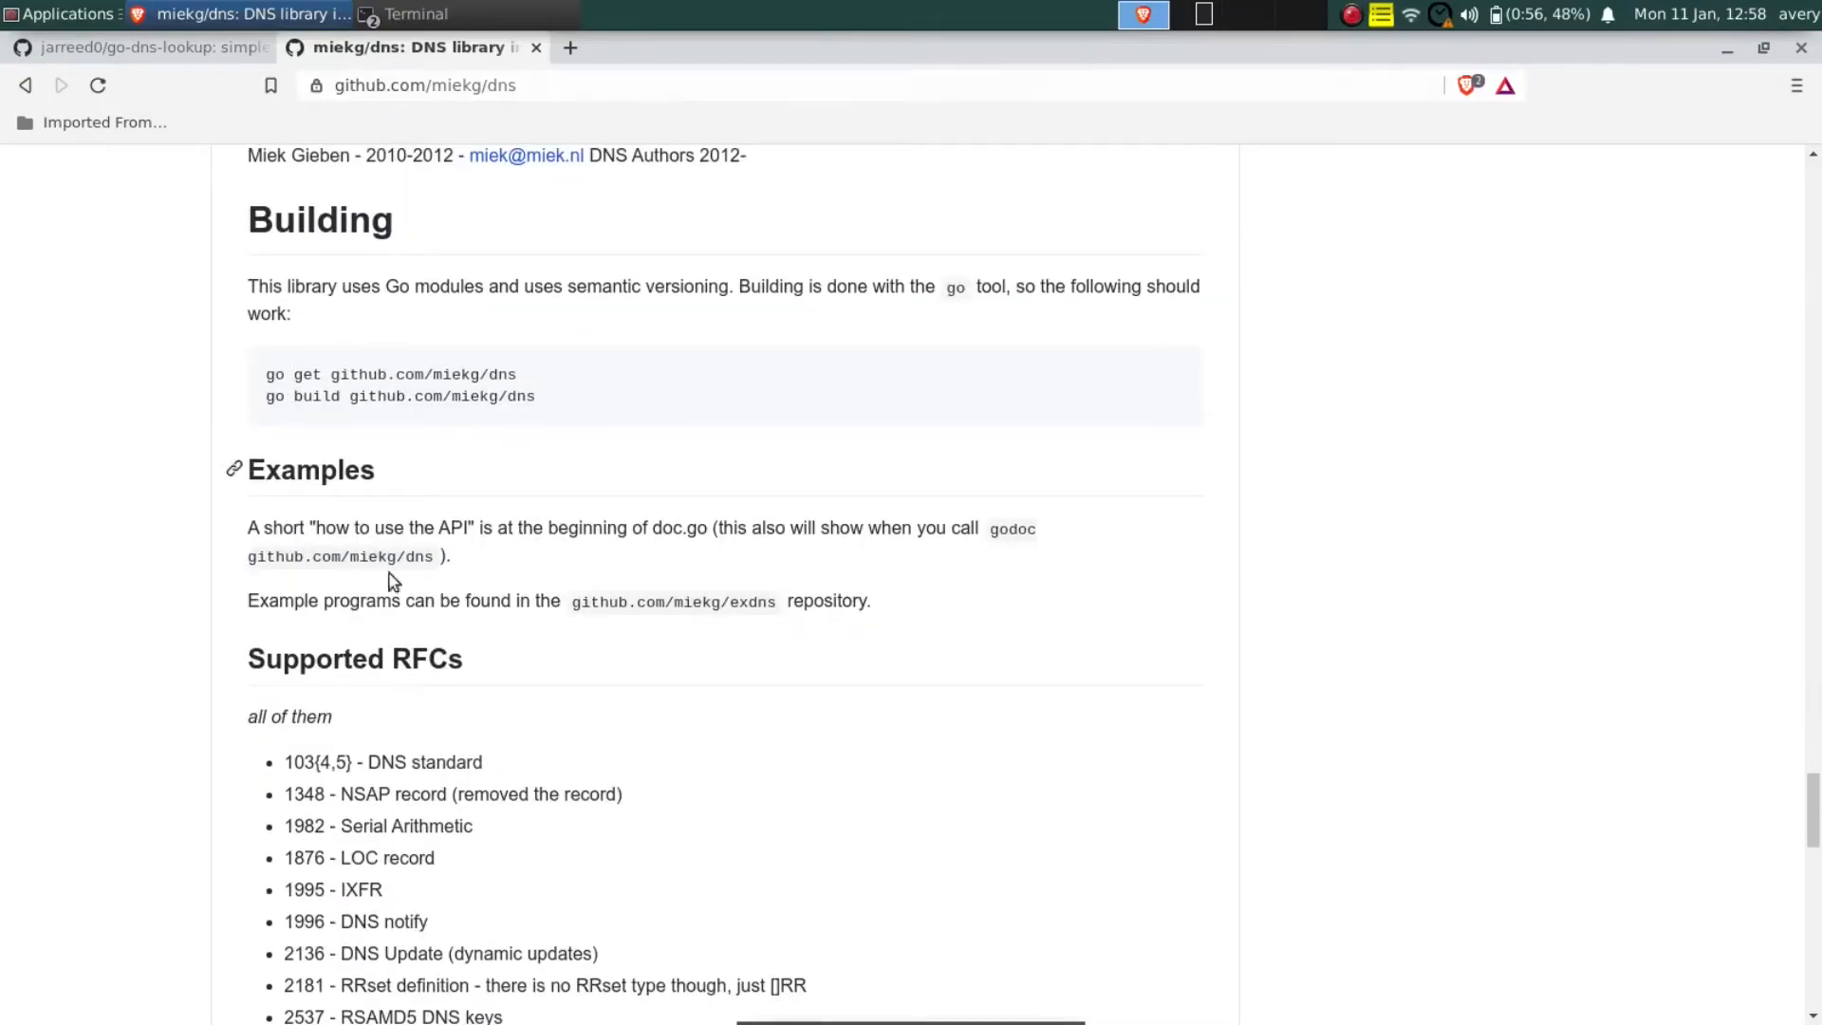
- Return to the go-dns-lookup repository page with its README
left_click(143, 49)
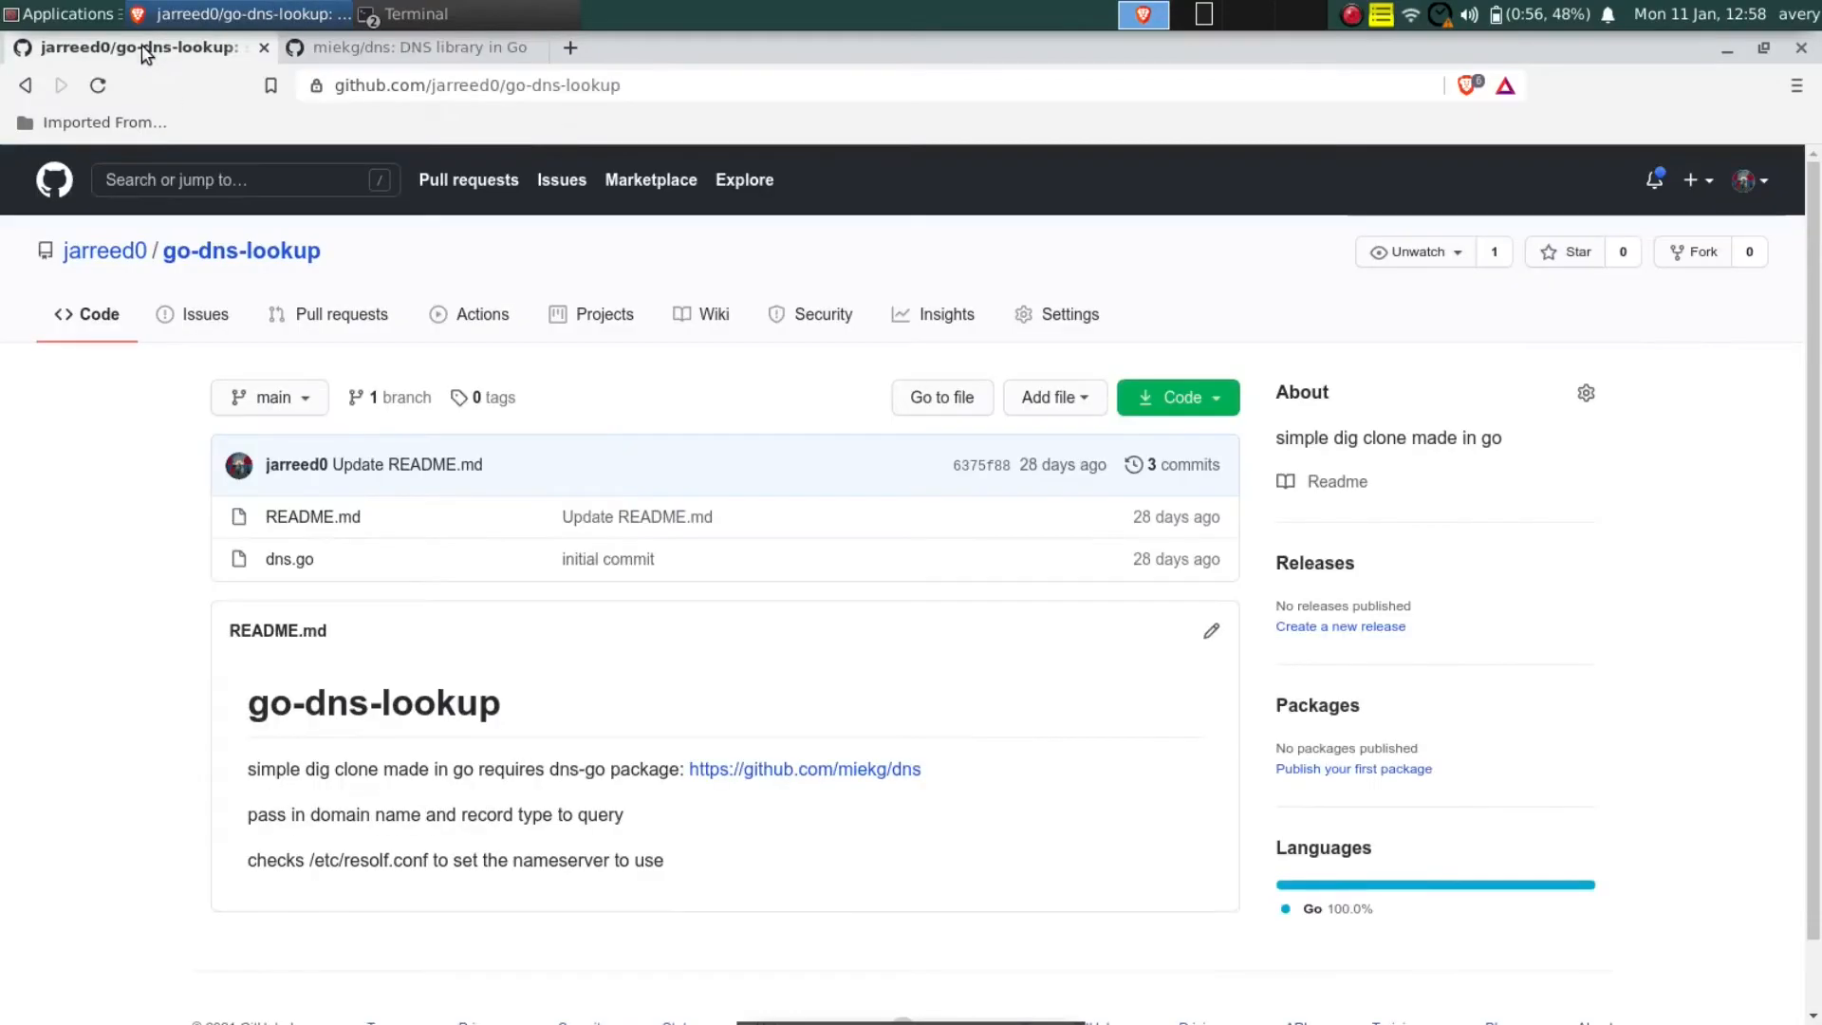
mouse_move(446, 543)
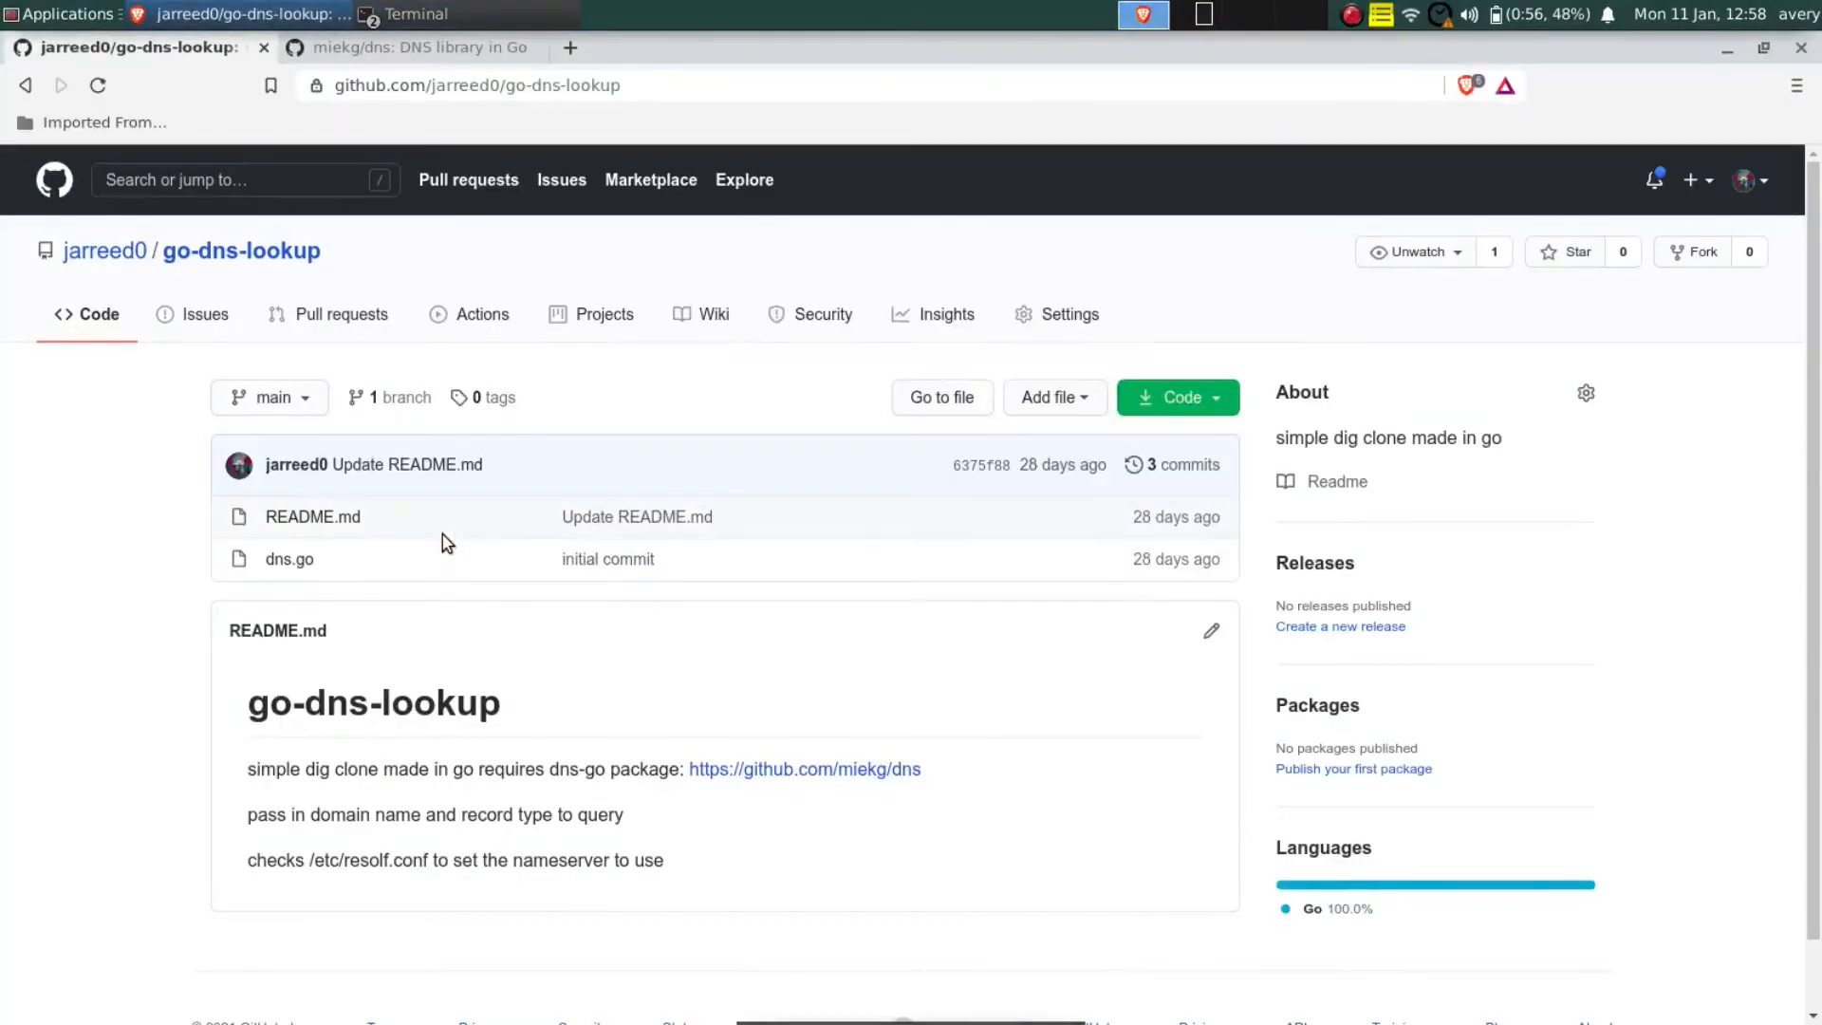
left_click(289, 558)
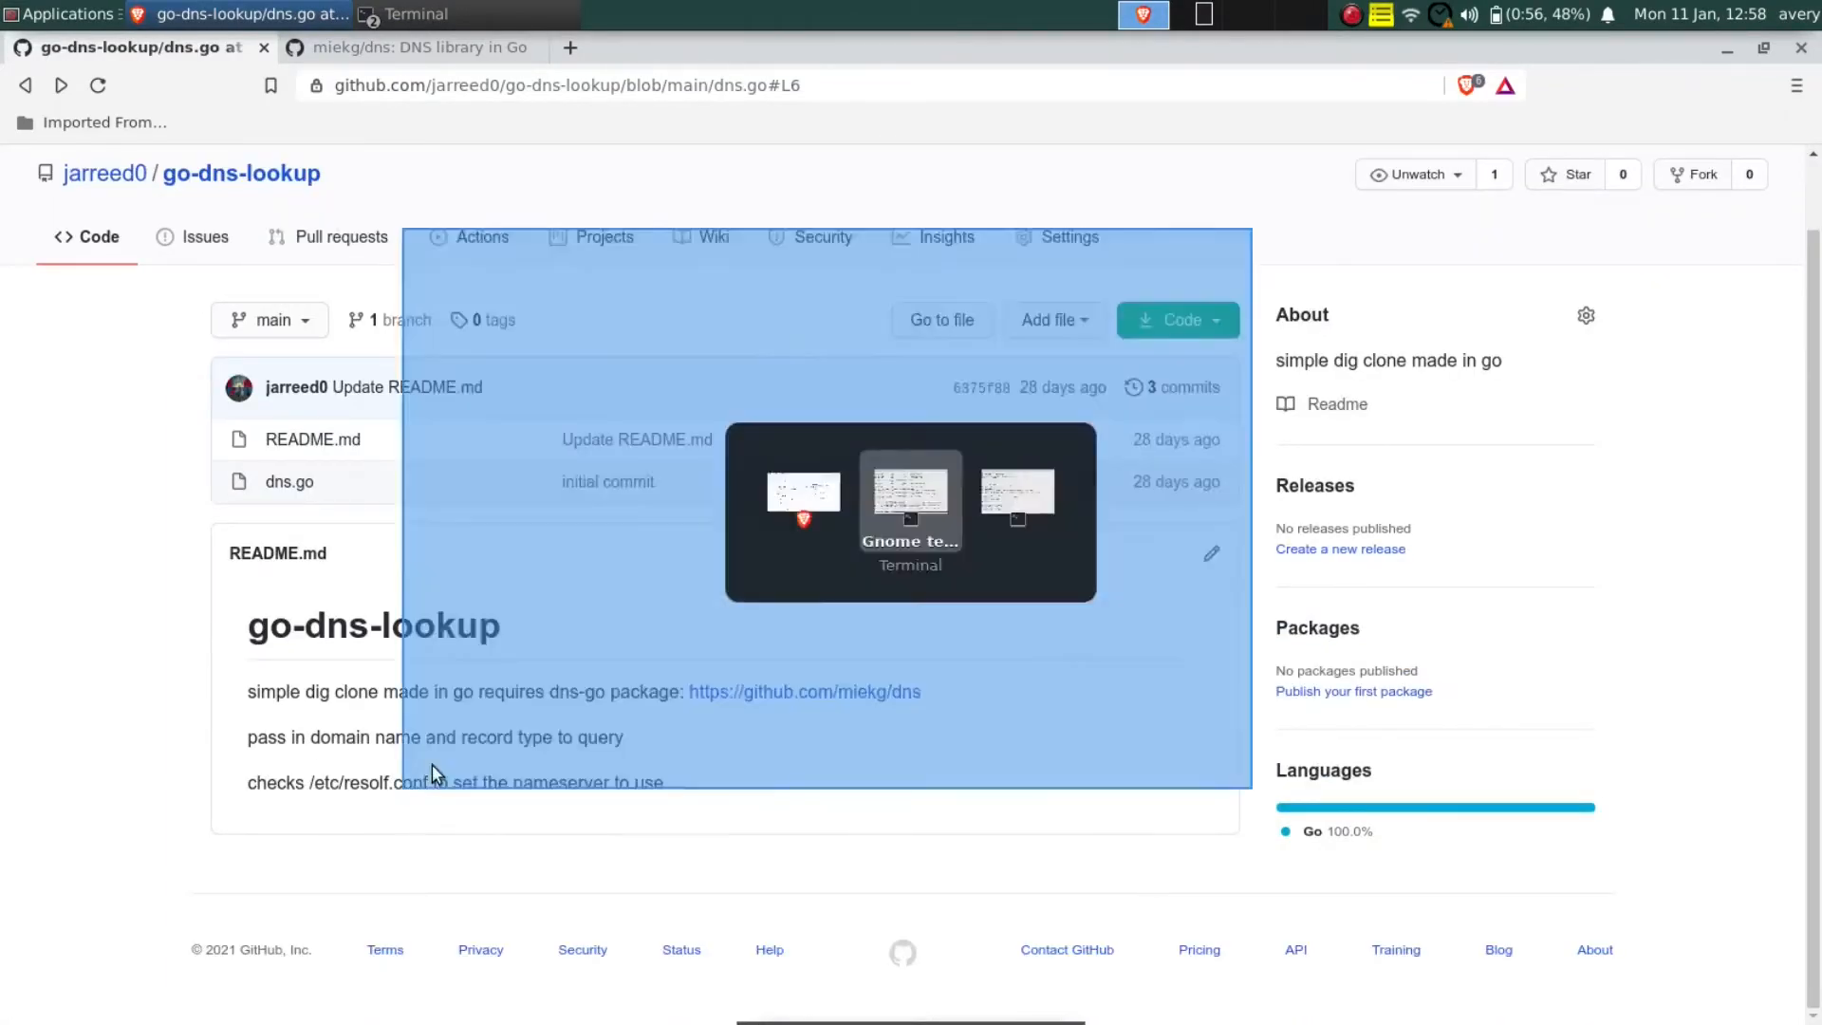
left_click(909, 499)
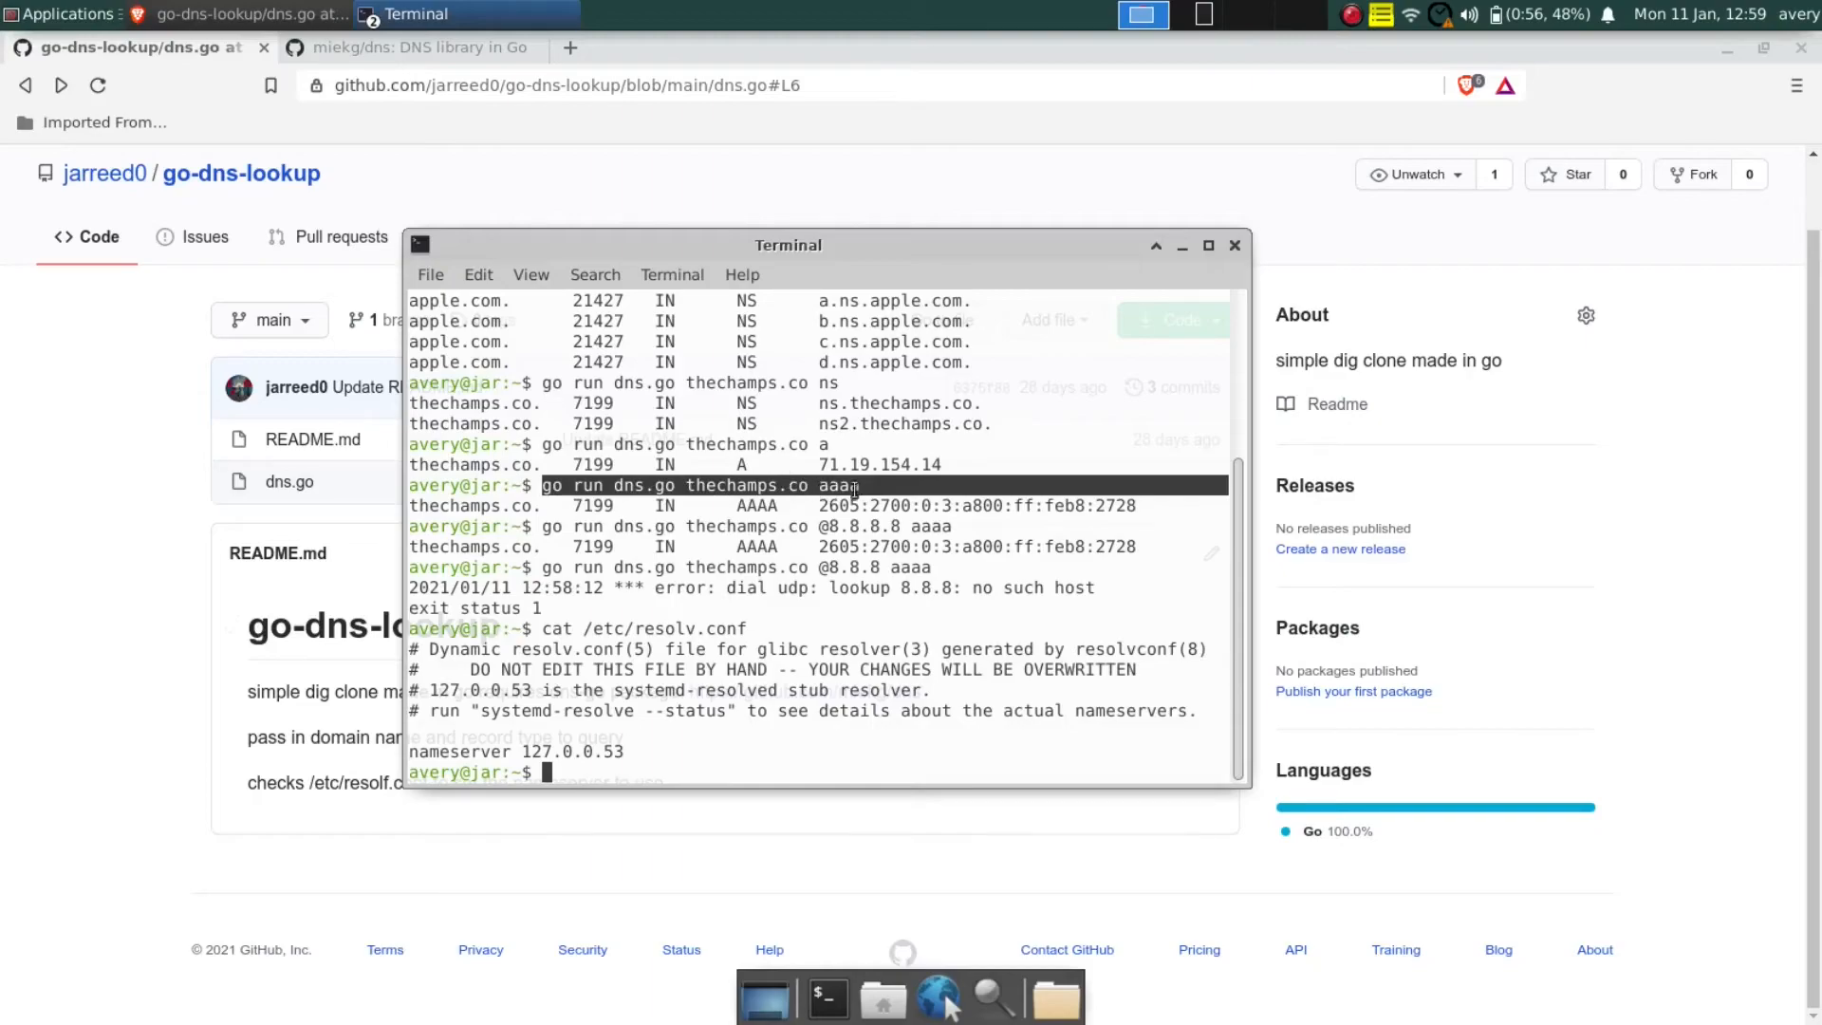
double_click(862, 568)
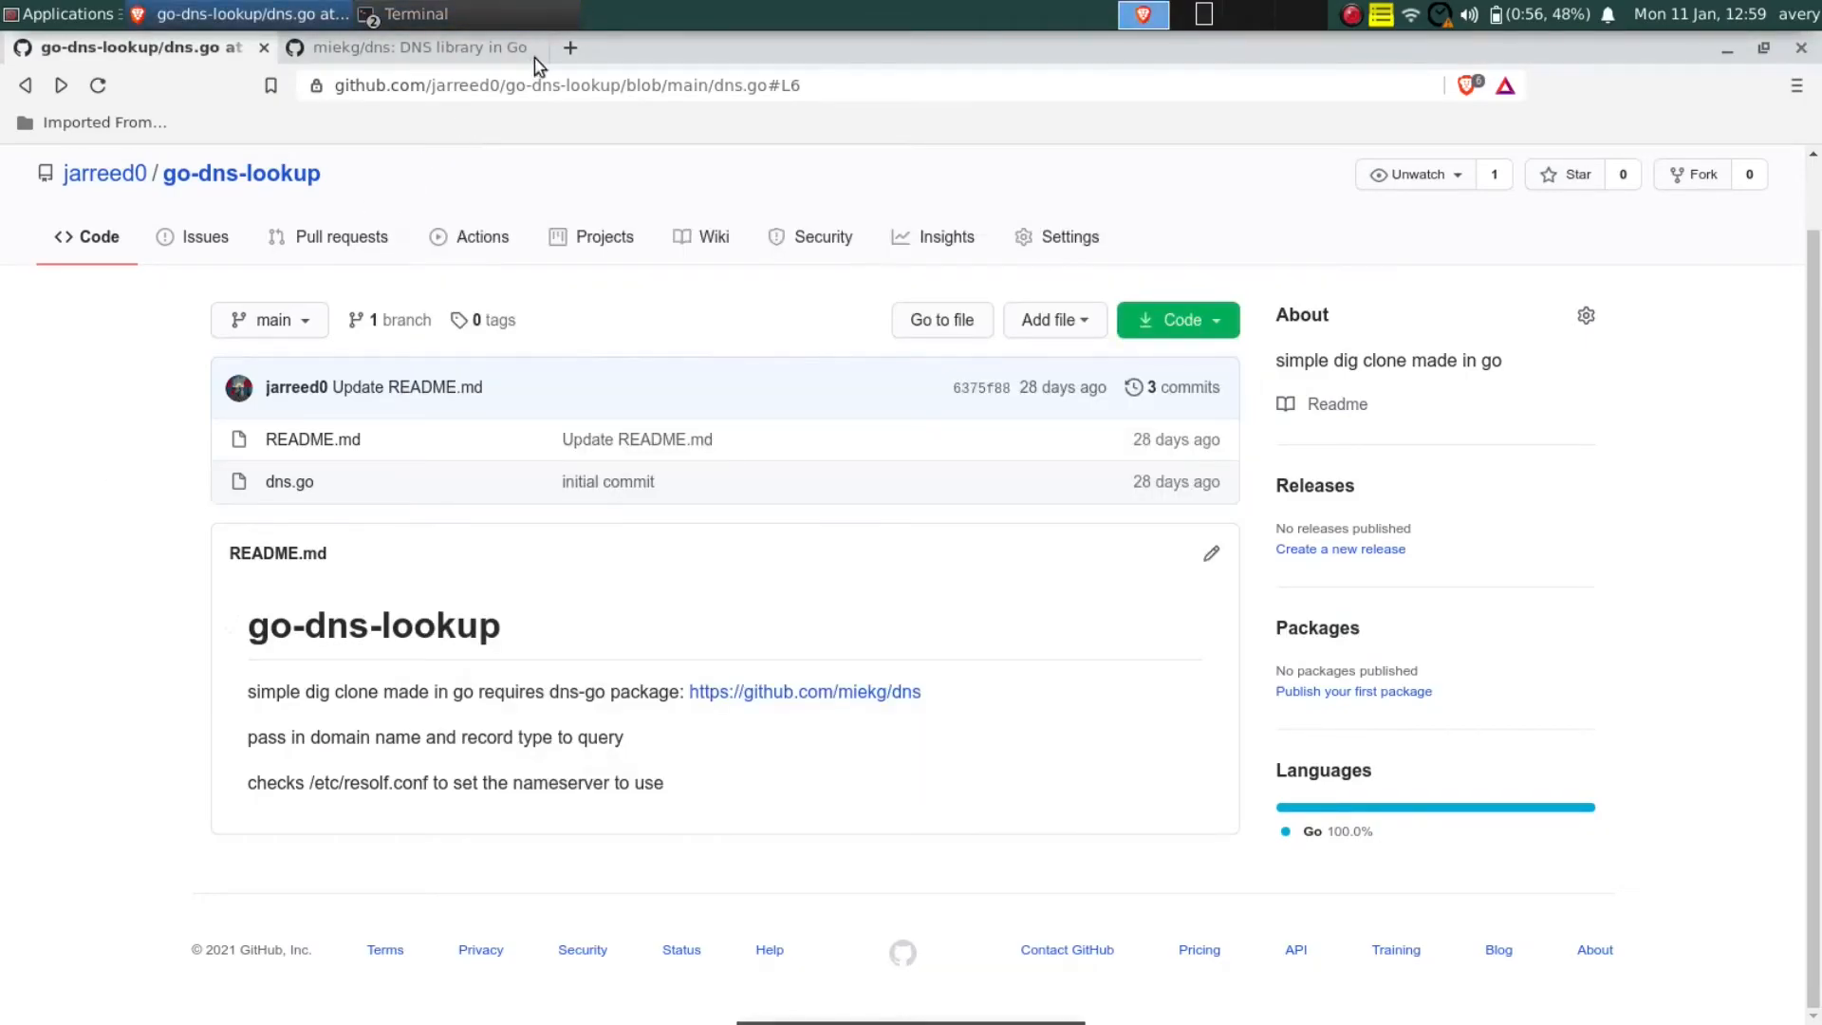
- Load thechamps.co/dig in a new browser tab to reach the DNS lookup form
left_click(569, 48)
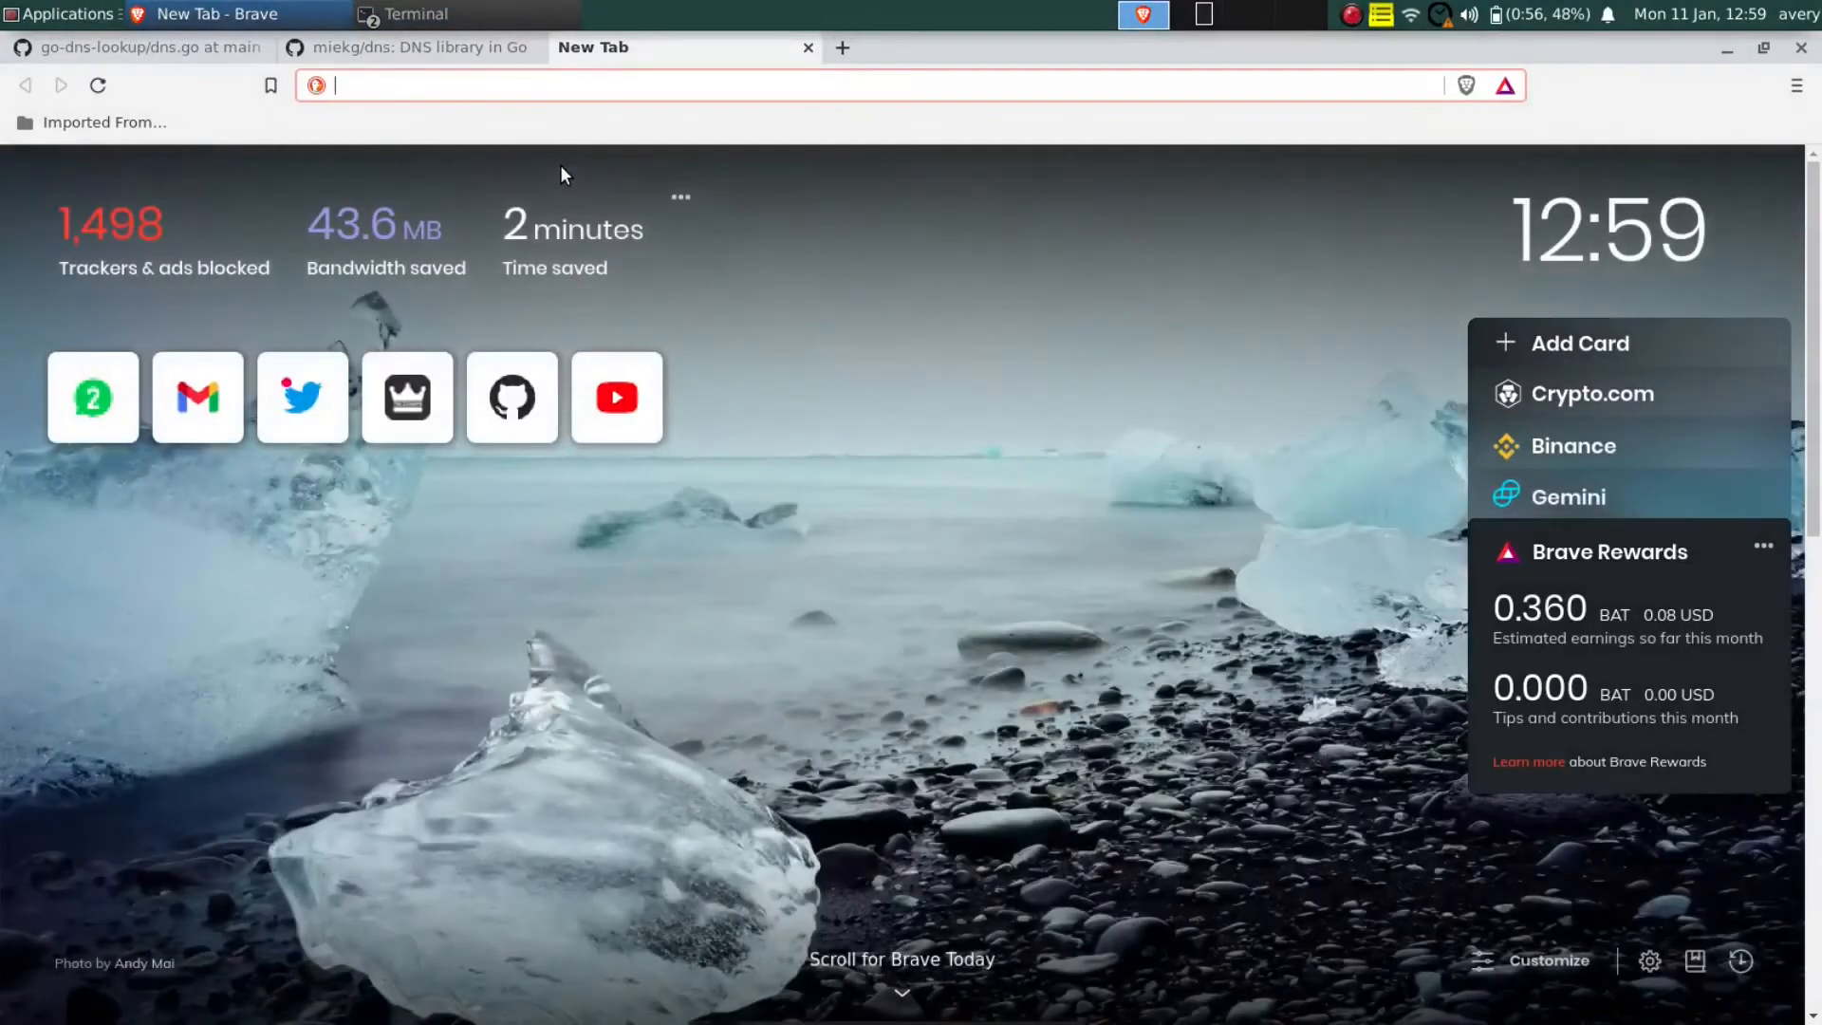
type("thechamps.co")
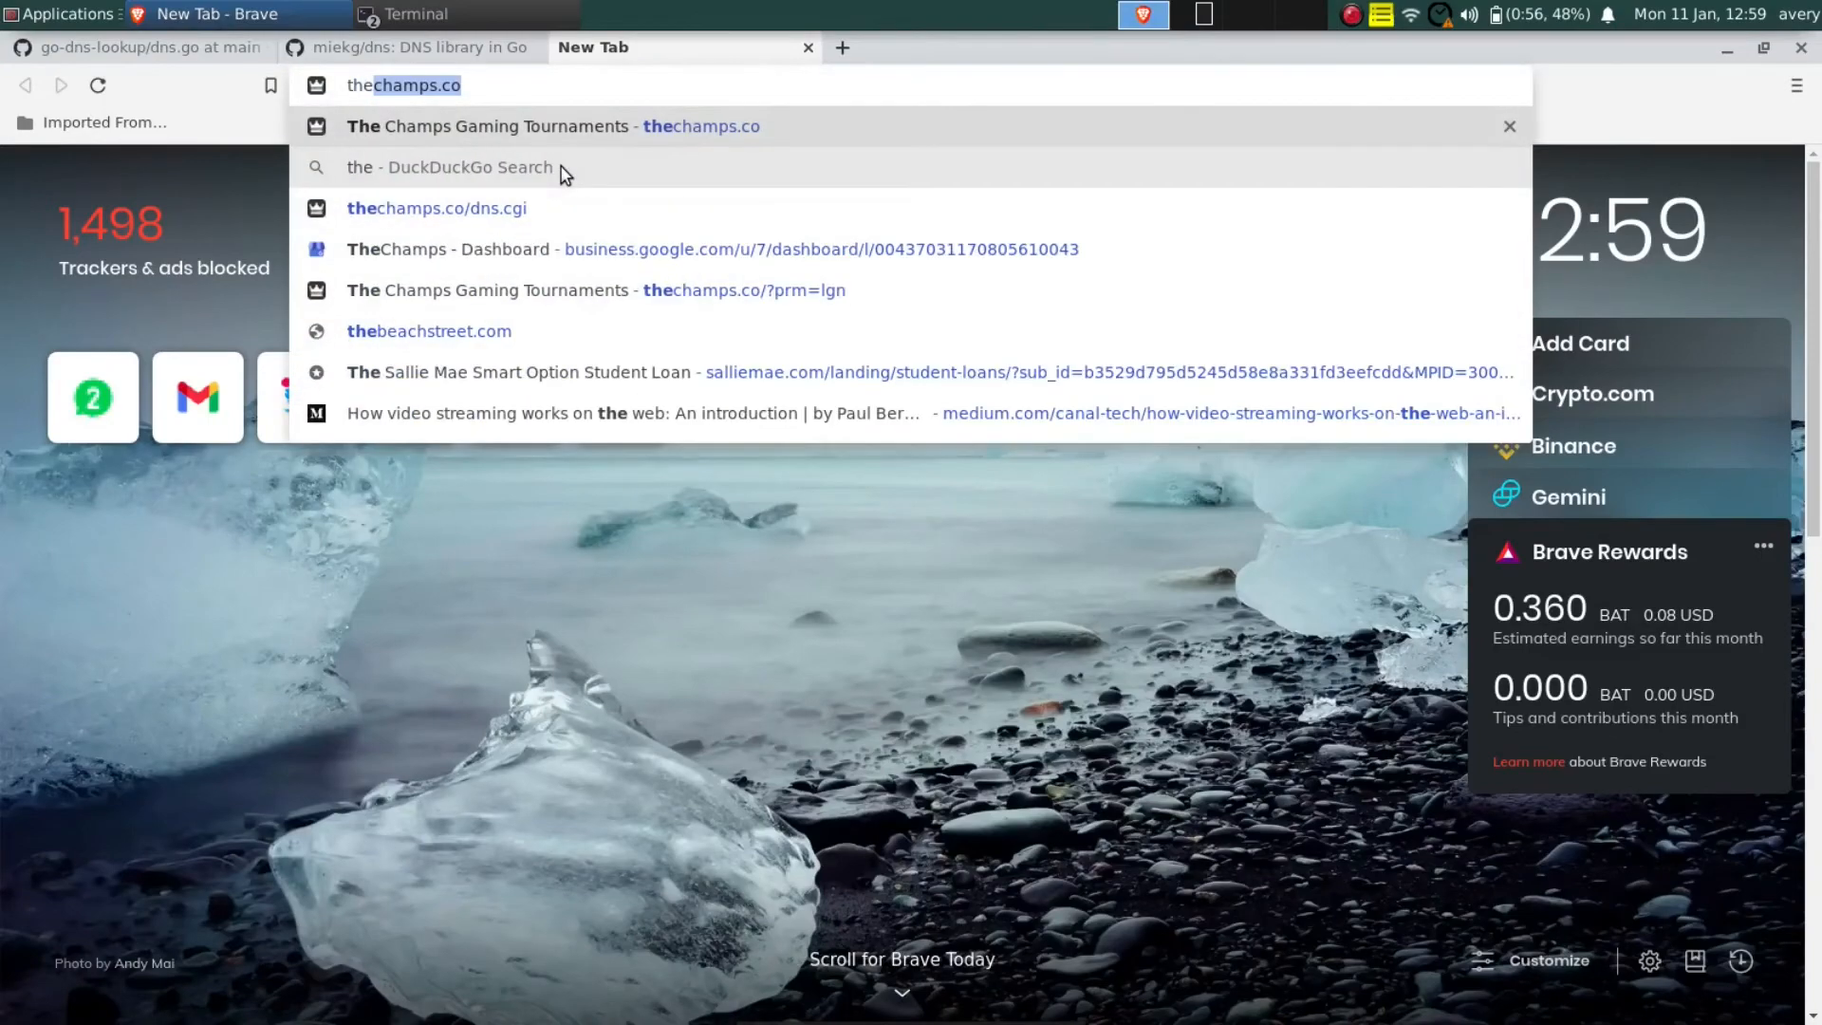
type("thechamps.co/dig")
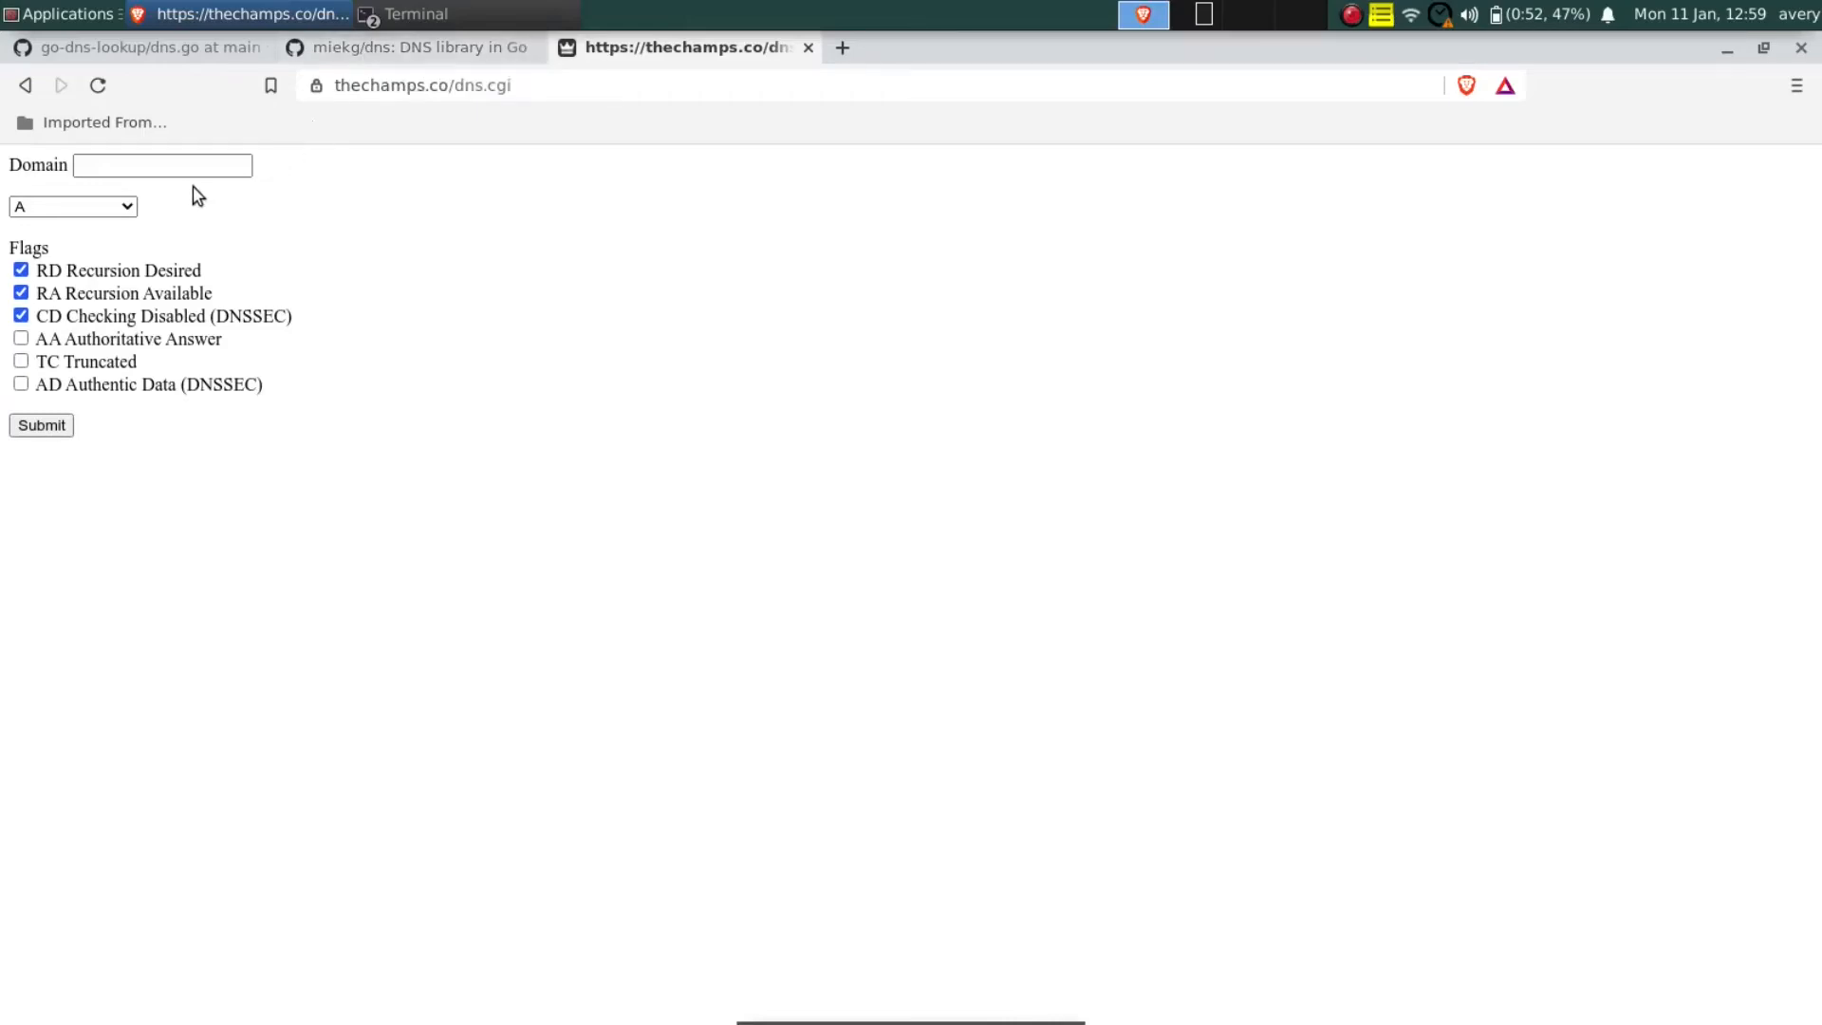
- Look up google.com's A record and then its TXT records in WebDIG, then return to the GitHub tab
type("google.com")
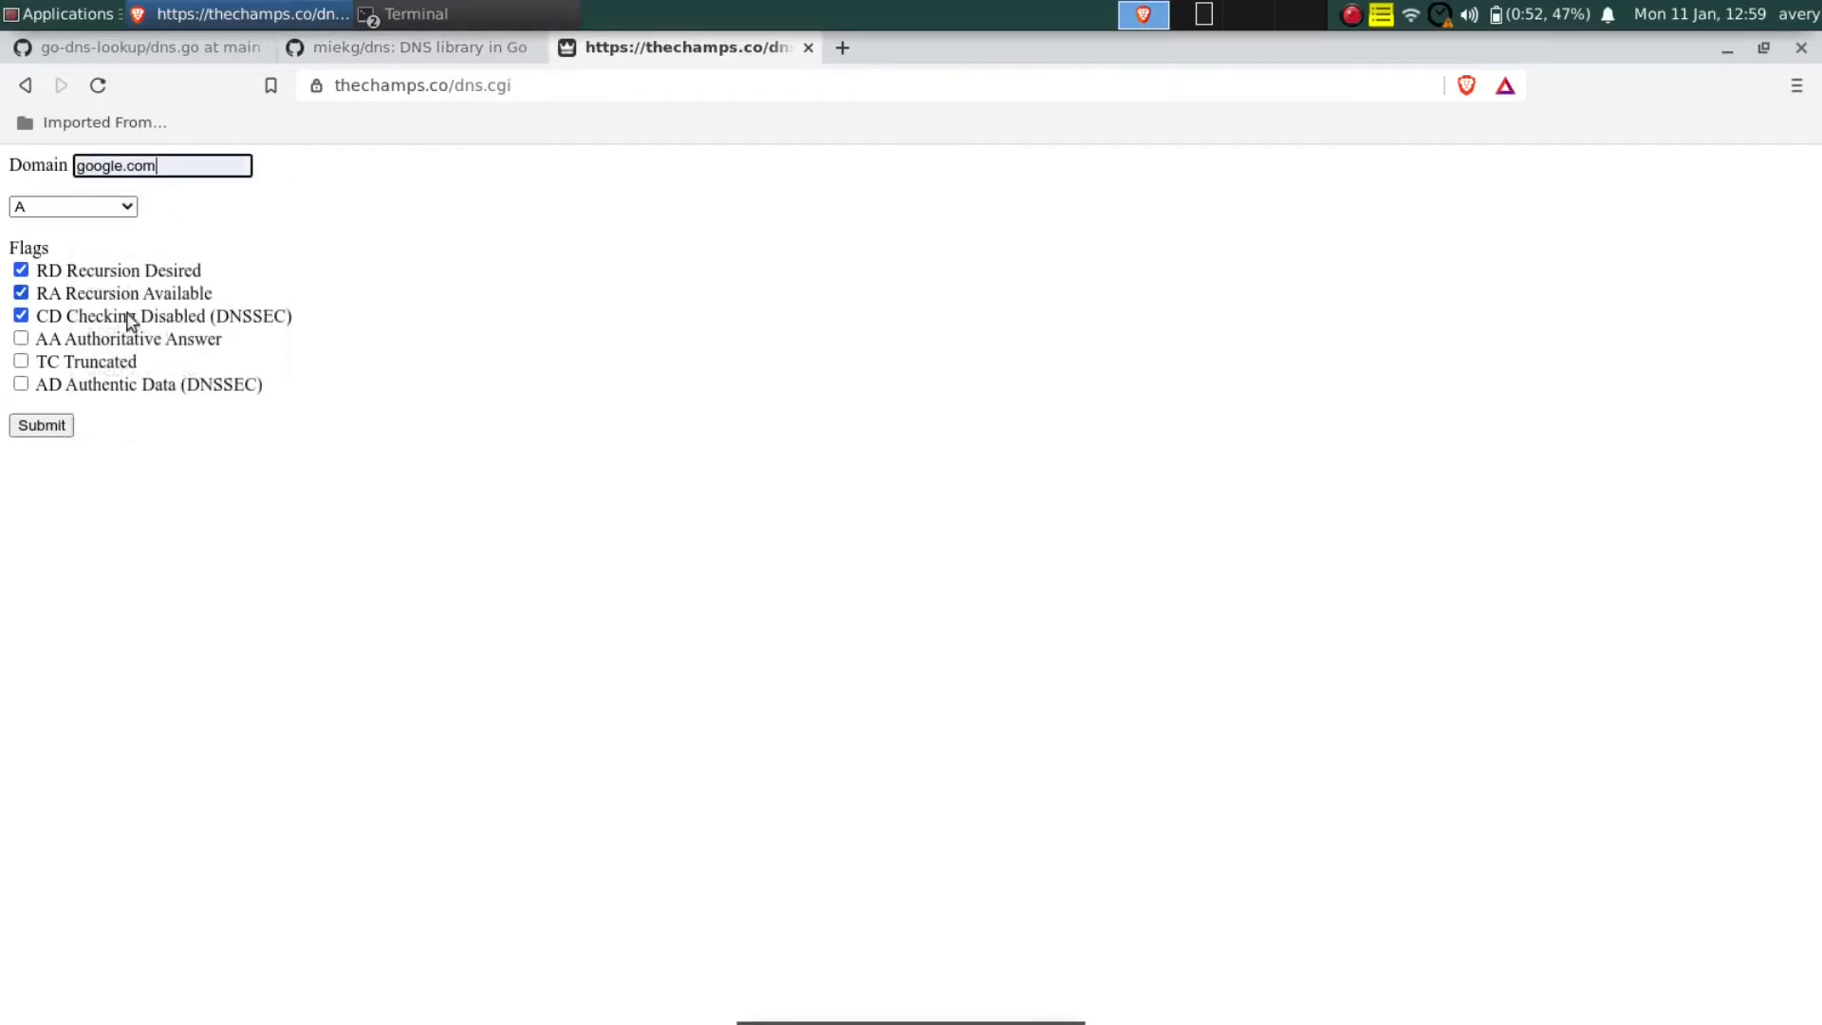
left_click(42, 425)
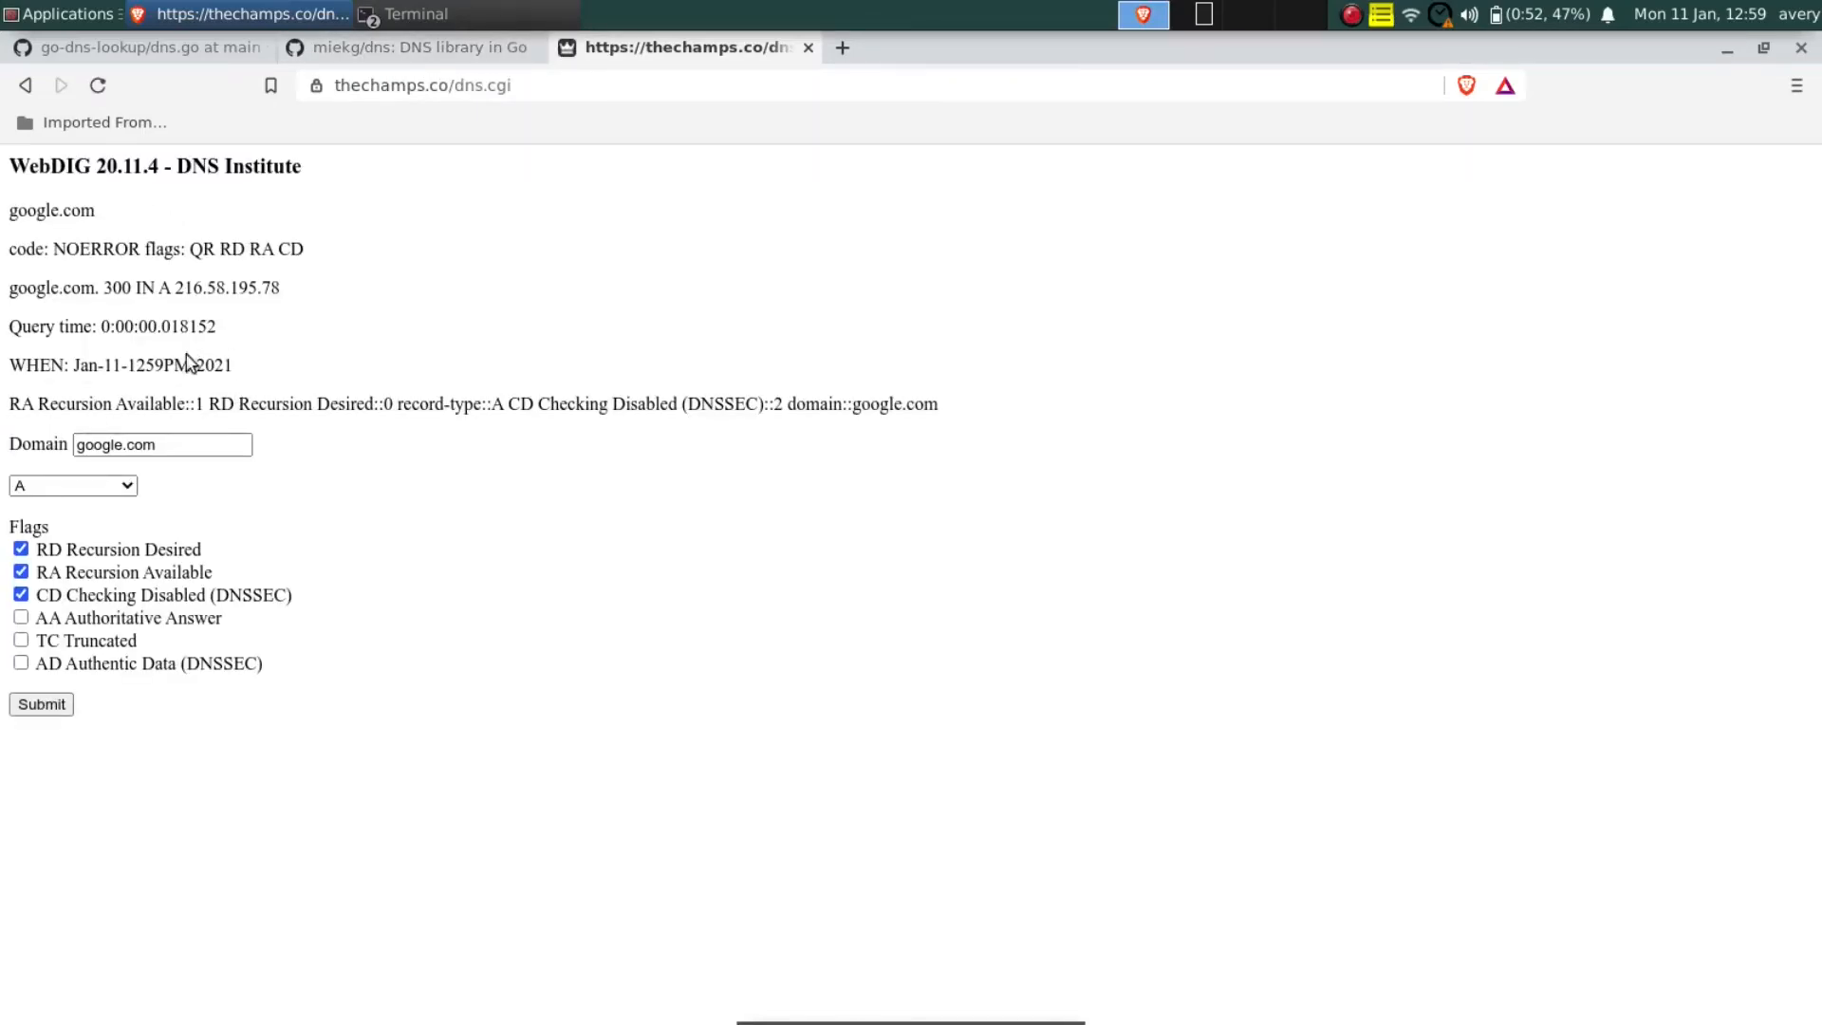
mouse_move(79, 326)
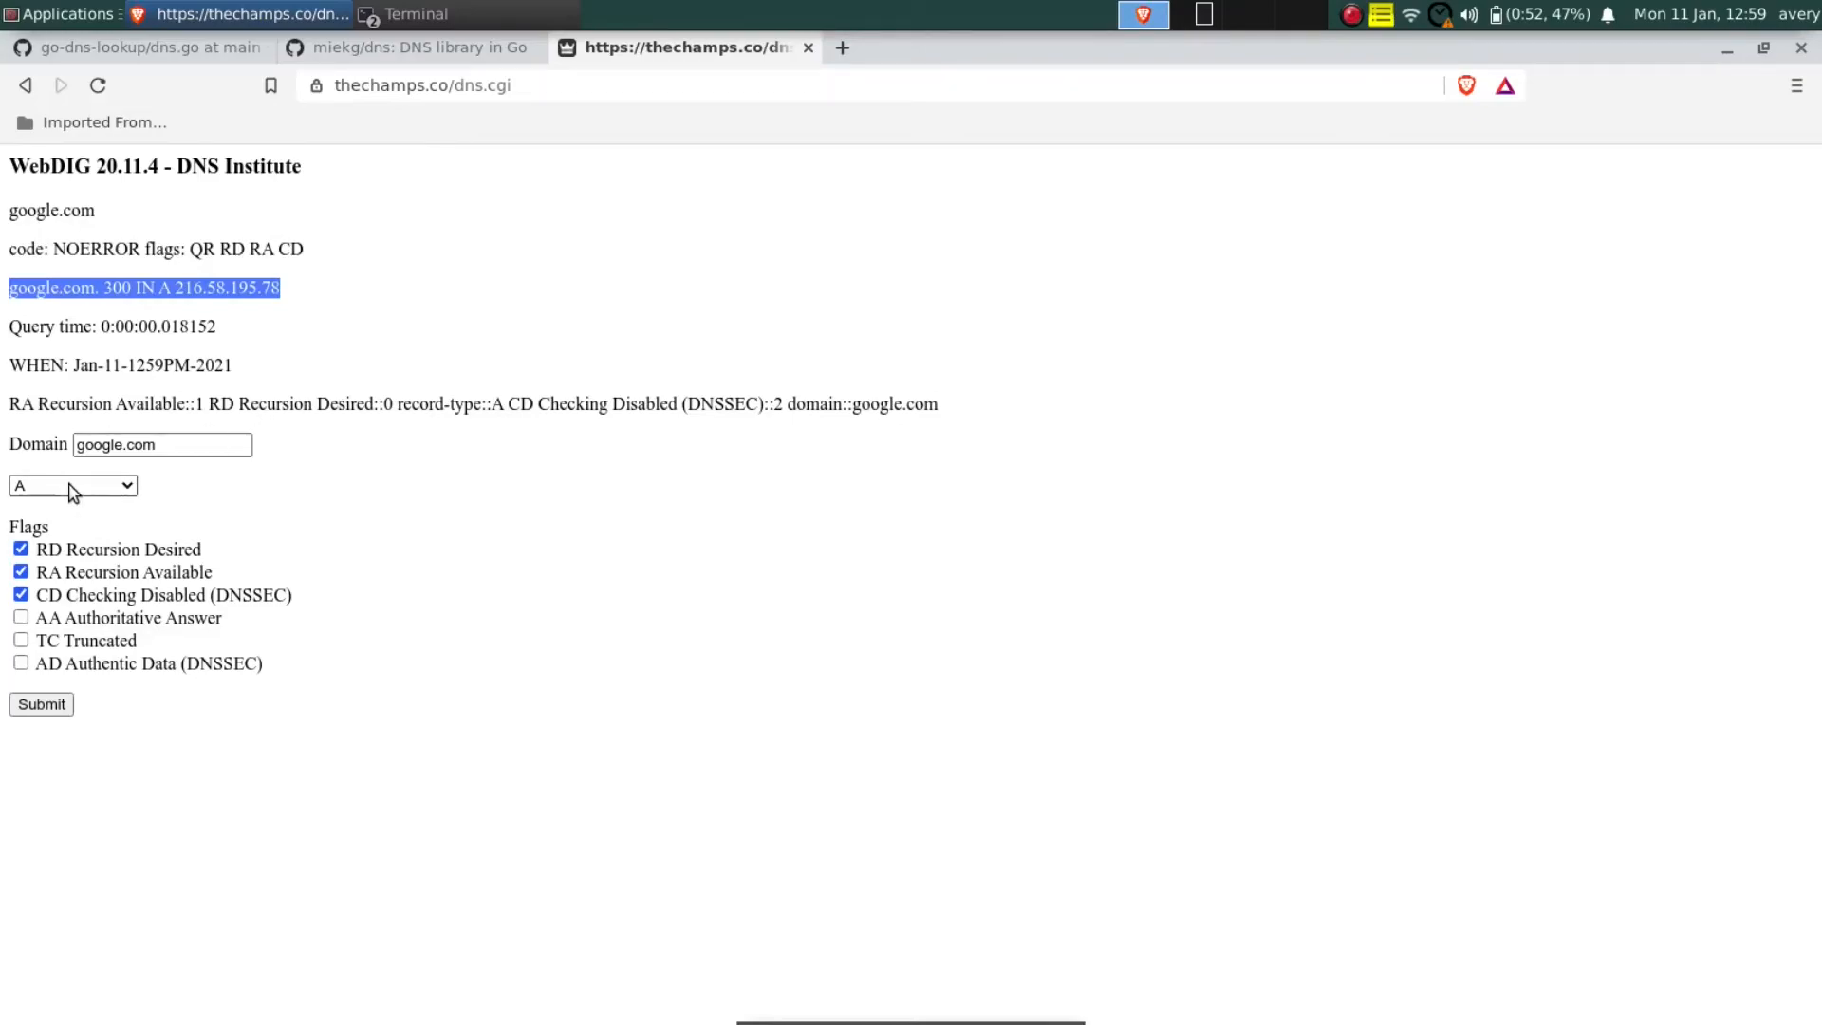
left_click(72, 486)
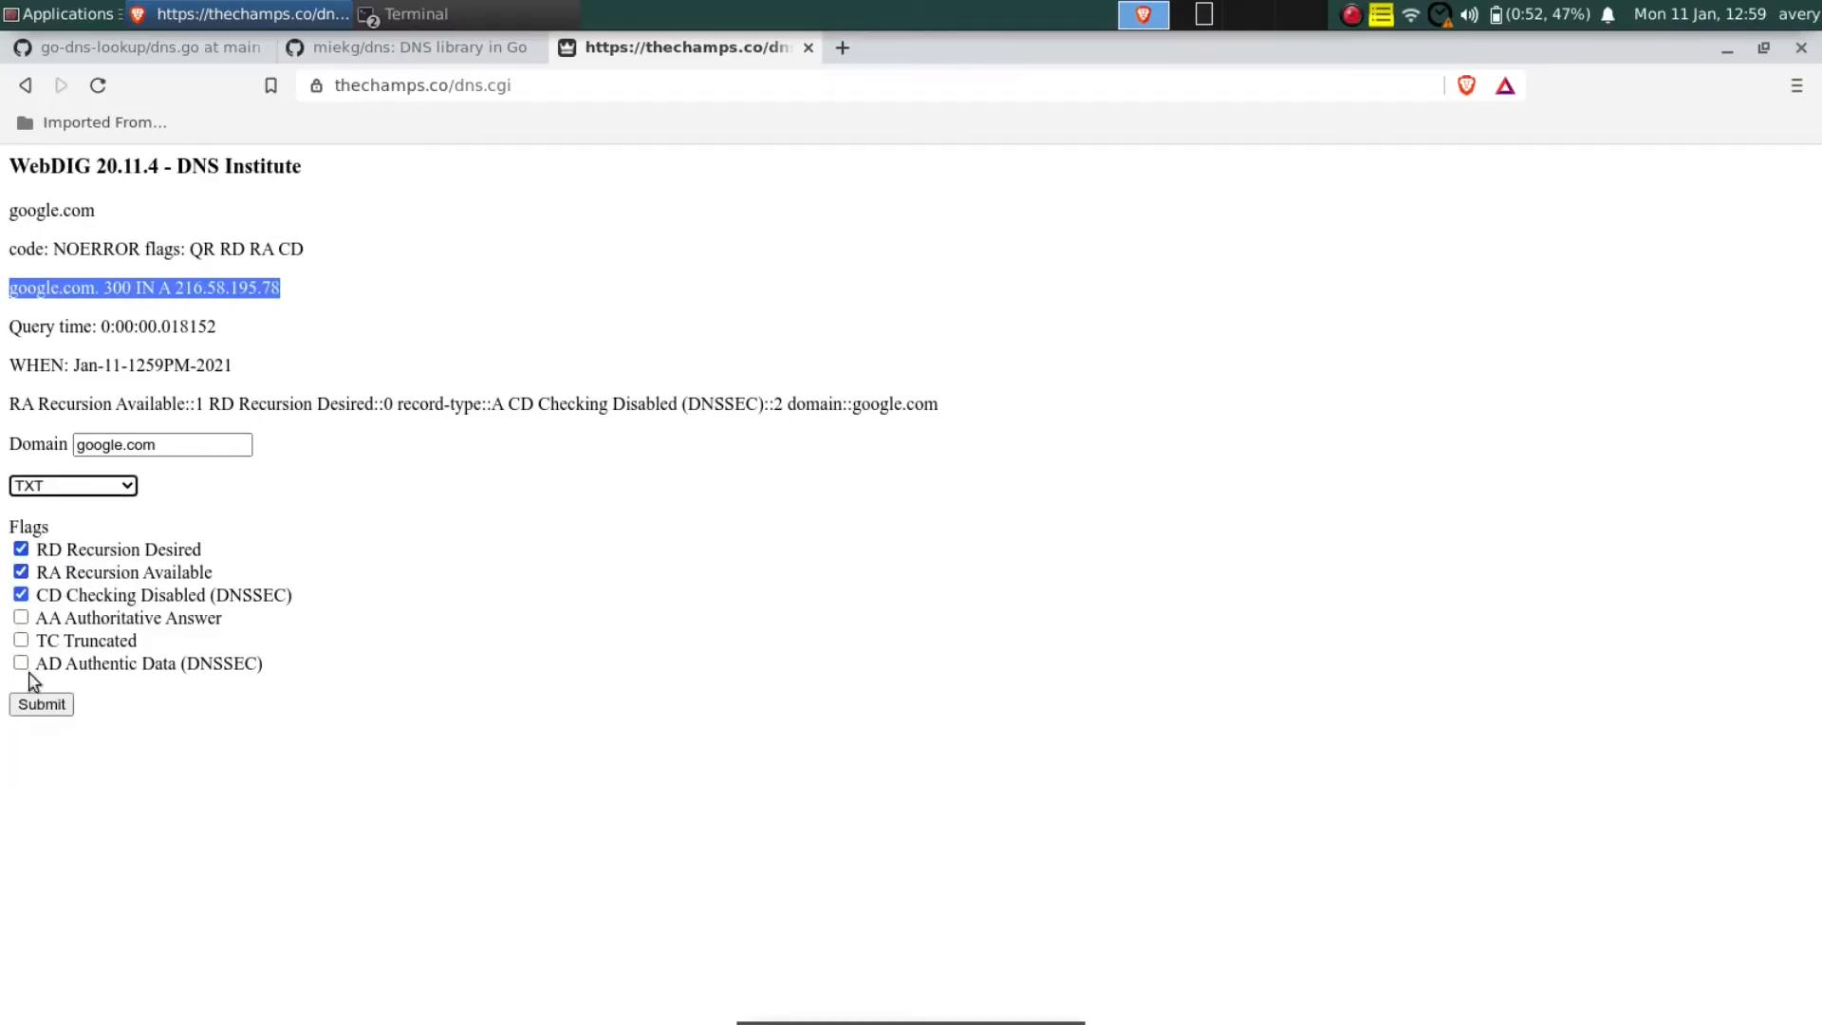
left_click(40, 704)
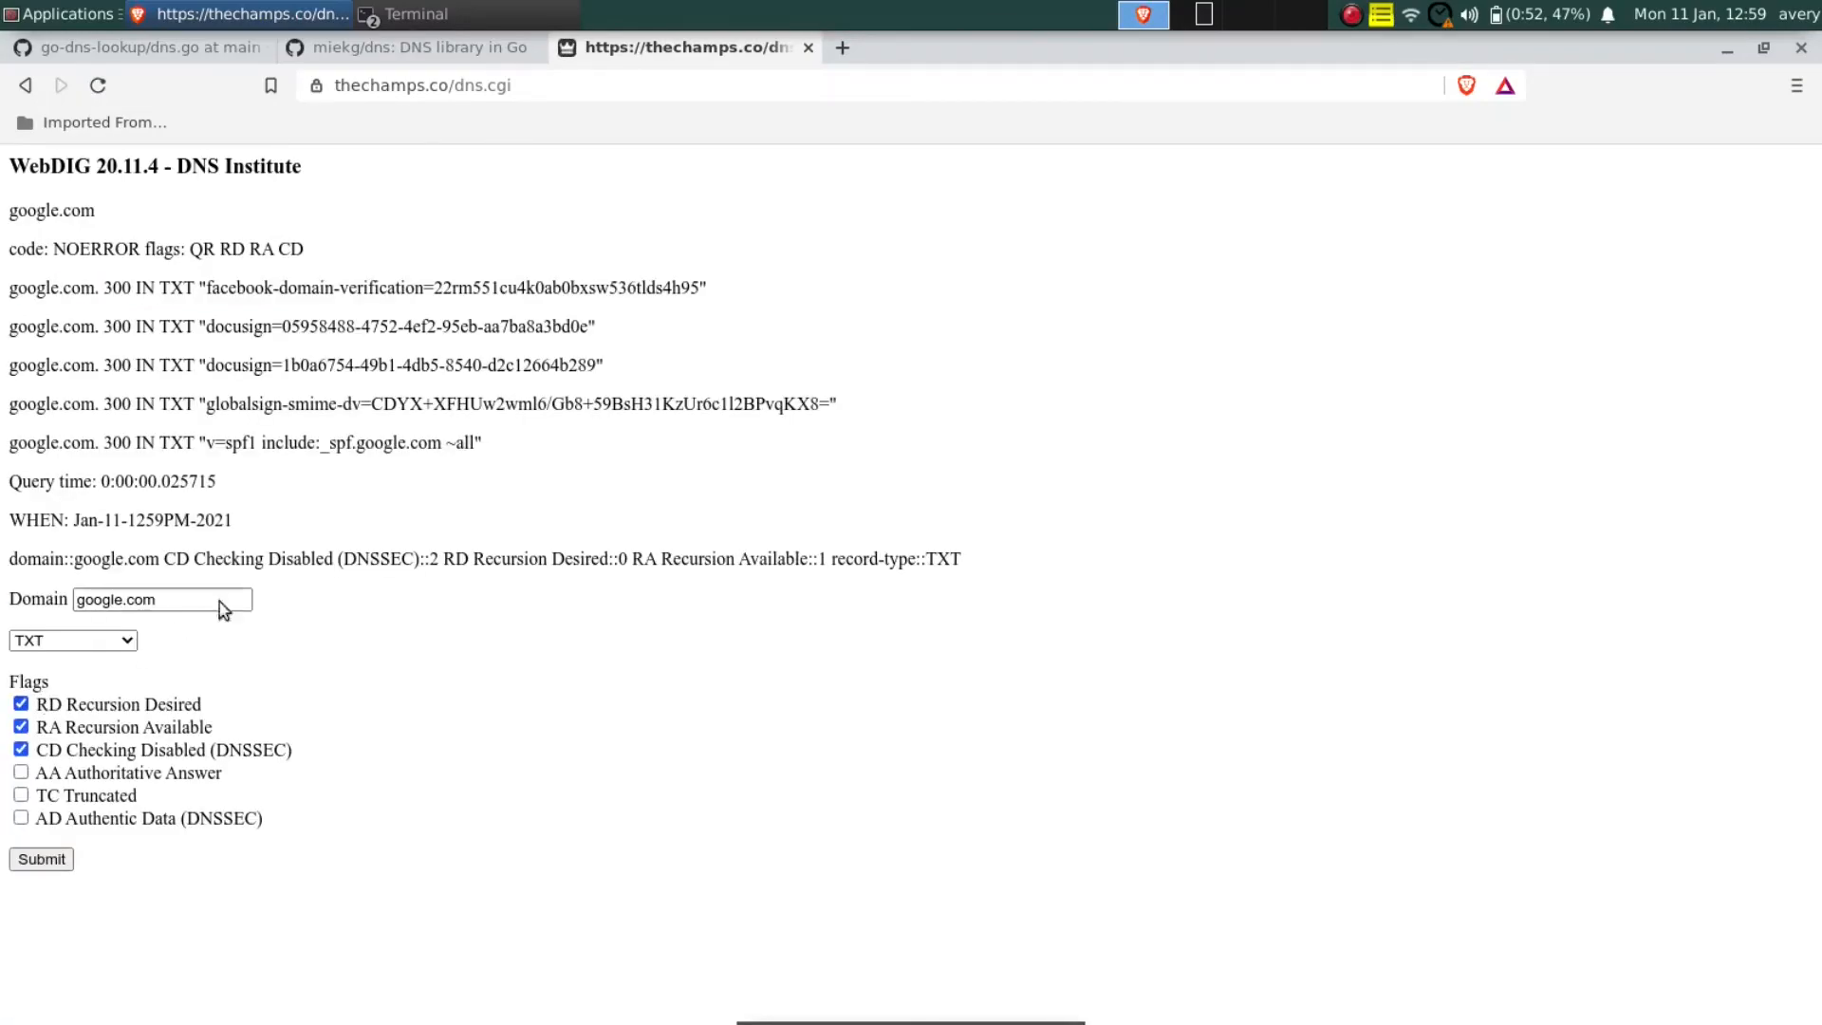
mouse_move(723, 344)
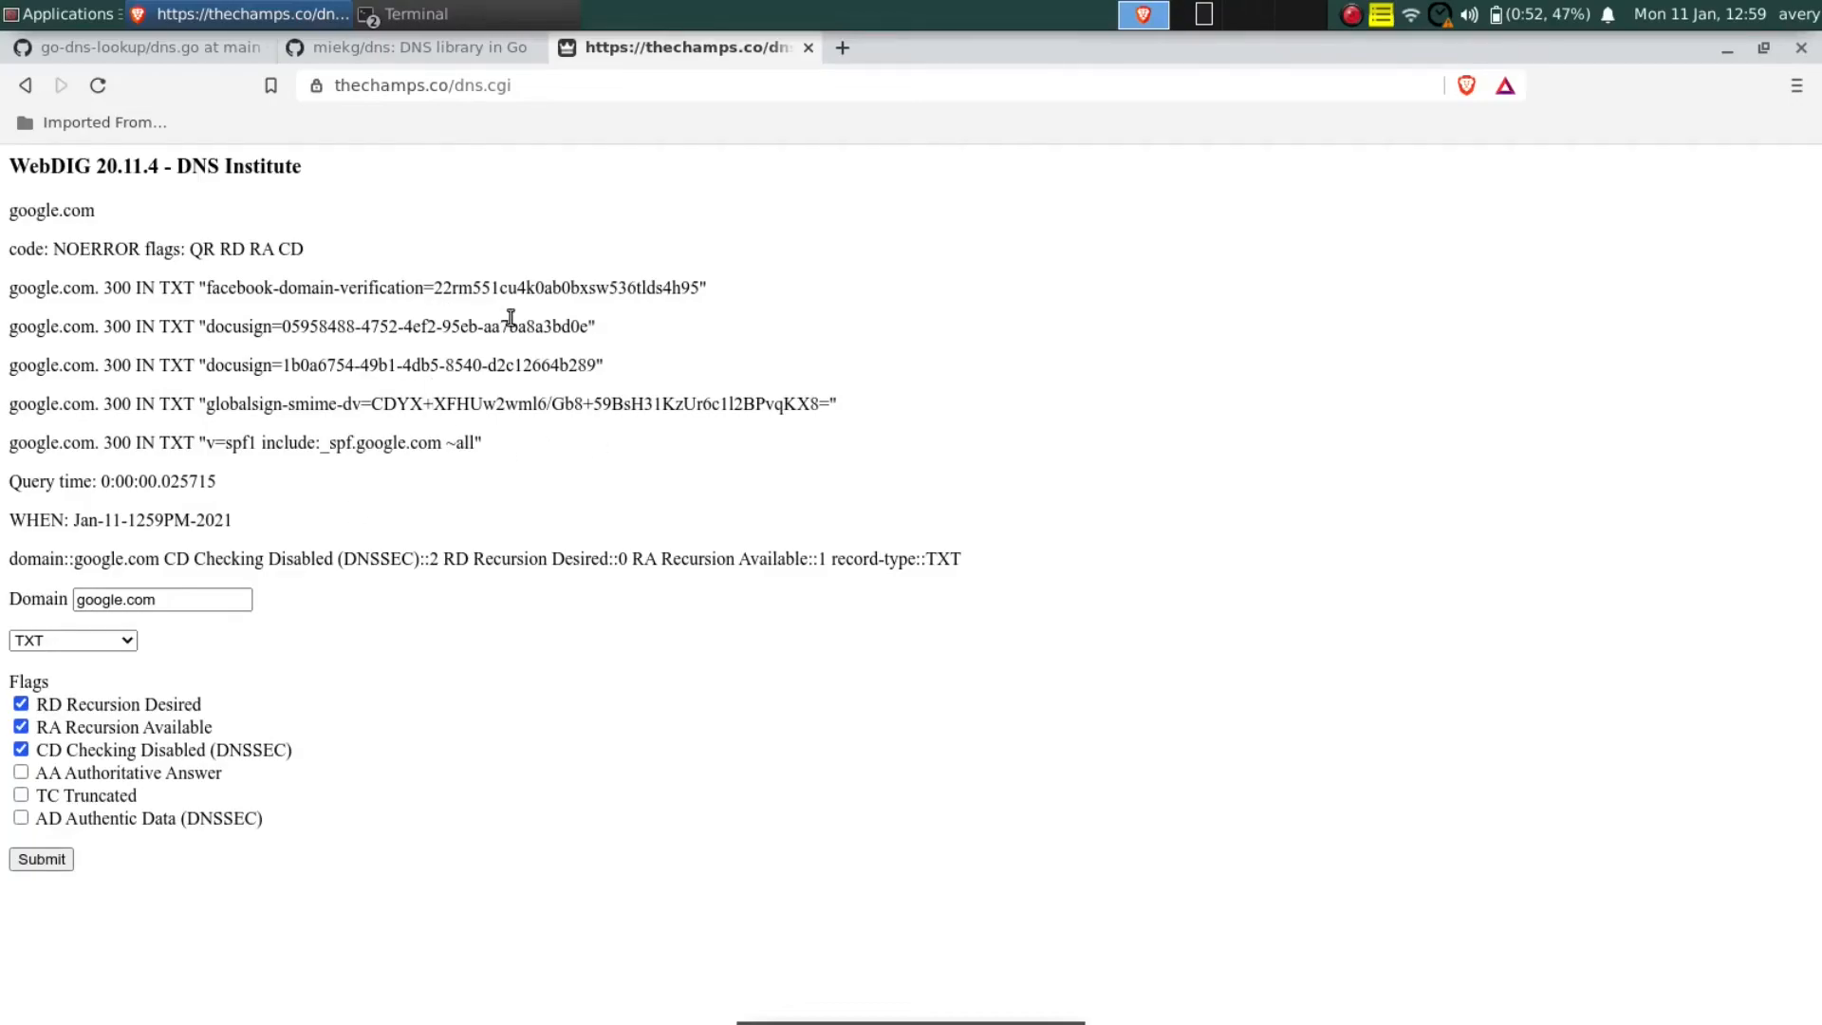
left_click(142, 48)
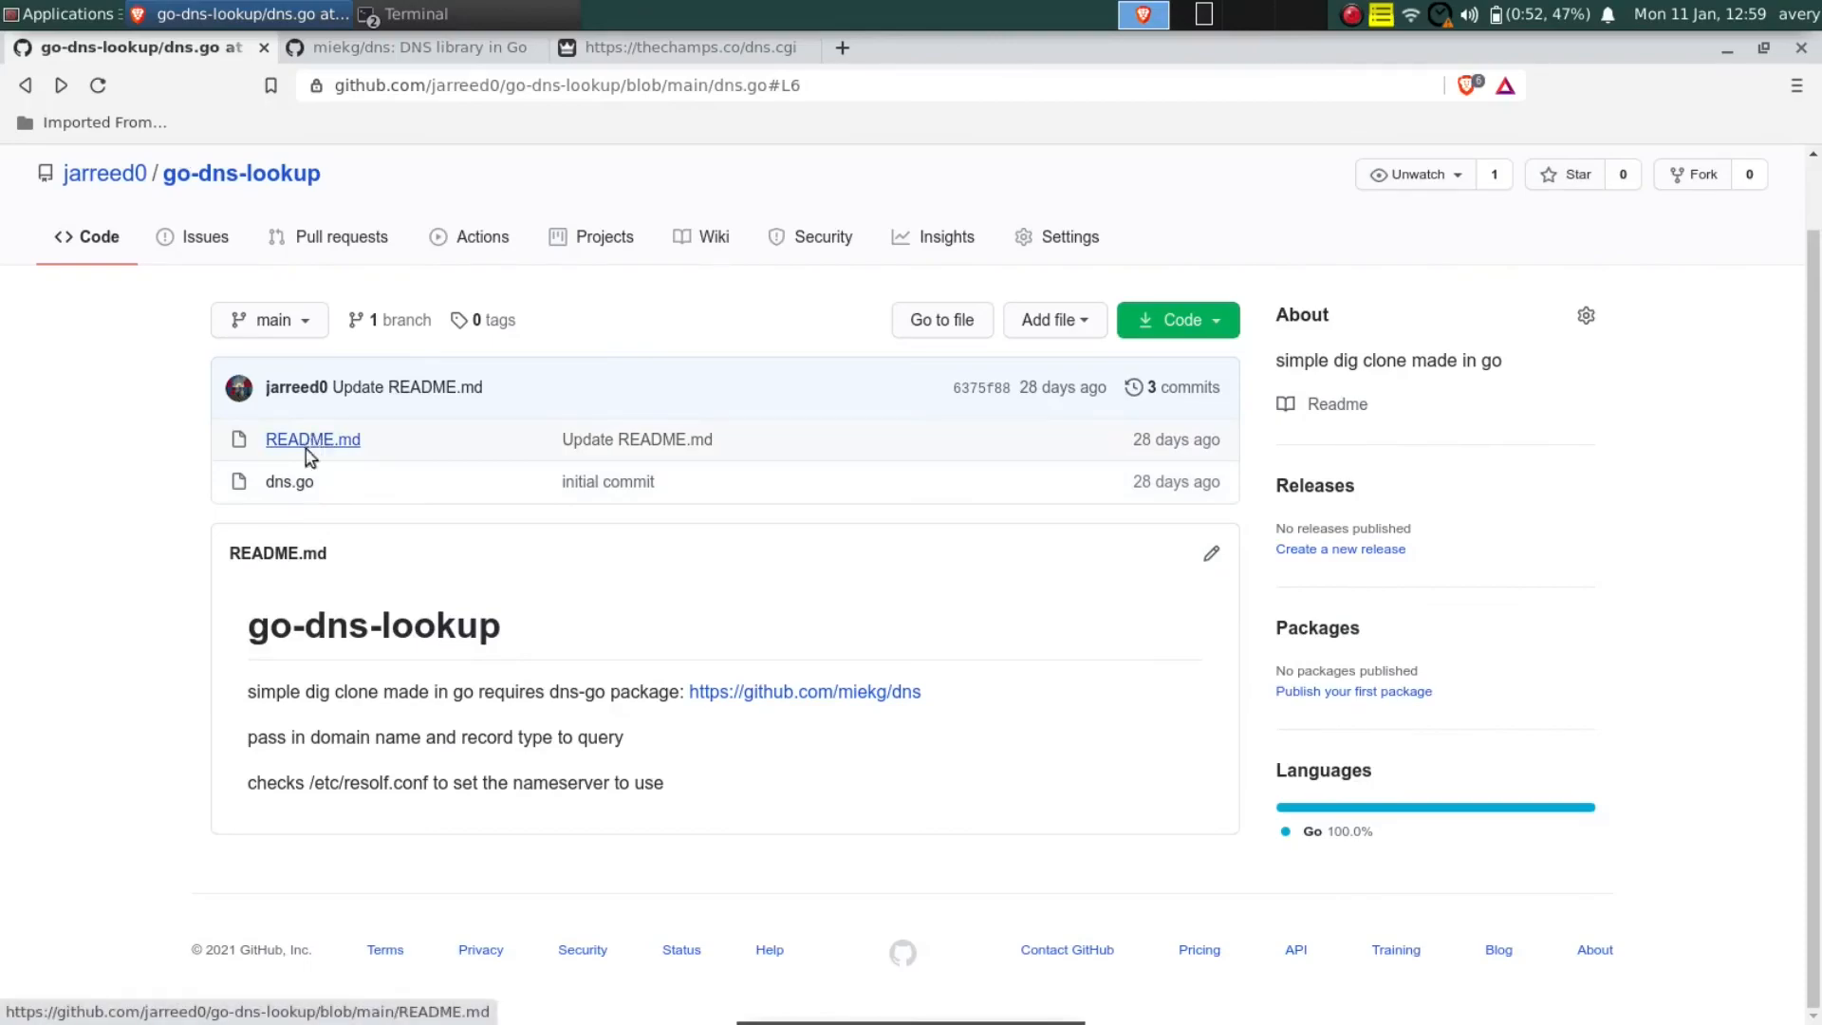